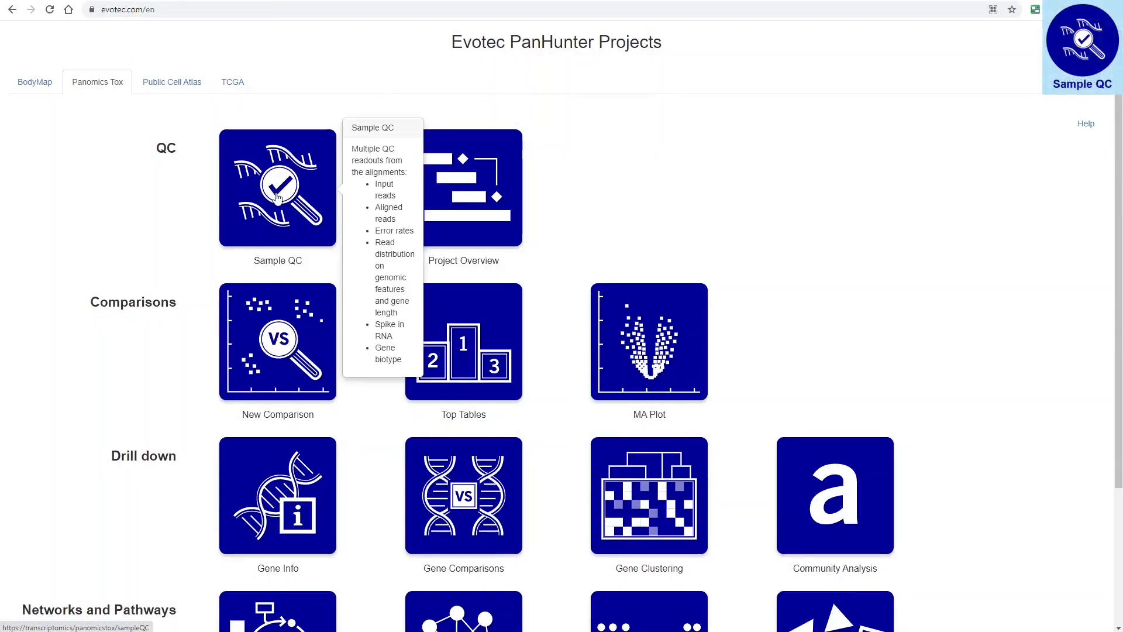
{"action": "mouse_move", "coordinate": [279, 340]}
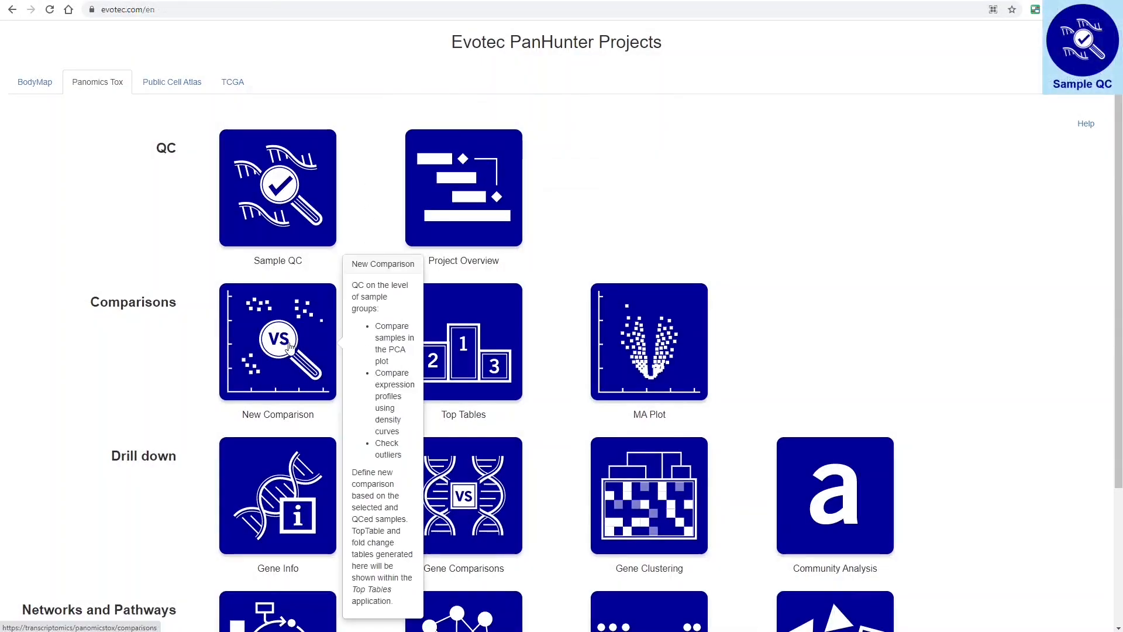
{"action": "mouse_move", "coordinate": [464, 302]}
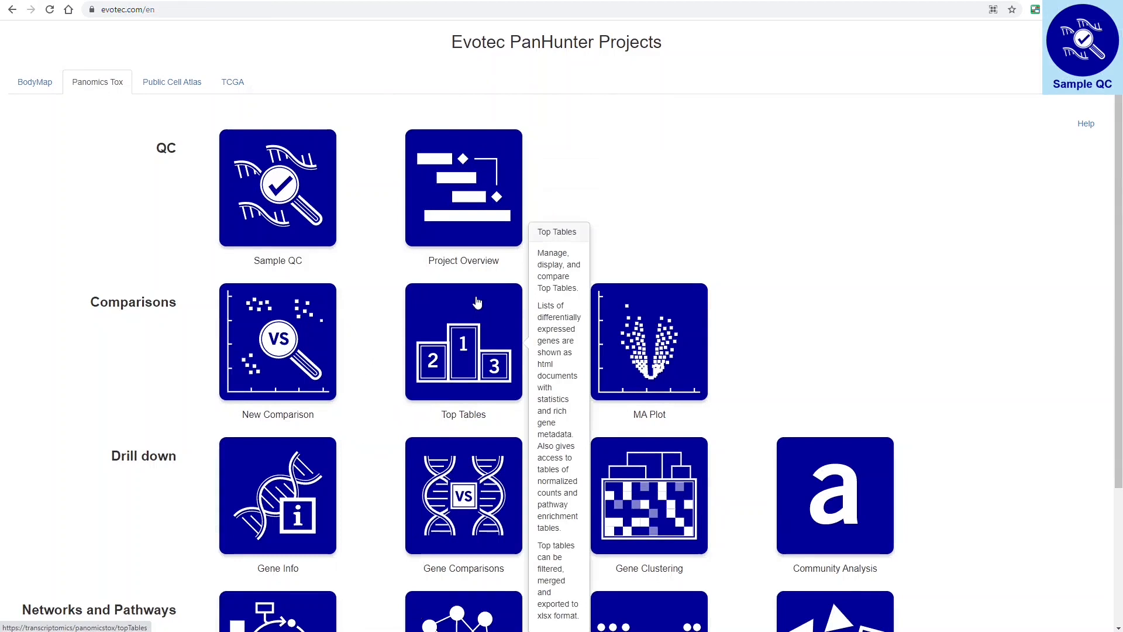
{"action": "mouse_move", "coordinate": [278, 187]}
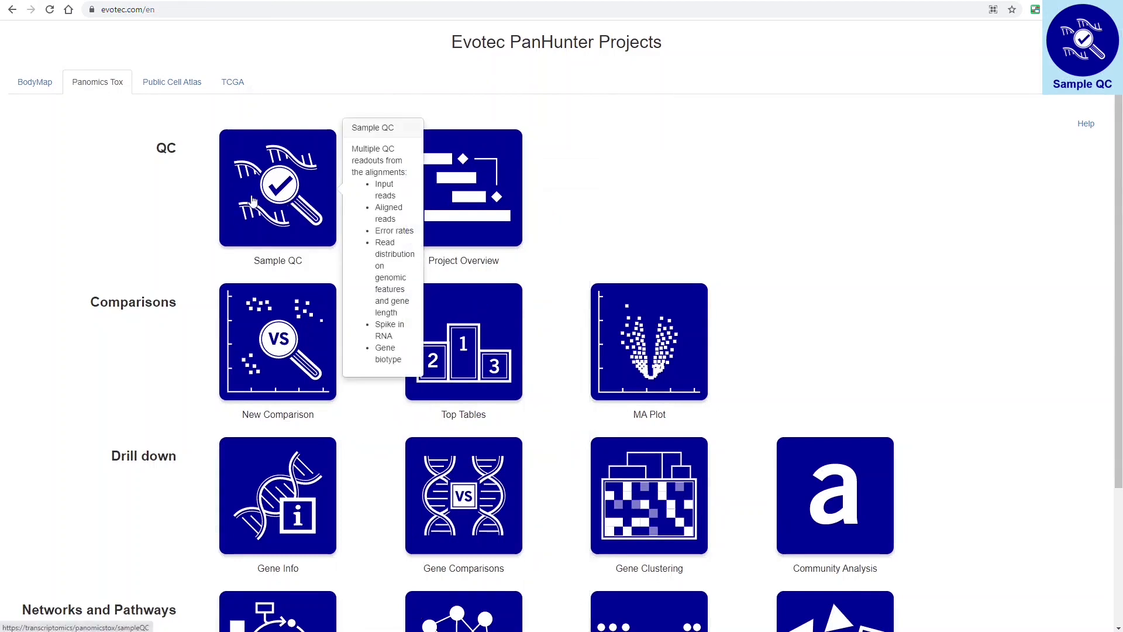
Choose the plateRNA-Seq study Opt_HepaRG_2D_24h_validation_2011 with plates A161719_01 and A161736_01 in Sample QC.
{"action": "left_click", "coordinate": [278, 187]}
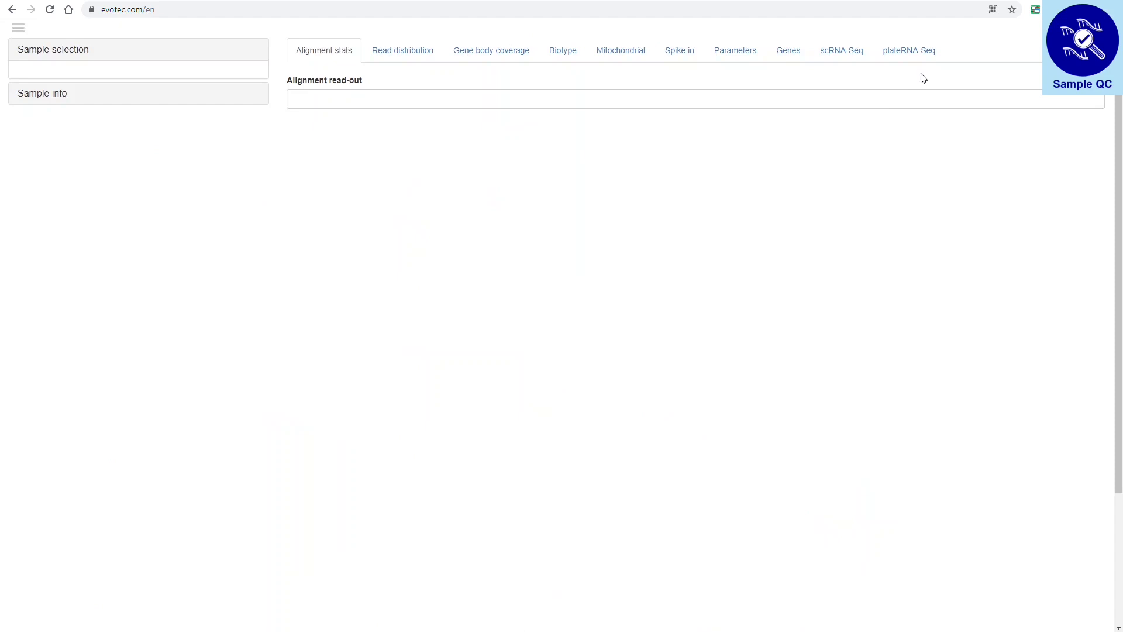
{"action": "left_click", "coordinate": [908, 50]}
{"action": "type", "text": "2"}
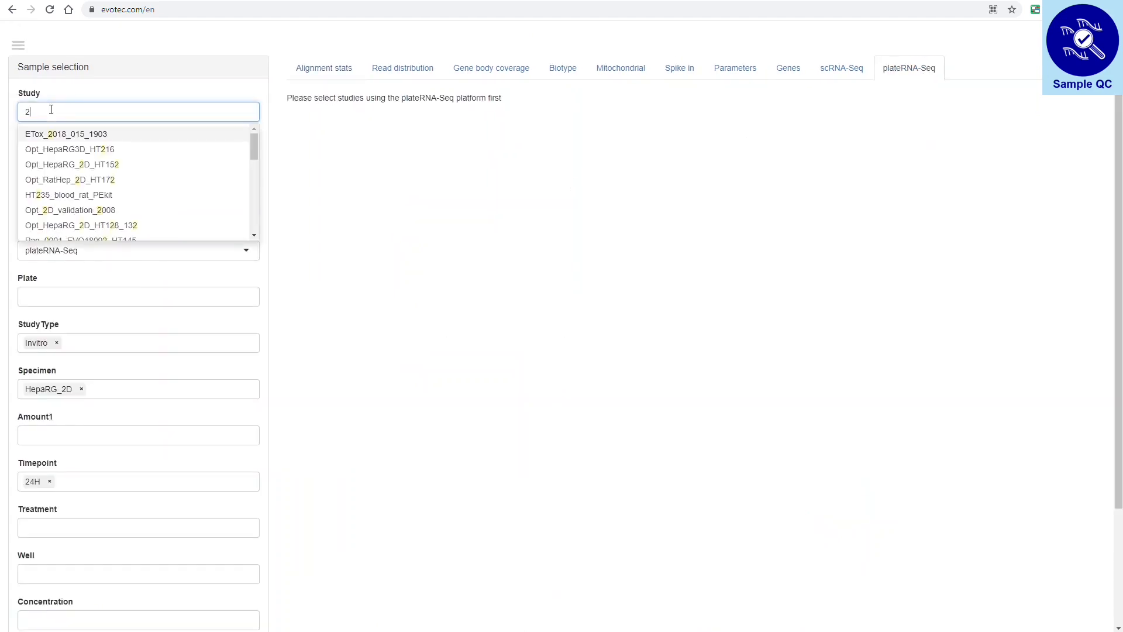
{"action": "type", "text": "011"}
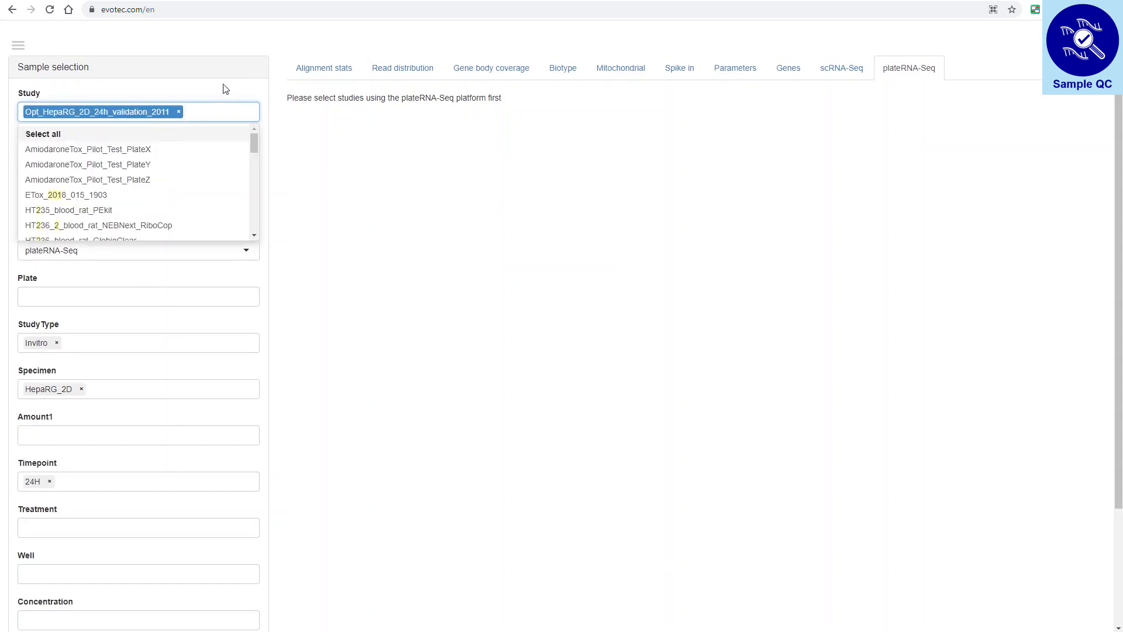
{"action": "left_click", "coordinate": [138, 296]}
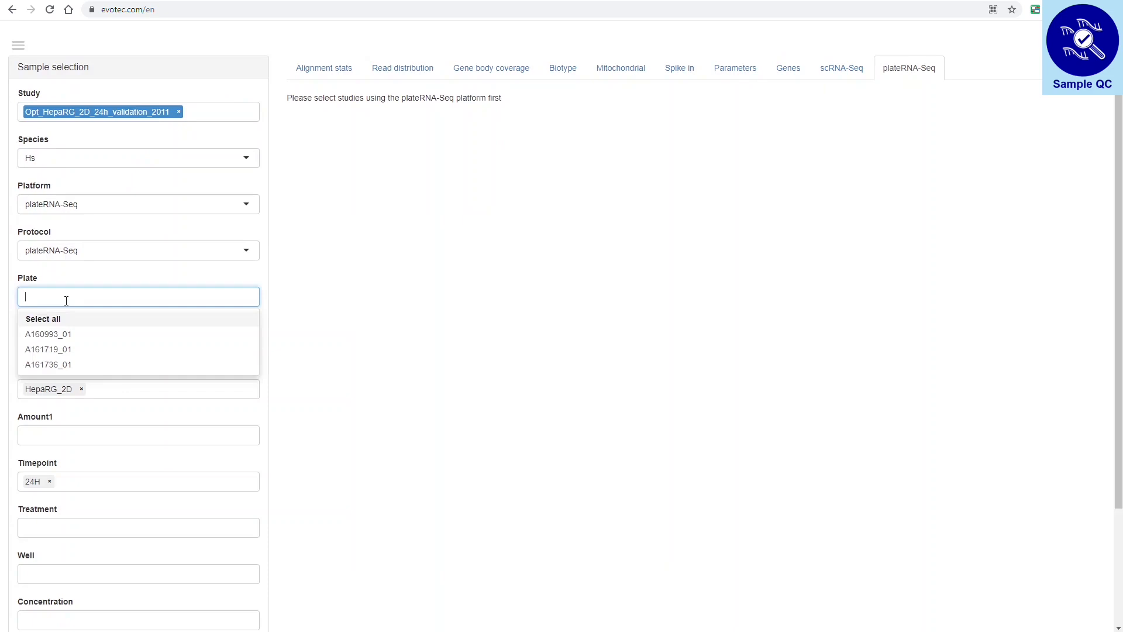
{"action": "left_click", "coordinate": [48, 350]}
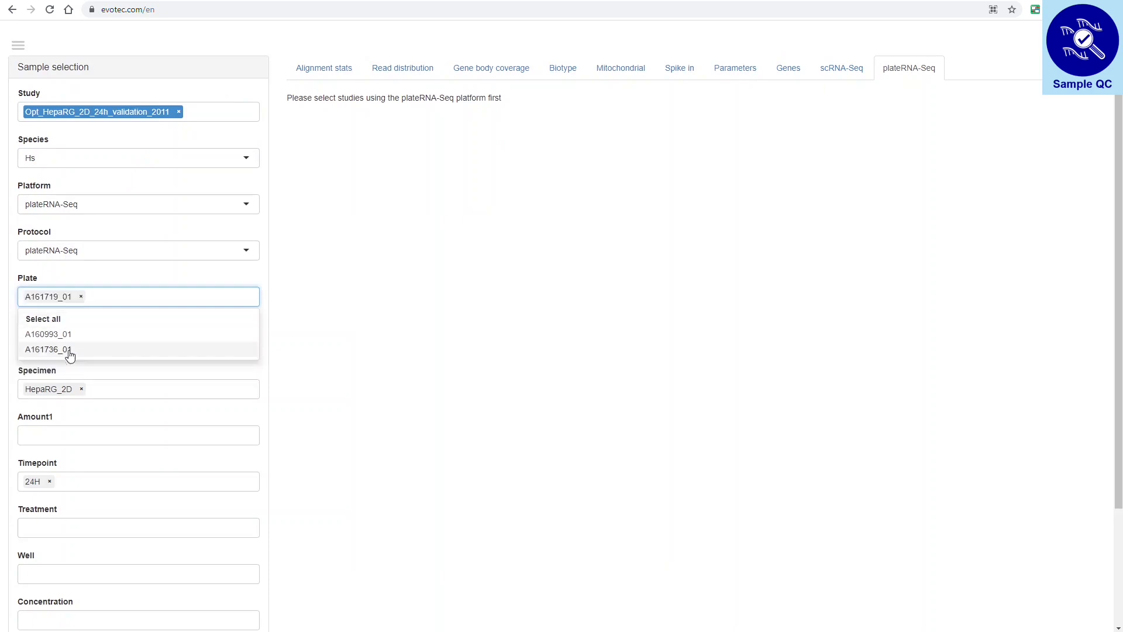
{"action": "left_click", "coordinate": [48, 350]}
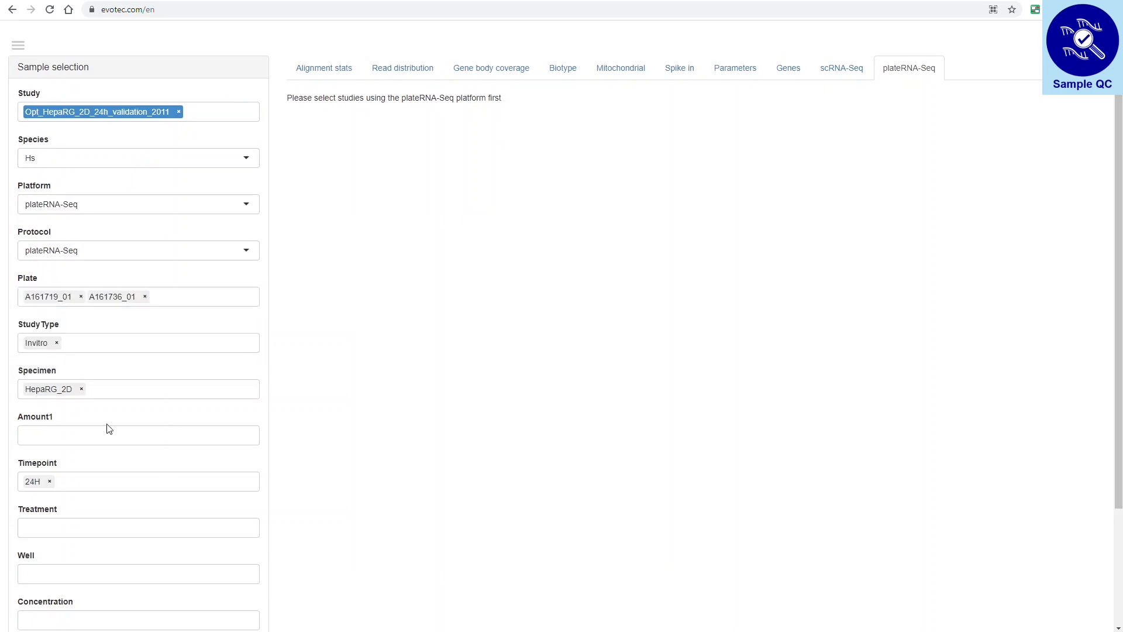
Include all Amount1 concentrations and all treatments so the file stats table appears.
{"action": "left_click", "coordinate": [138, 435]}
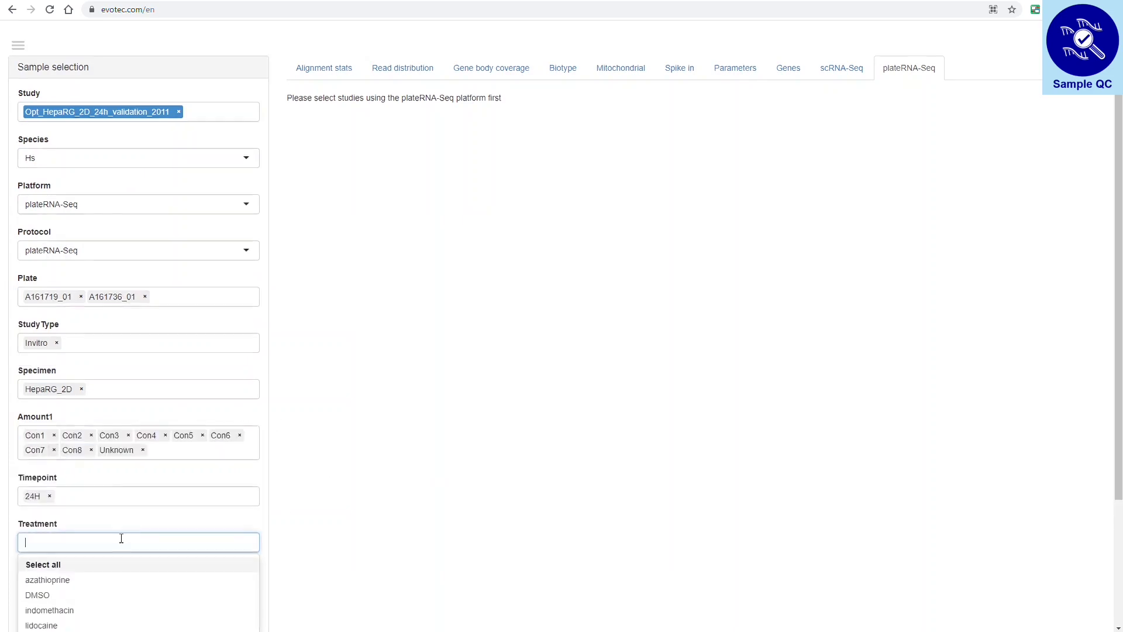
{"action": "left_click", "coordinate": [44, 564]}
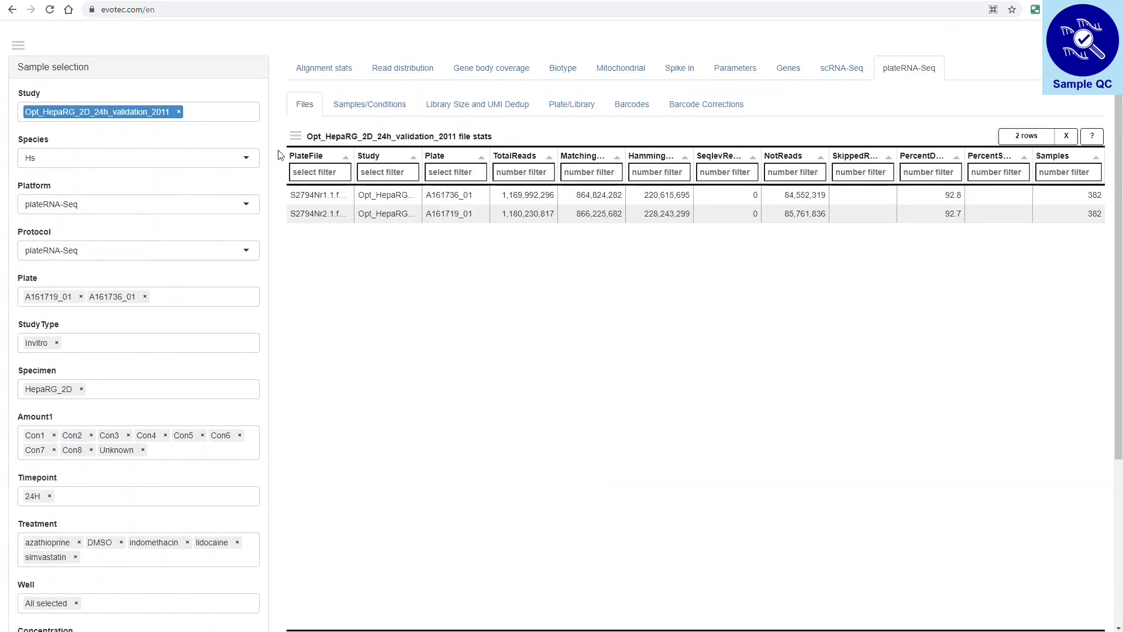
Show the per-plate read boxplots coloured by WellRow, then WellColumn, then Amount1 concentration.
{"action": "left_click", "coordinate": [368, 105]}
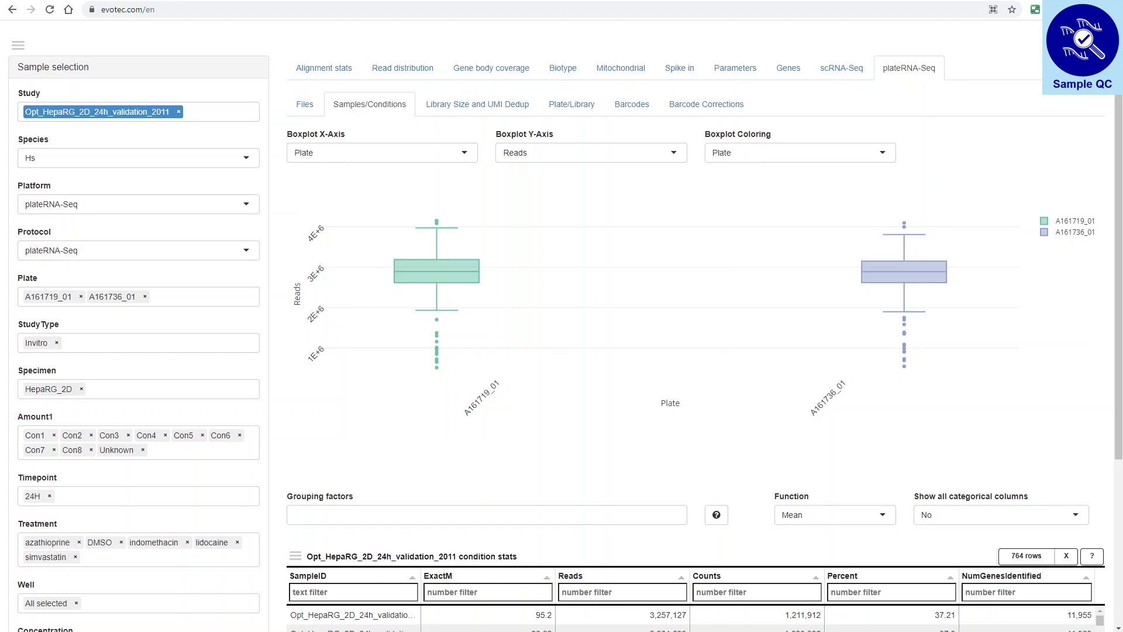
{"action": "left_click", "coordinate": [797, 152]}
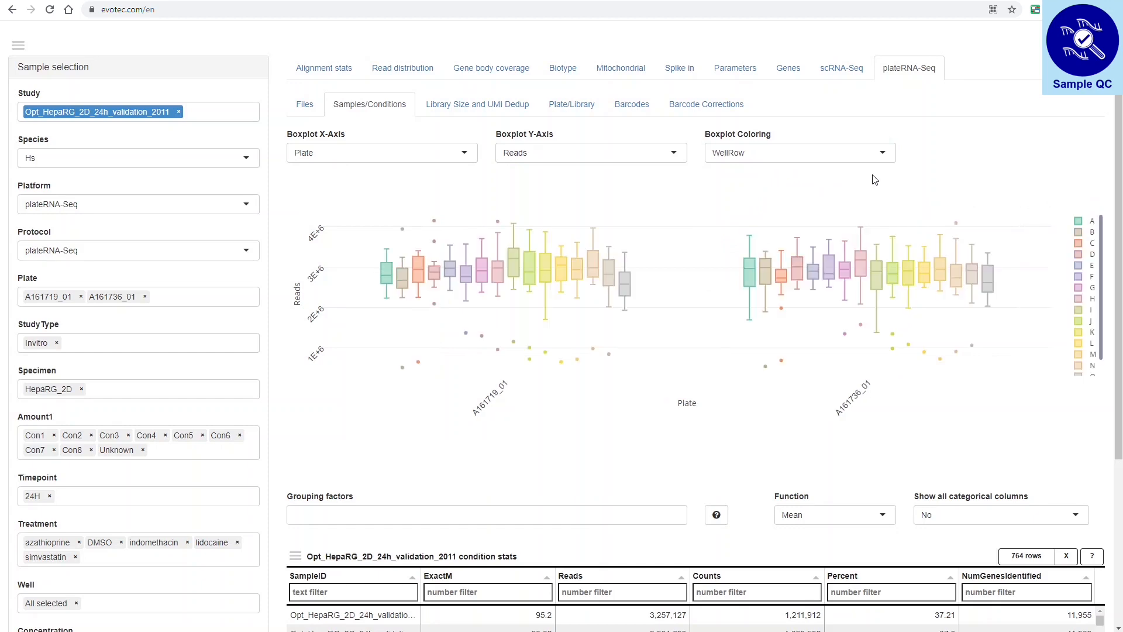
{"action": "mouse_move", "coordinate": [643, 242]}
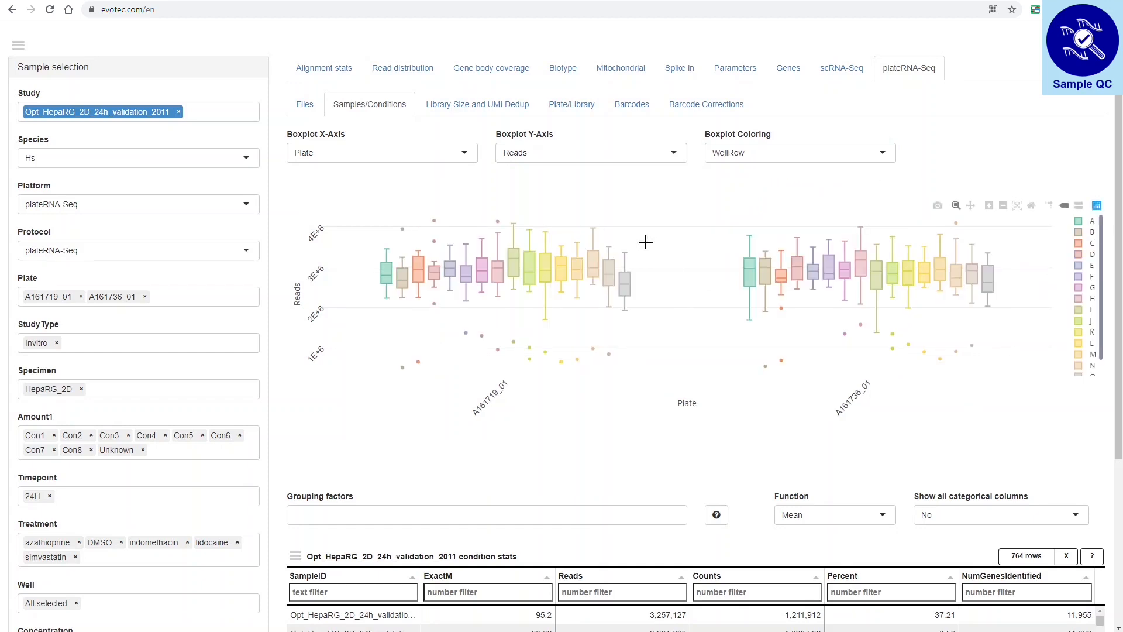
{"action": "mouse_move", "coordinate": [538, 331]}
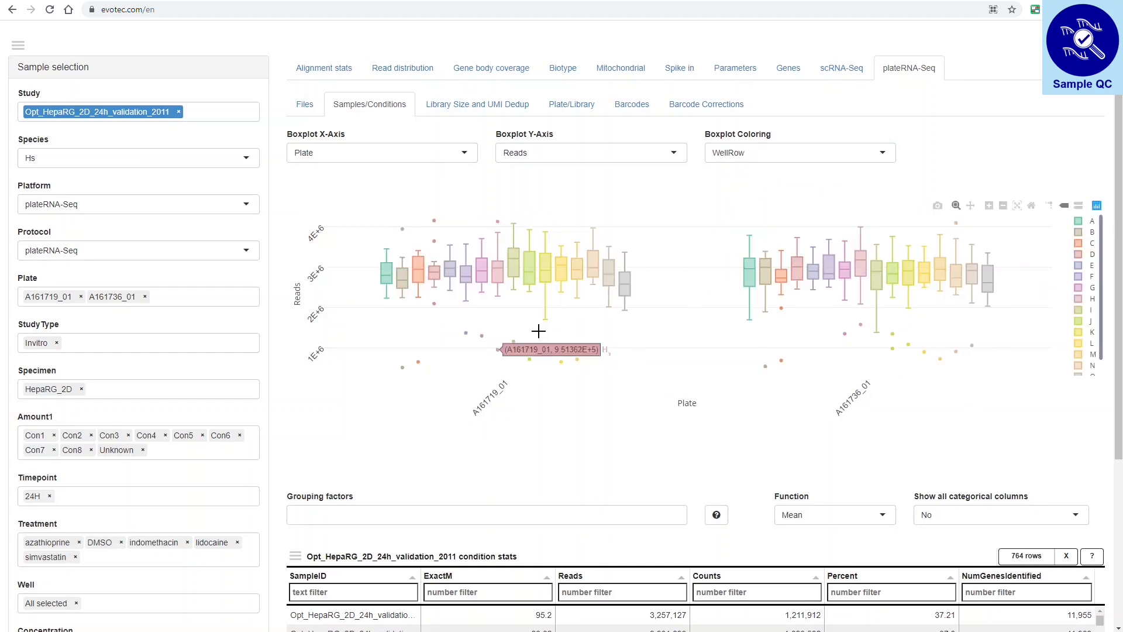
{"action": "mouse_move", "coordinate": [988, 274]}
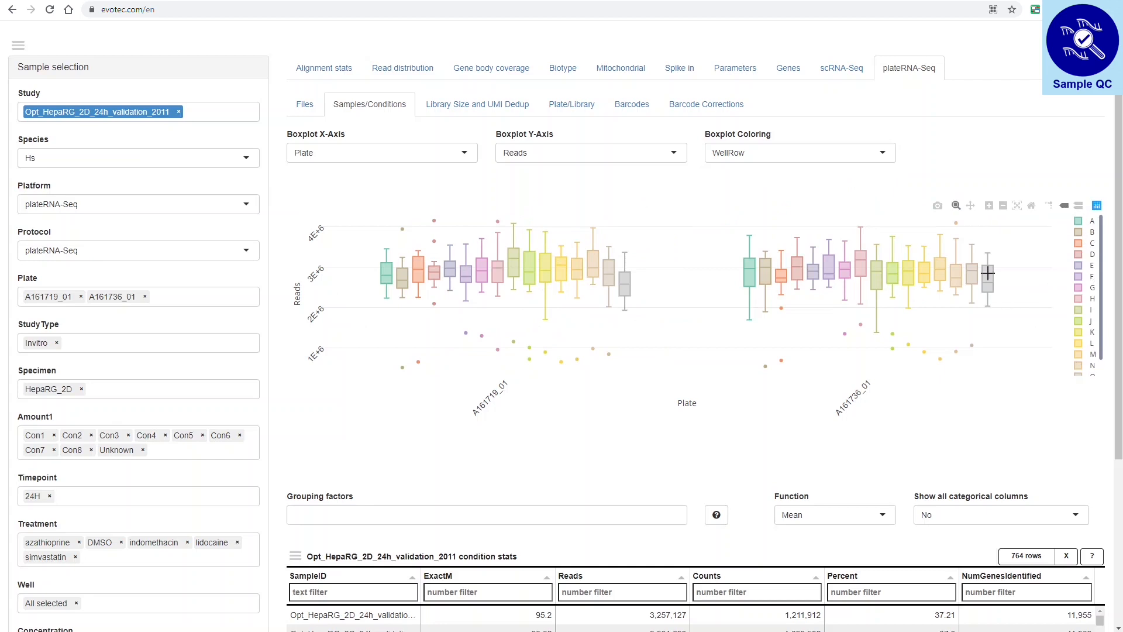
{"action": "left_click", "coordinate": [798, 152]}
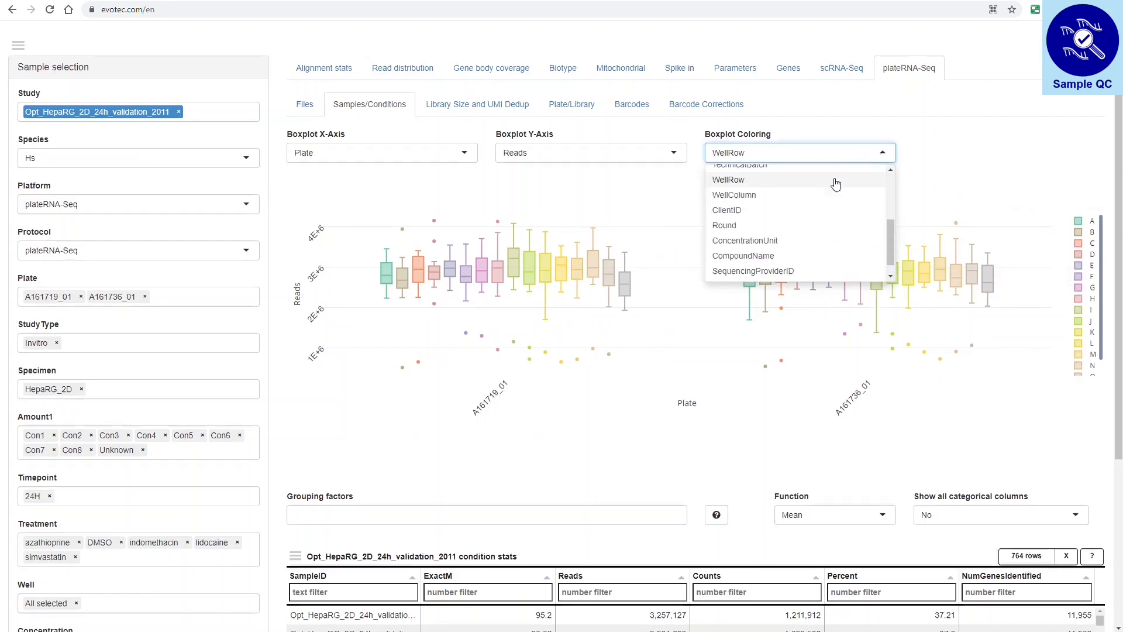
{"action": "left_click", "coordinate": [734, 194]}
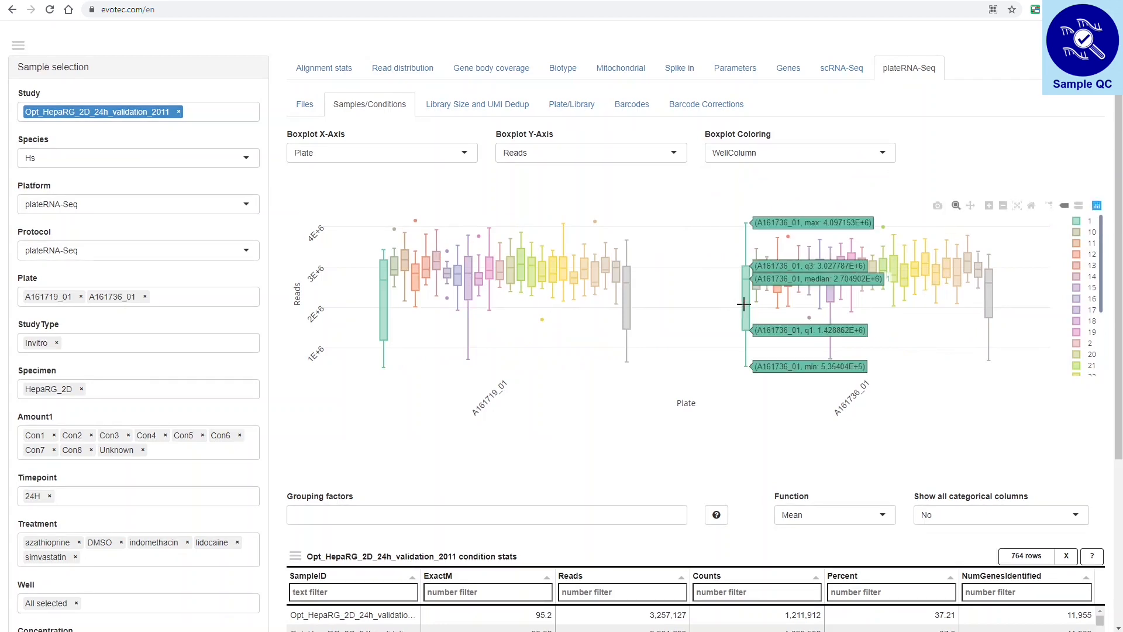
{"action": "mouse_move", "coordinate": [992, 323]}
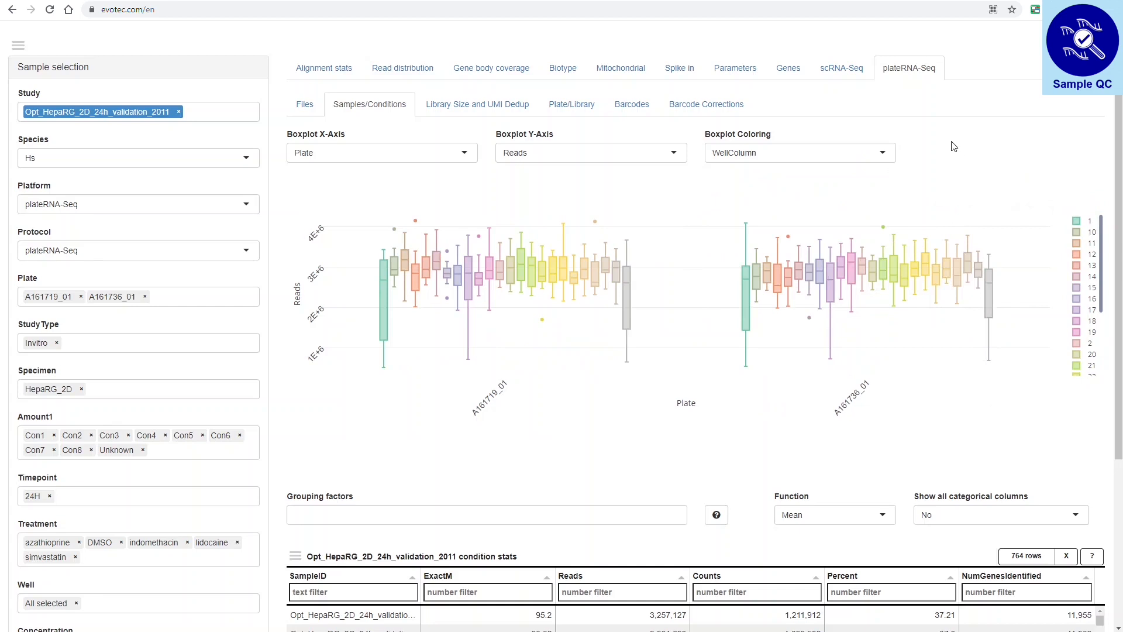
{"action": "mouse_move", "coordinate": [903, 154]}
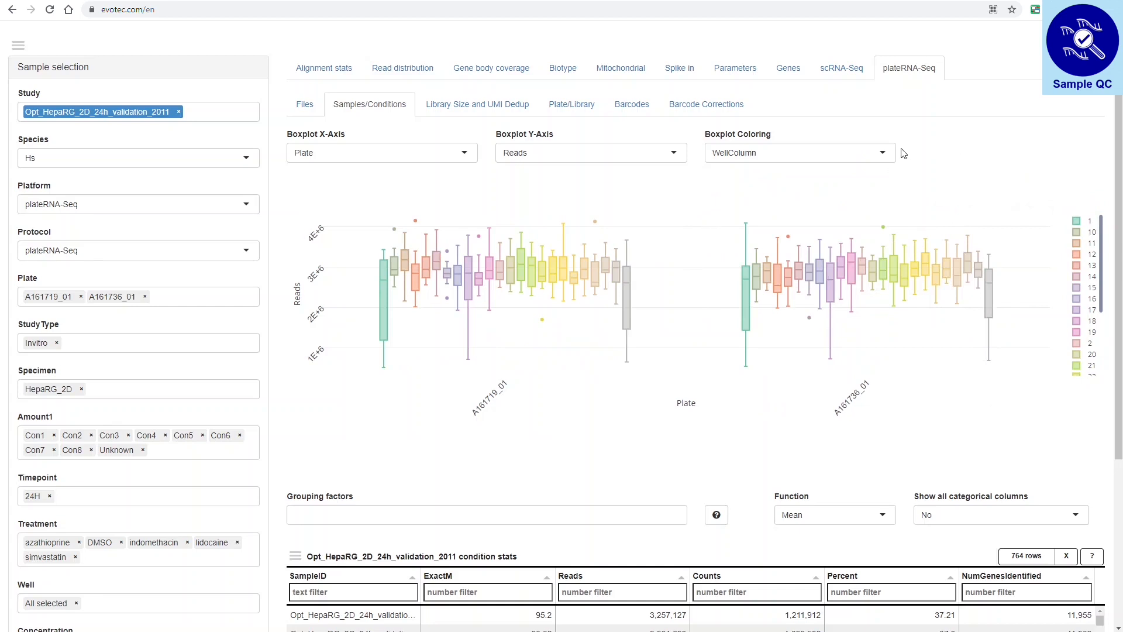
{"action": "left_click", "coordinate": [799, 152]}
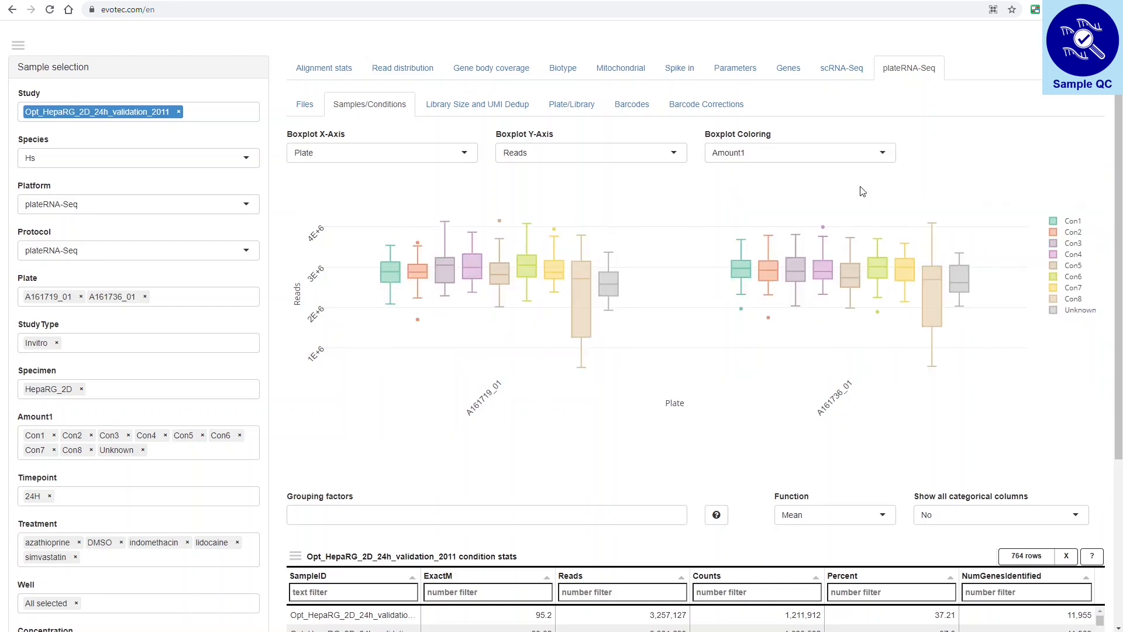
{"action": "mouse_move", "coordinate": [934, 330]}
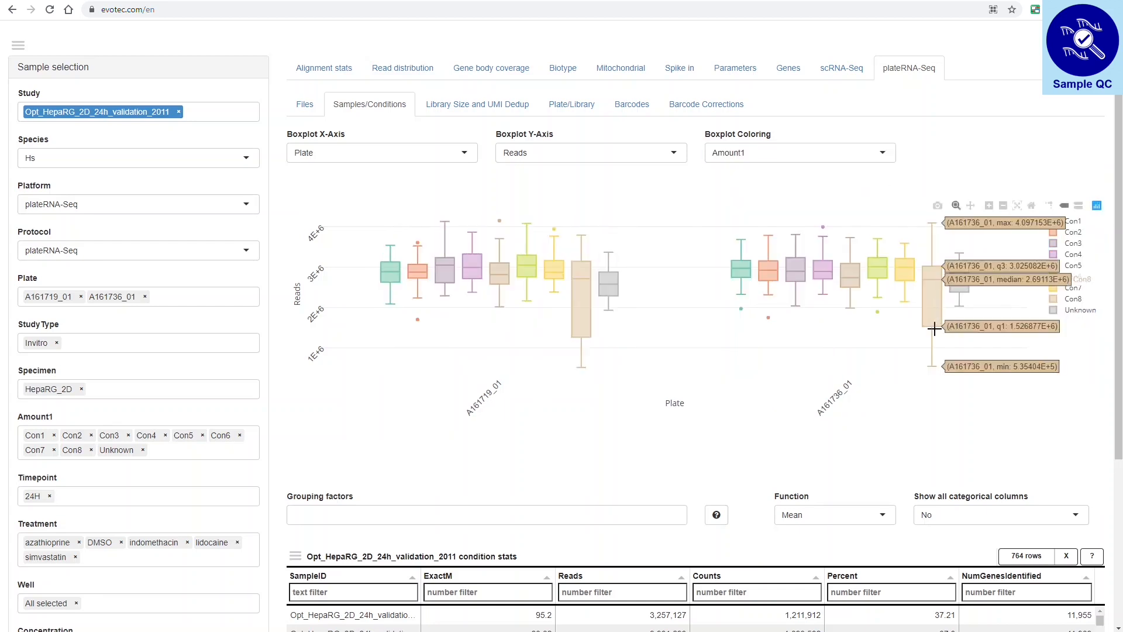
{"action": "mouse_move", "coordinate": [866, 363]}
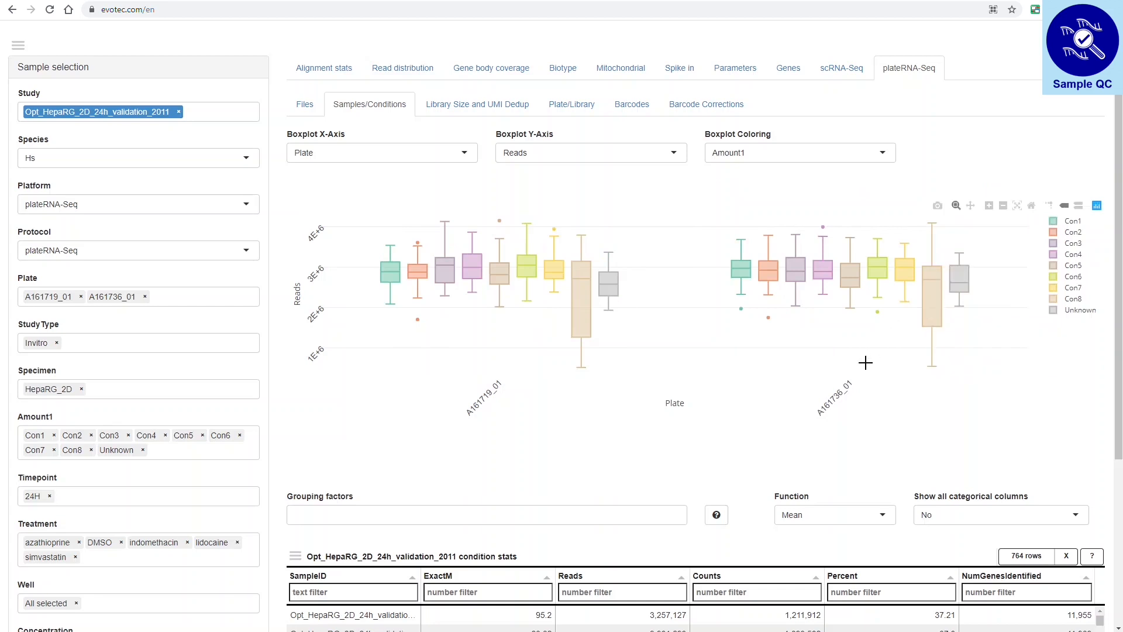
{"action": "mouse_move", "coordinate": [1055, 302]}
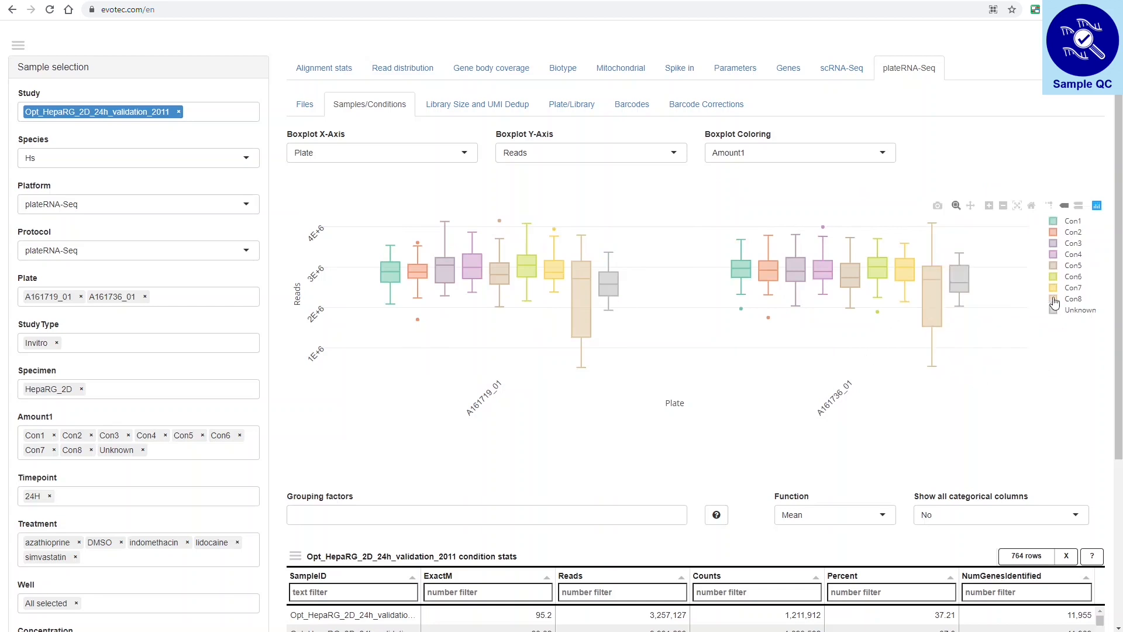
{"action": "mouse_move", "coordinate": [1073, 298]}
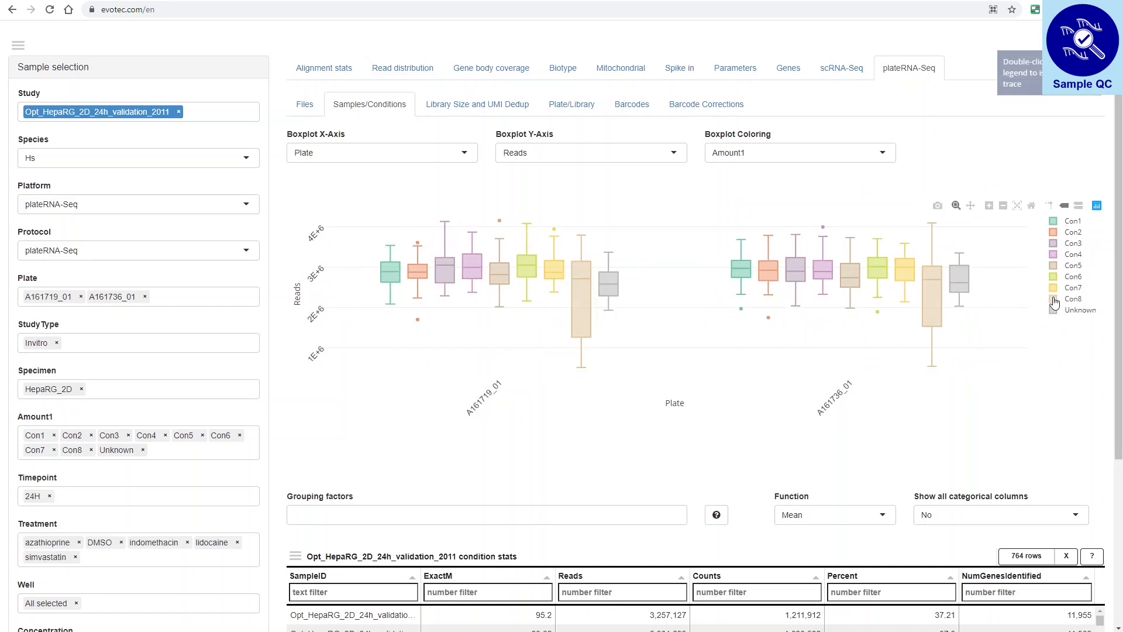
{"action": "mouse_move", "coordinate": [905, 415]}
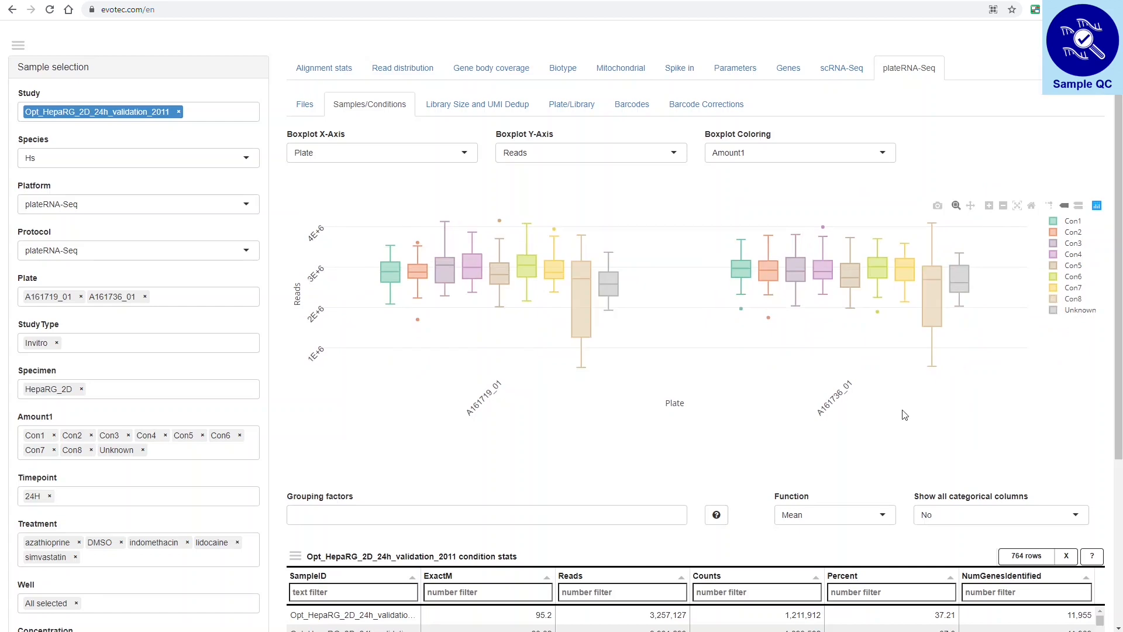
{"action": "mouse_move", "coordinate": [908, 422]}
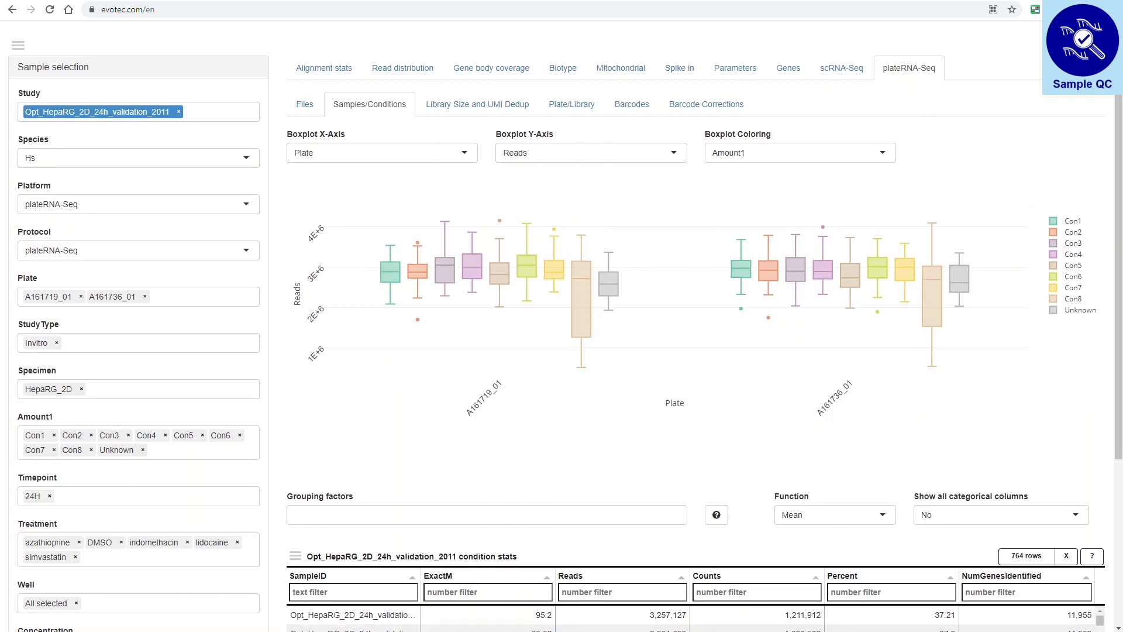
Start a New Comparison on study Opt_HepaRG_2D_24h_validation_2011 with all Amount1 concentrations selected.
{"action": "left_click", "coordinate": [1081, 41]}
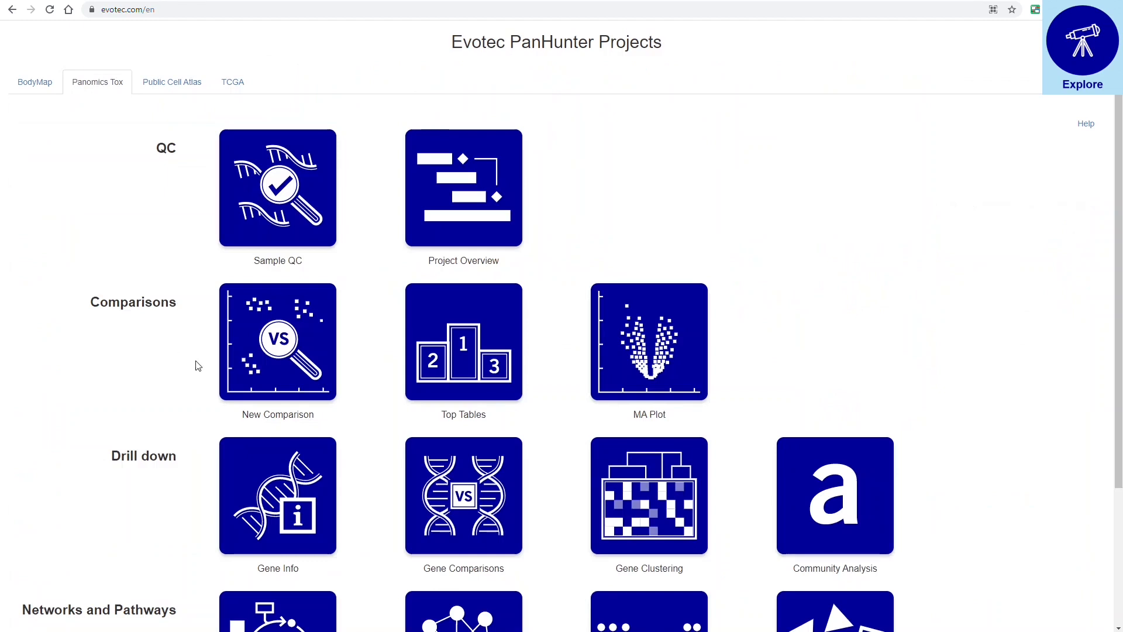
{"action": "mouse_move", "coordinate": [305, 374]}
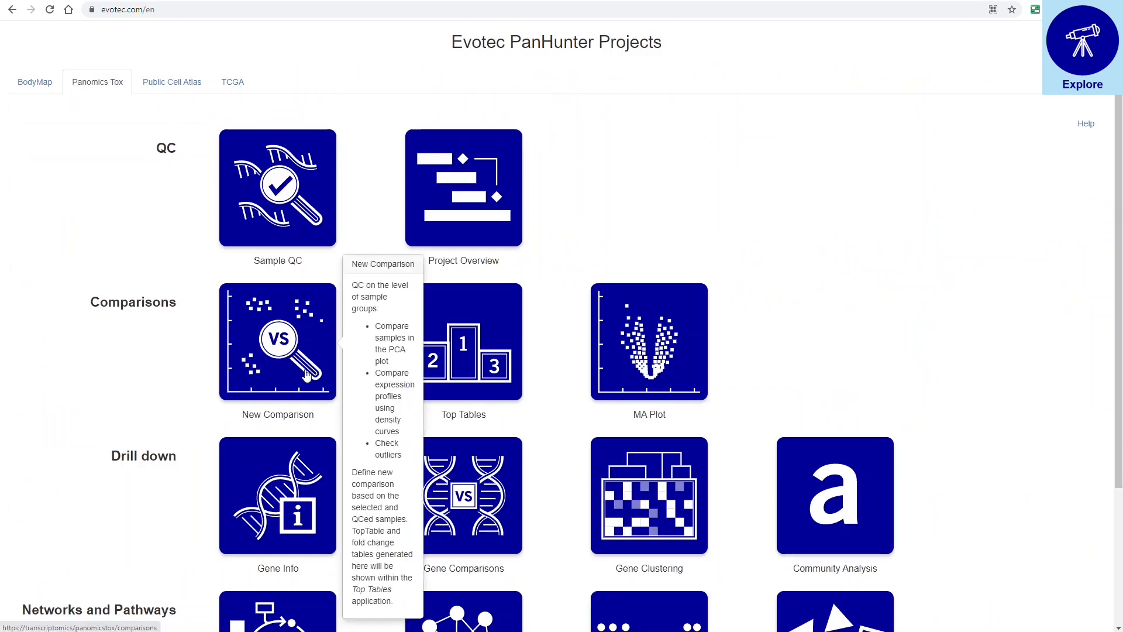
{"action": "left_click", "coordinate": [277, 340]}
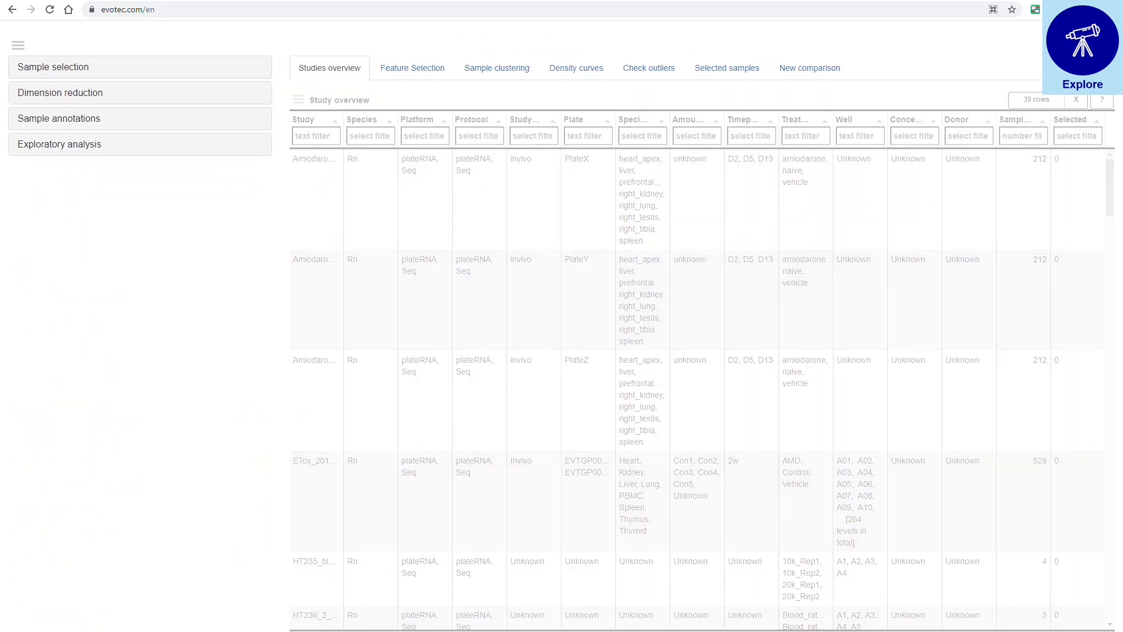
{"action": "left_click", "coordinate": [53, 66]}
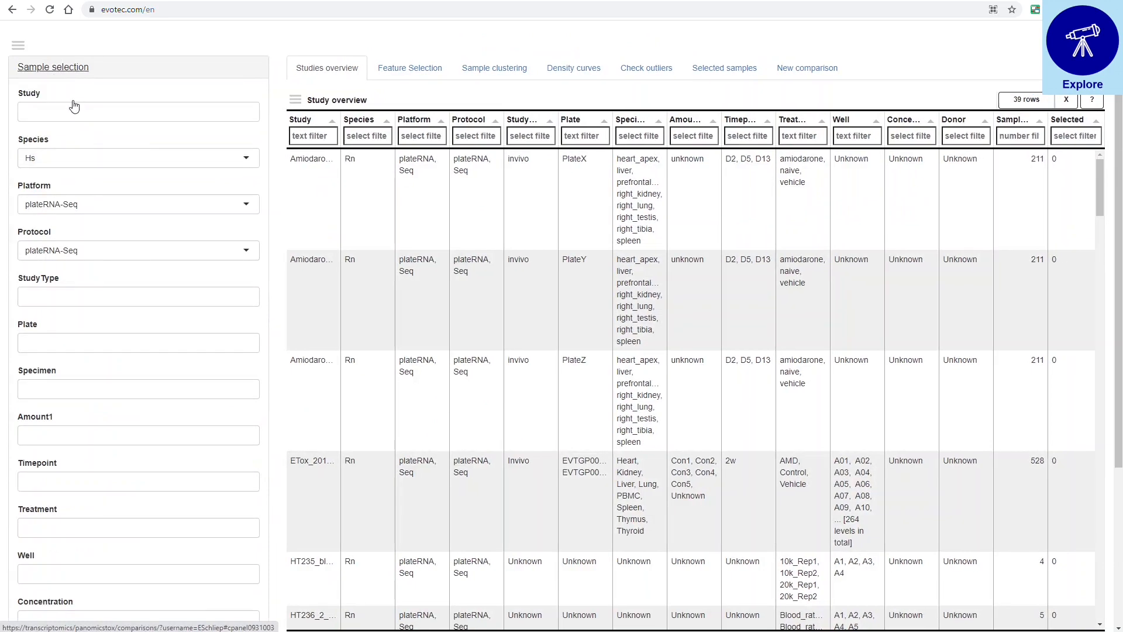
{"action": "left_click", "coordinate": [135, 111]}
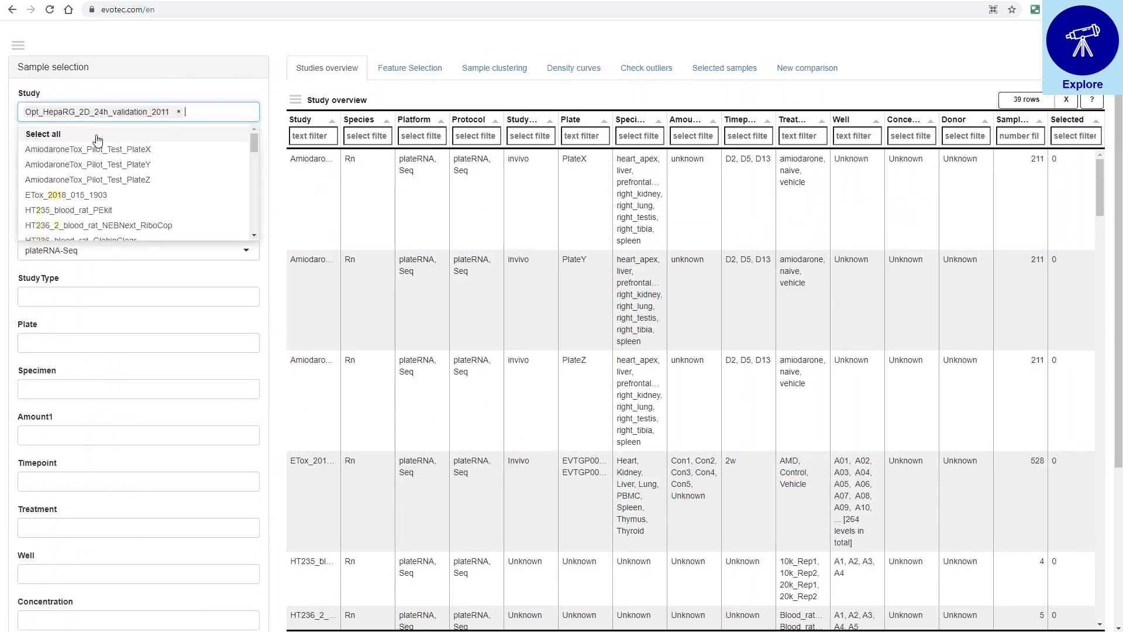
{"action": "left_click", "coordinate": [138, 343]}
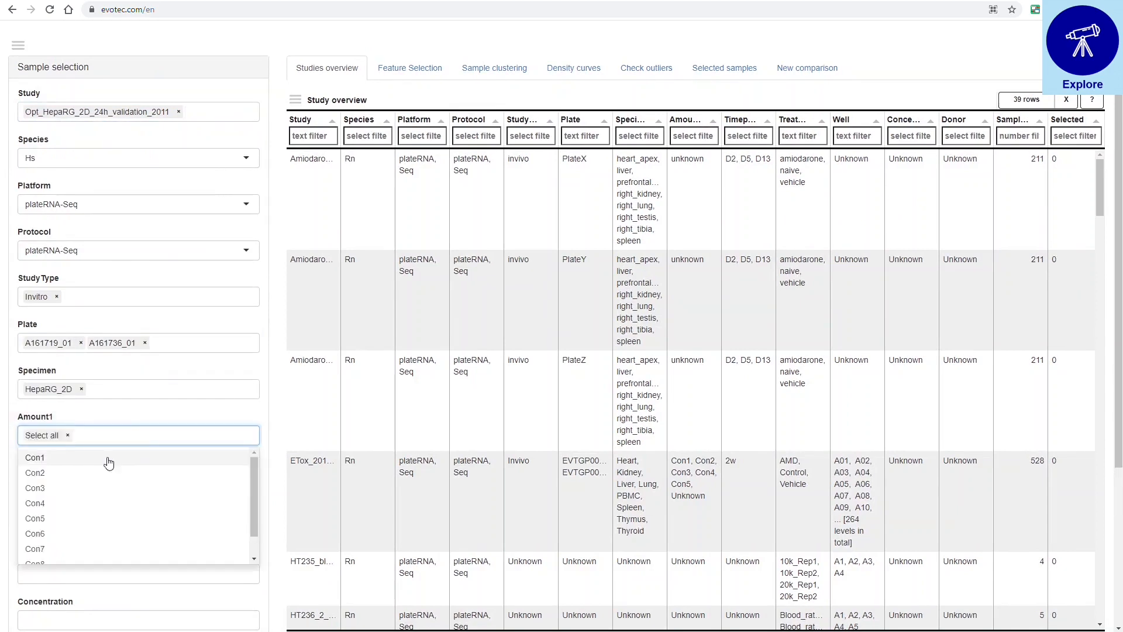
{"action": "left_click", "coordinate": [494, 67]}
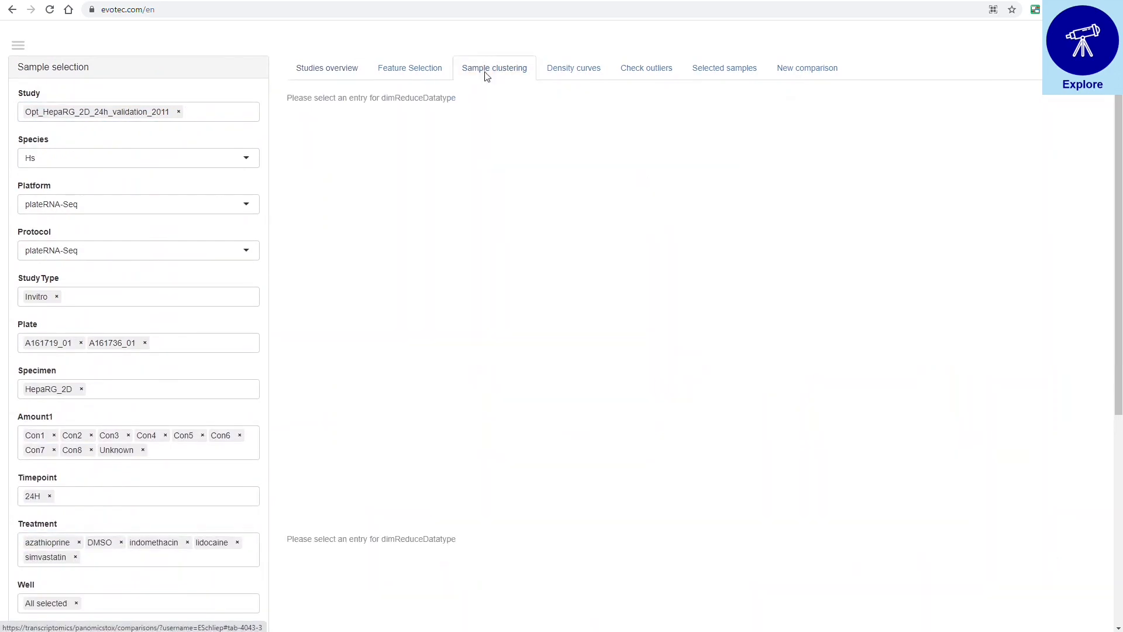
Display the PCA sample clustering plot with points coloured by Plate.
{"action": "left_click", "coordinate": [494, 68]}
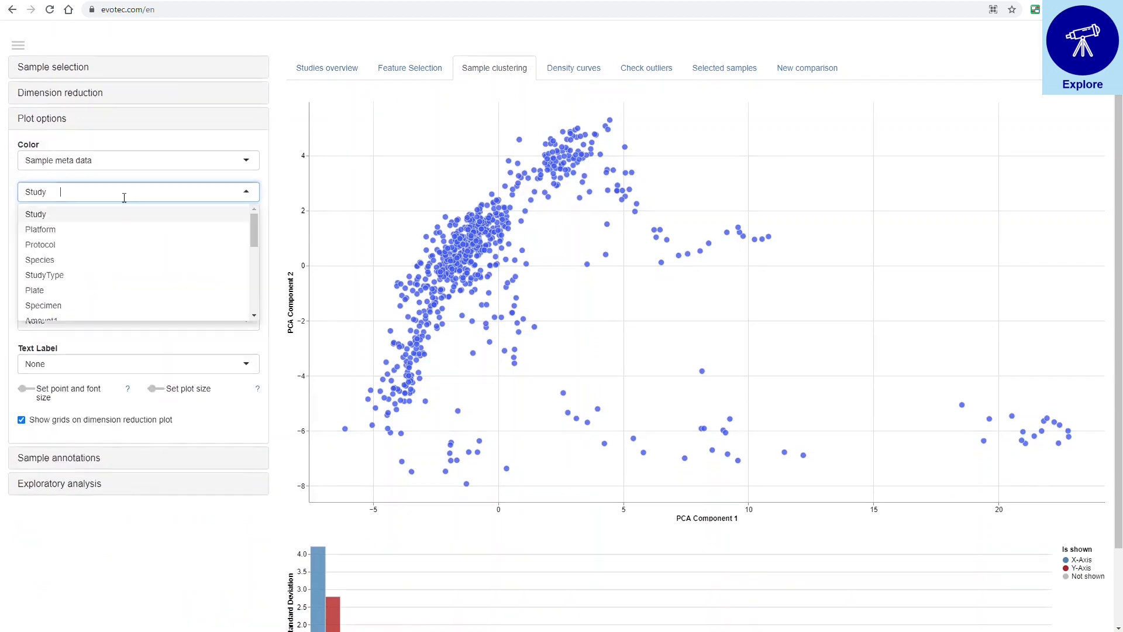
{"action": "left_click", "coordinate": [39, 289]}
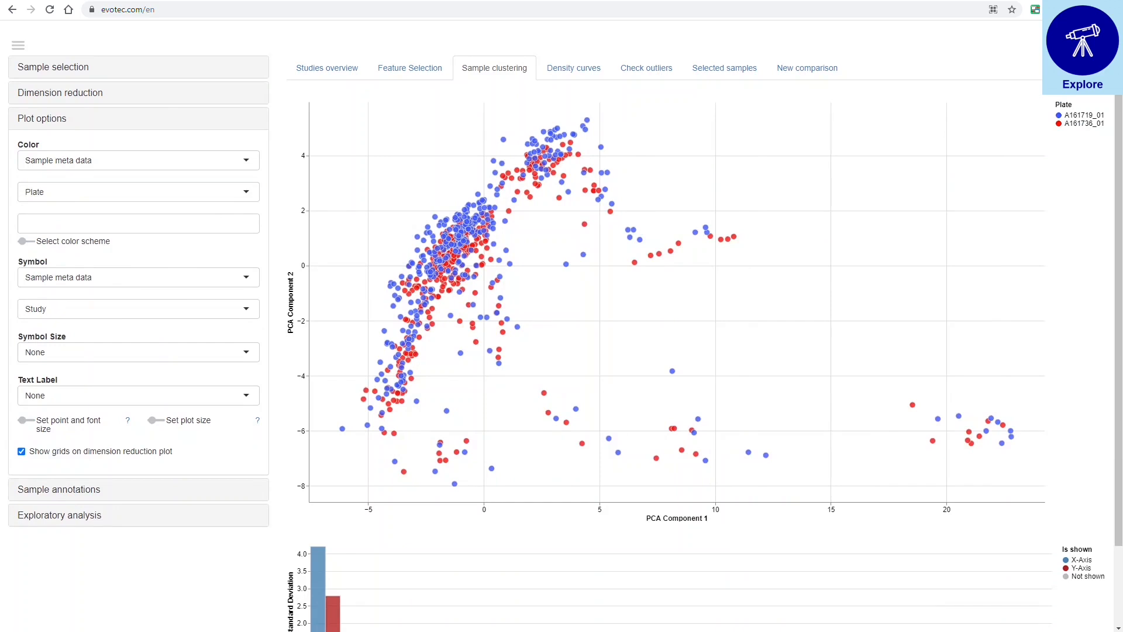
{"action": "mouse_move", "coordinate": [41, 120]}
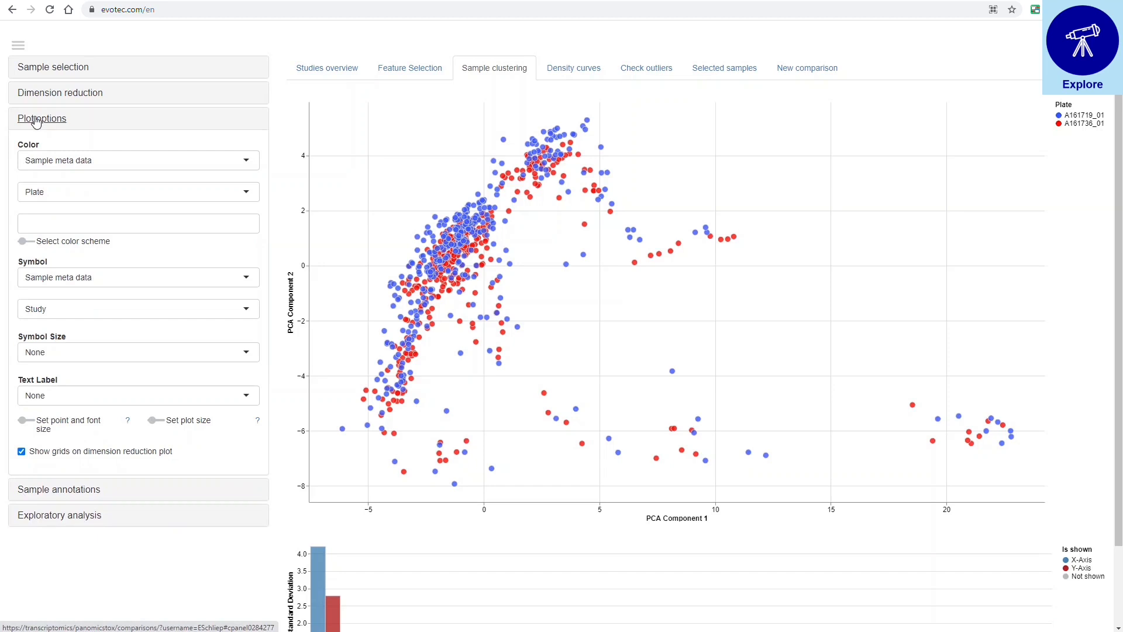
{"action": "mouse_move", "coordinate": [60, 93]}
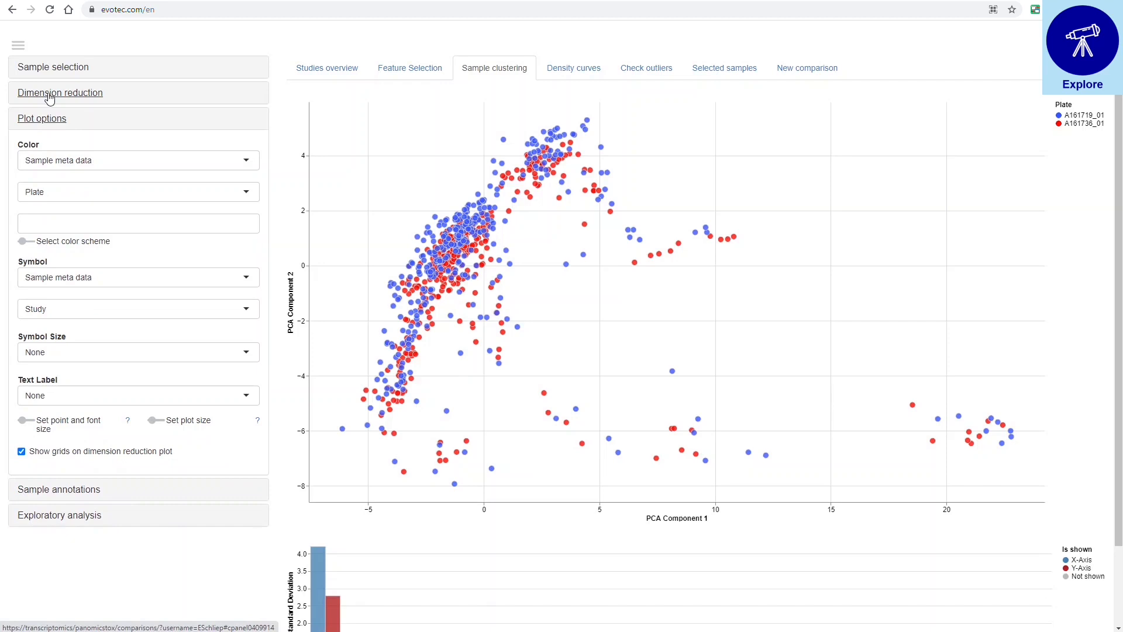
Recompute the PCA with Plate added as a corrected factor in Dimension reduction.
{"action": "left_click", "coordinate": [60, 92]}
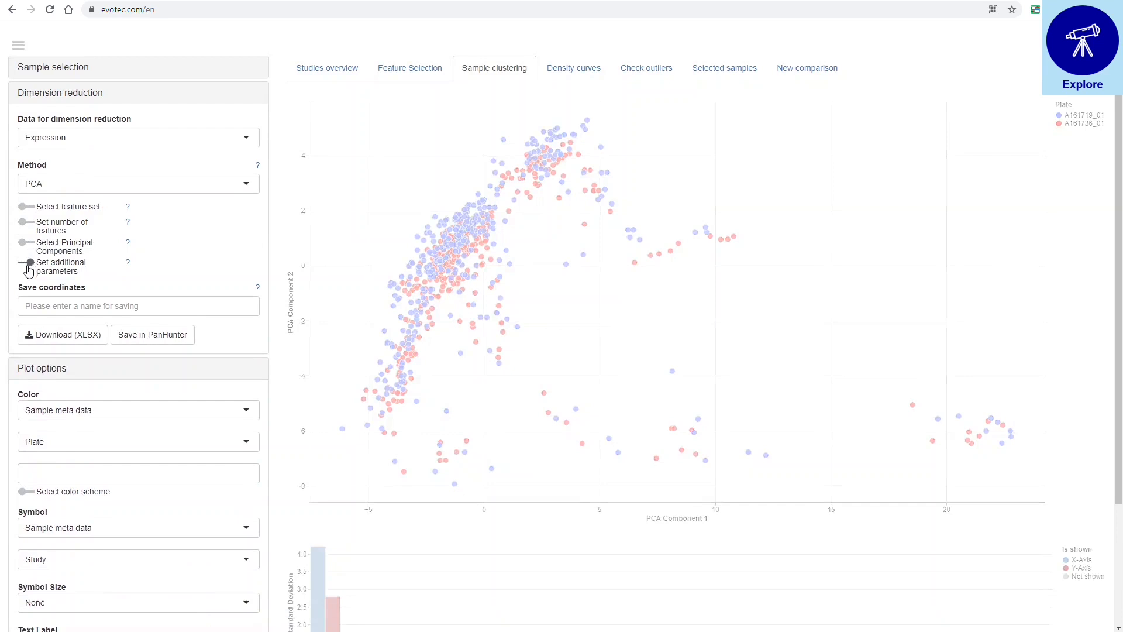
{"action": "left_click", "coordinate": [23, 264]}
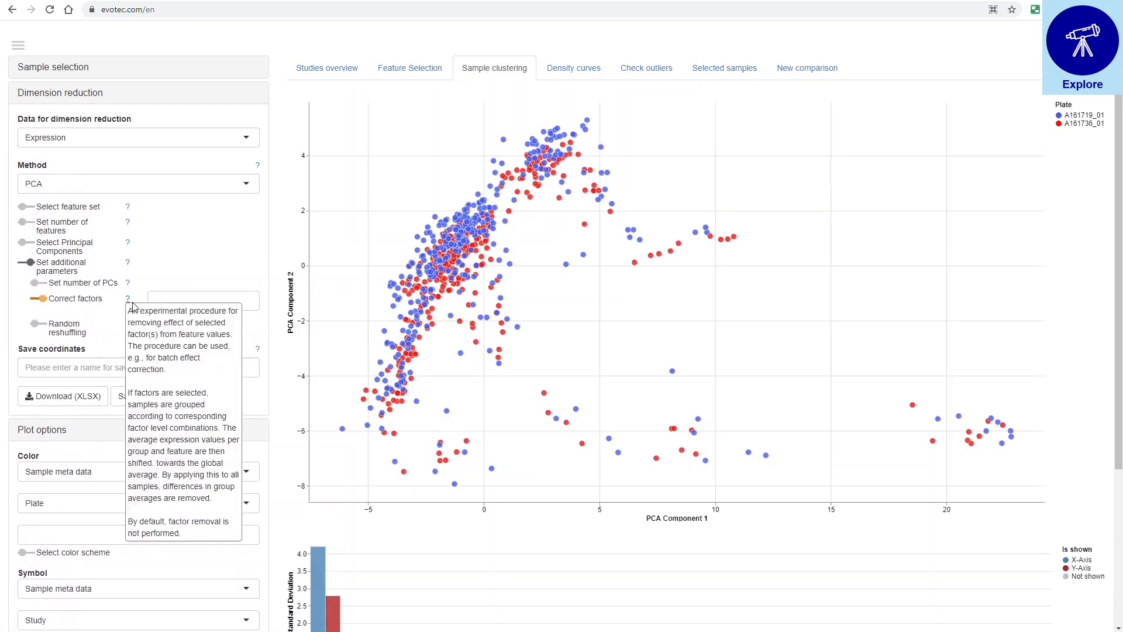
{"action": "left_click", "coordinate": [203, 300]}
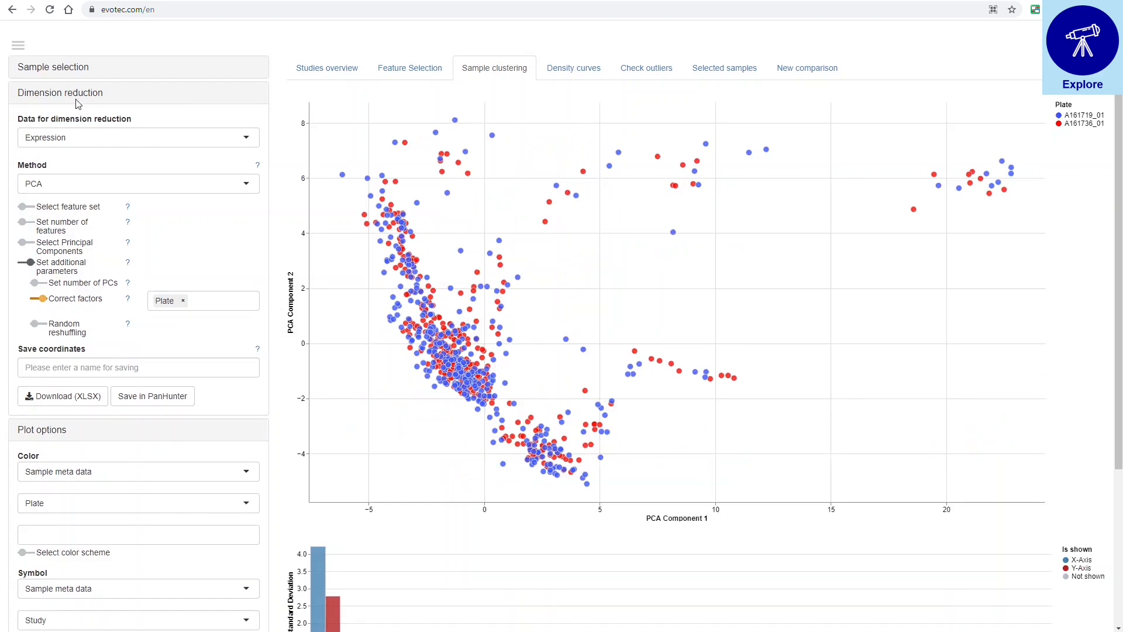
{"action": "left_click", "coordinate": [61, 92]}
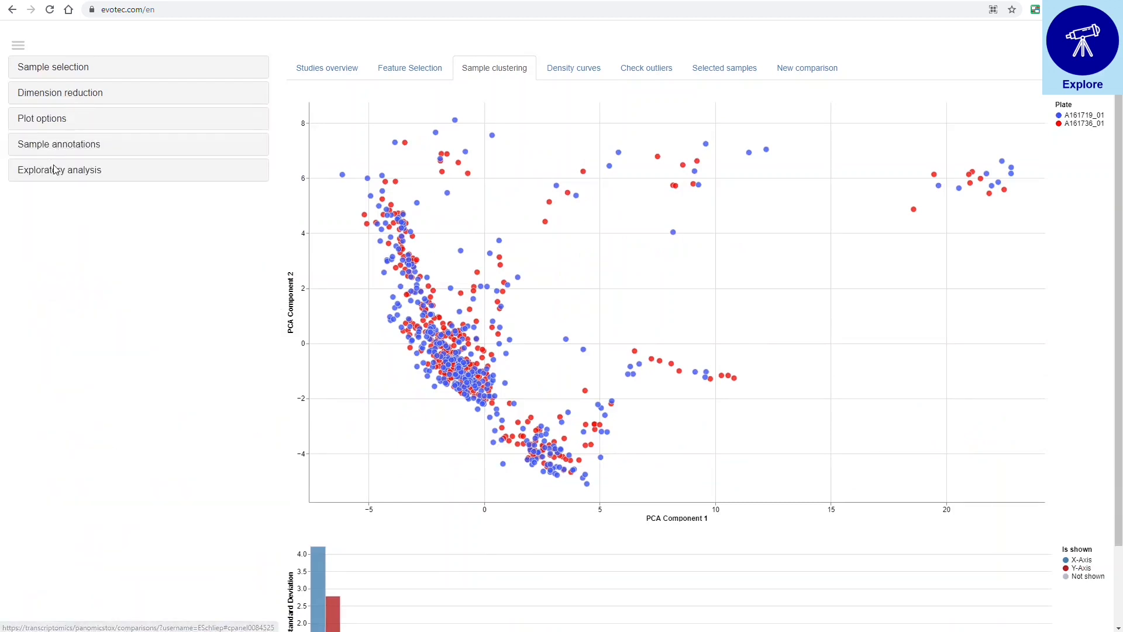
Run Analyze Categories to get the 41-row feature overview scoring annotations against the PCA.
{"action": "left_click", "coordinate": [58, 170]}
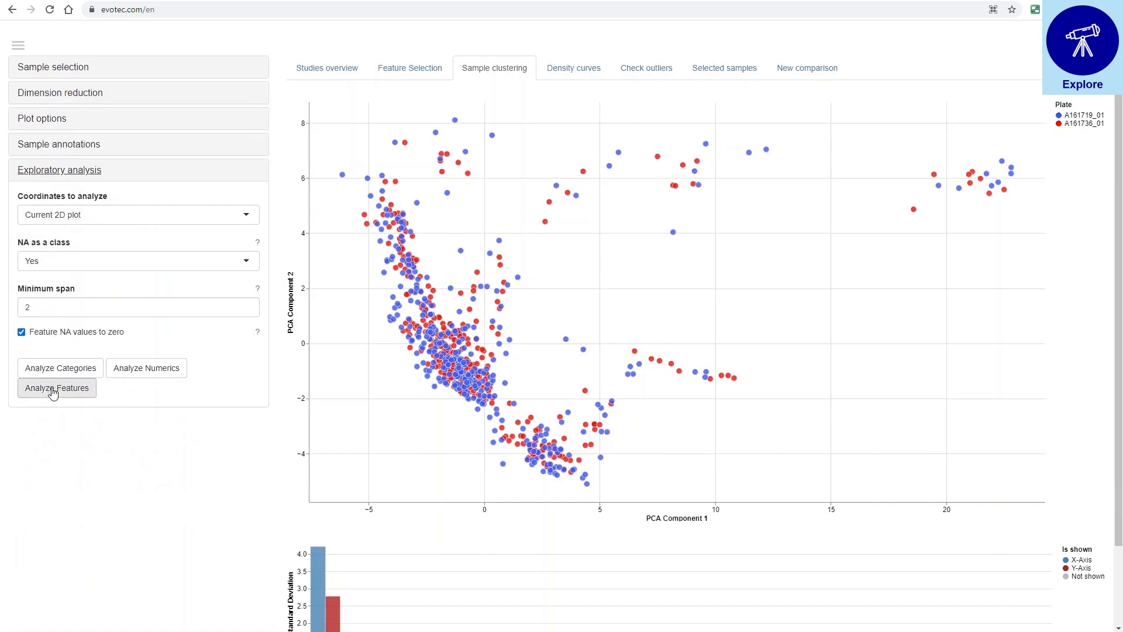
{"action": "mouse_move", "coordinate": [56, 399]}
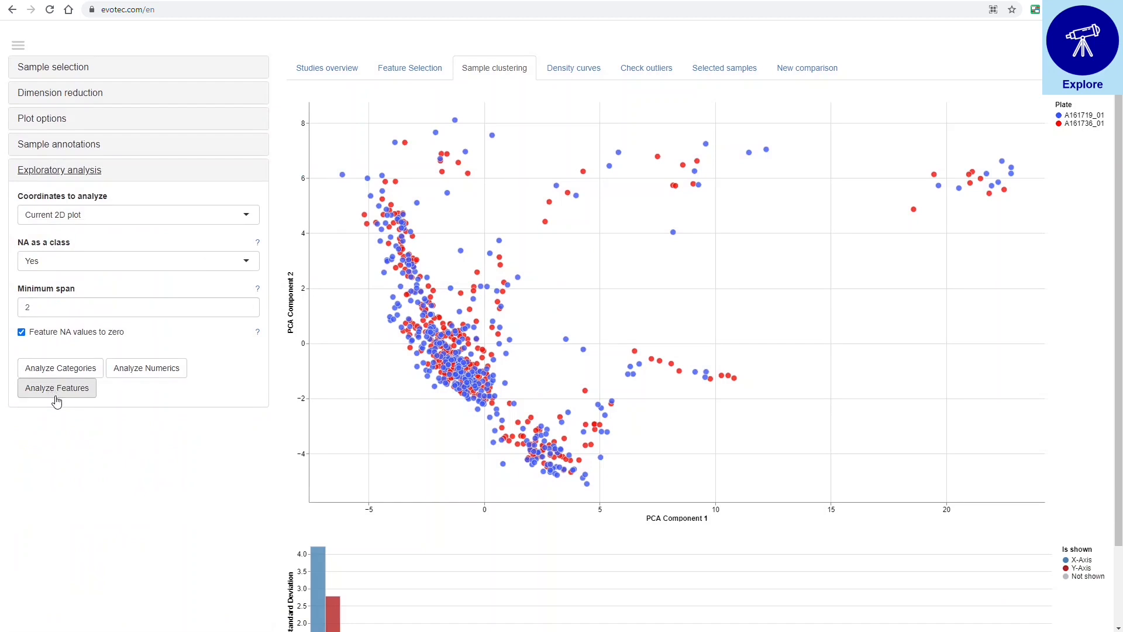
{"action": "mouse_move", "coordinate": [59, 367]}
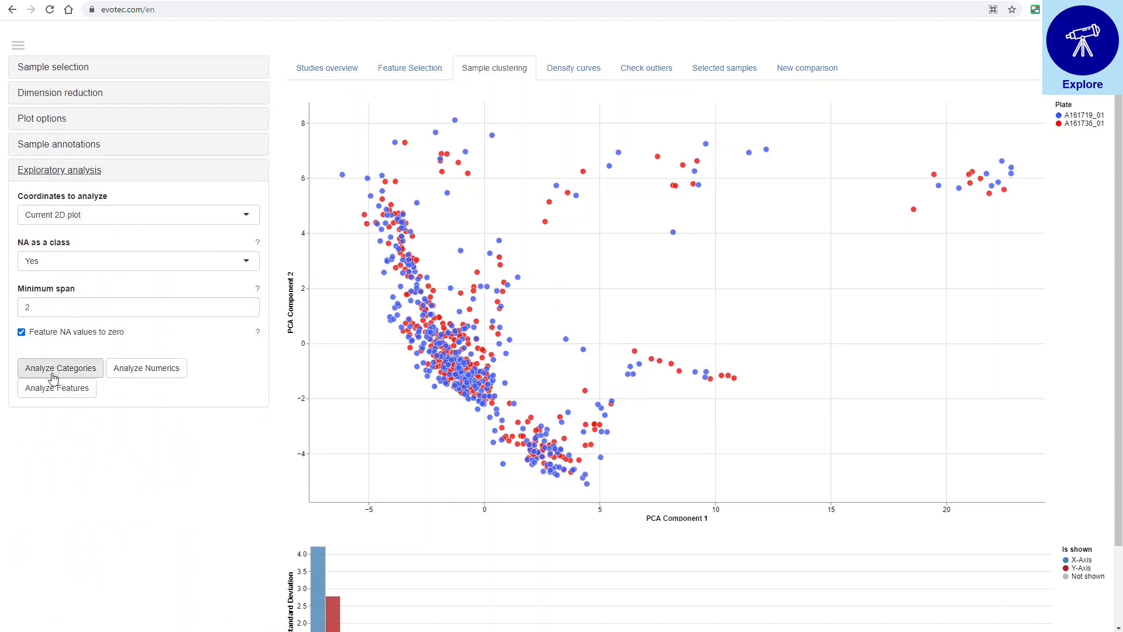
{"action": "left_click", "coordinate": [59, 368]}
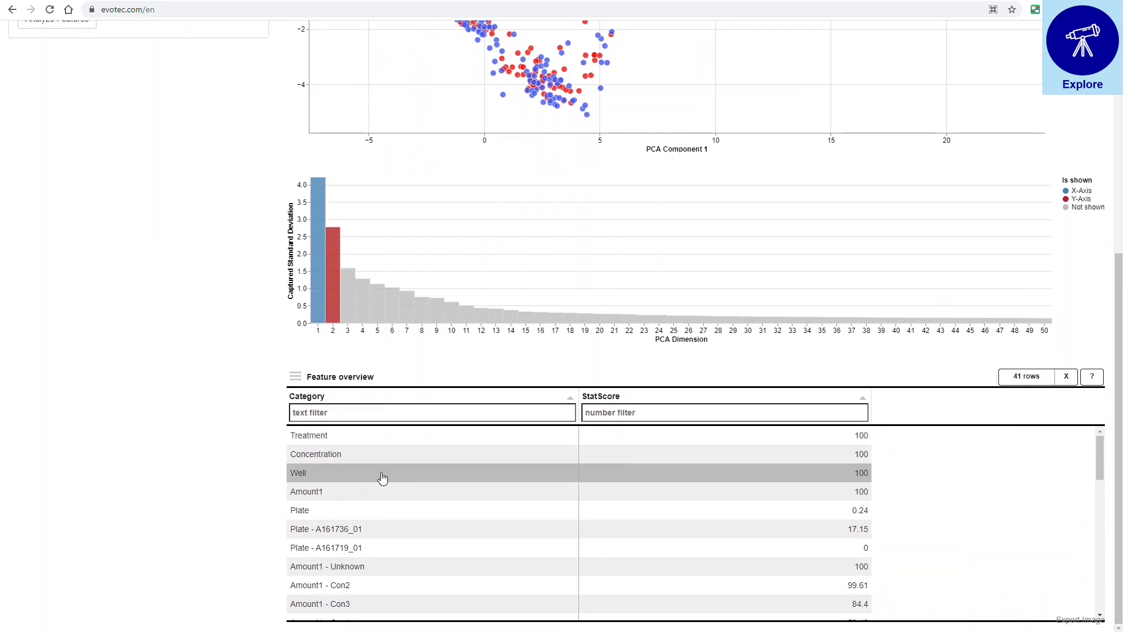
{"action": "mouse_move", "coordinate": [311, 479]}
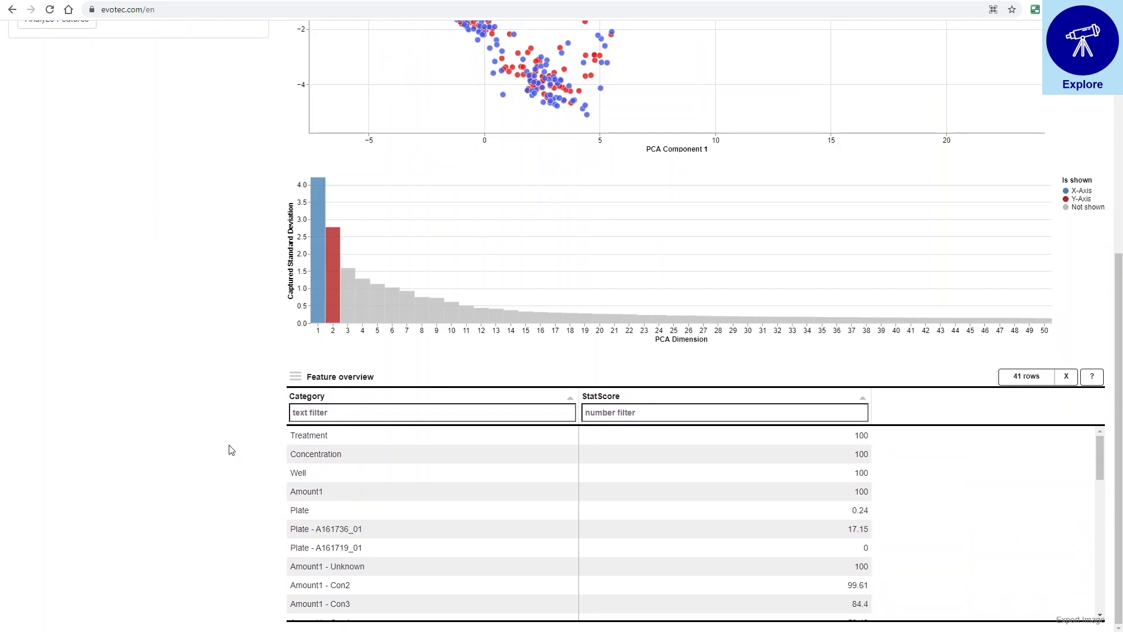
{"action": "scroll", "scroll_direction": "up", "scroll_amount": 3}
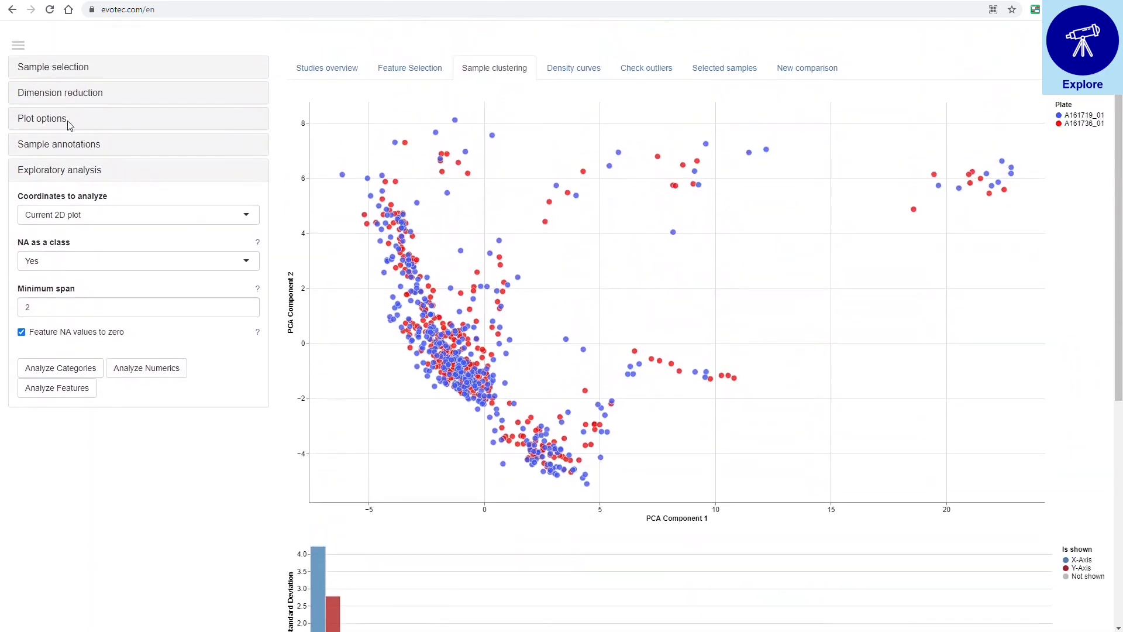
Colour the PCA points by Treatment and shape them by Amount1.
{"action": "left_click", "coordinate": [42, 118]}
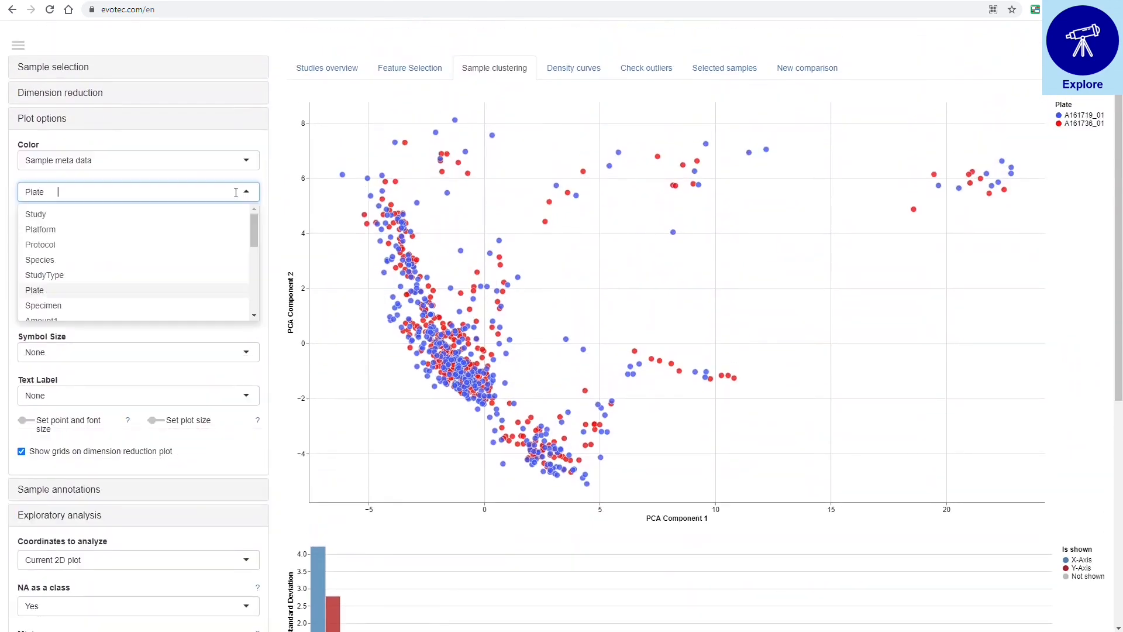
{"action": "scroll", "scroll_direction": "down", "scroll_amount": 3}
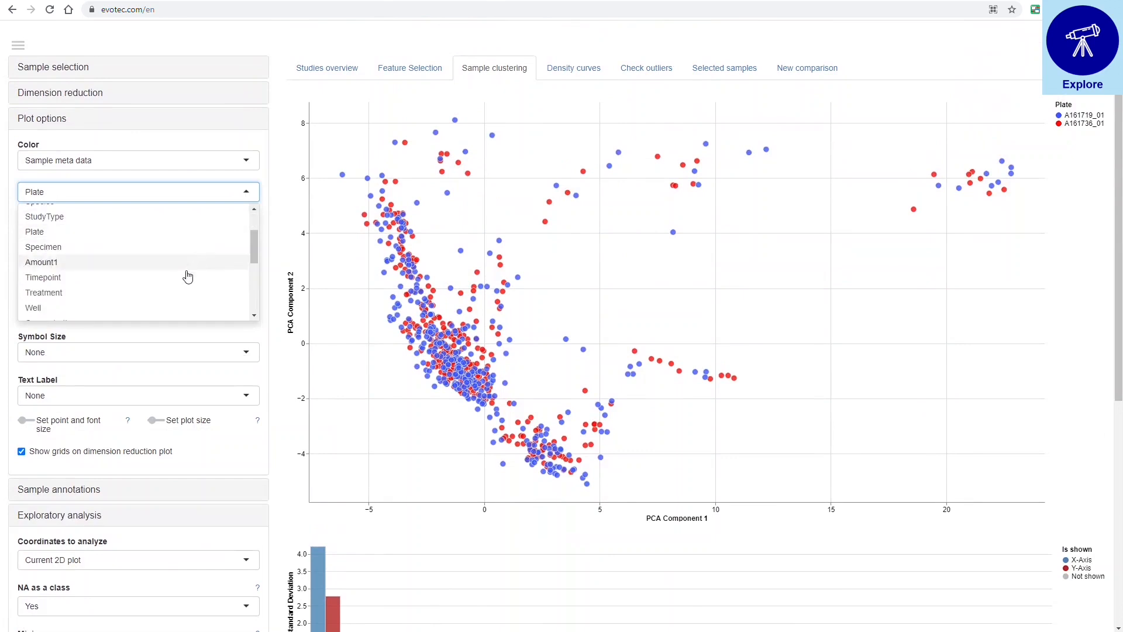
{"action": "left_click", "coordinate": [44, 293]}
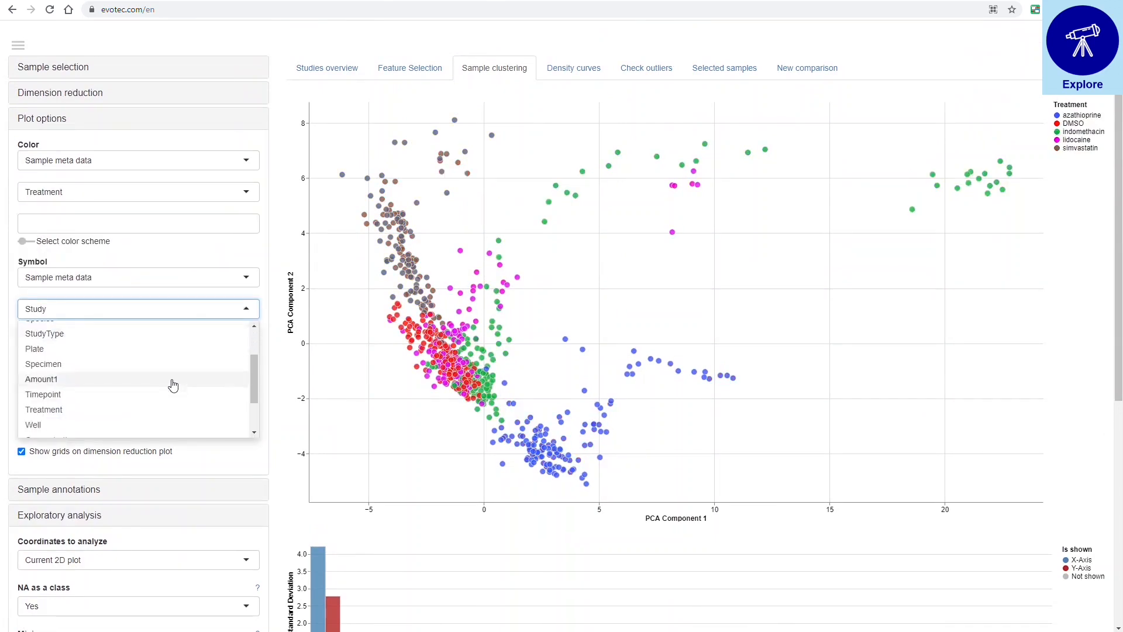
{"action": "left_click", "coordinate": [41, 379]}
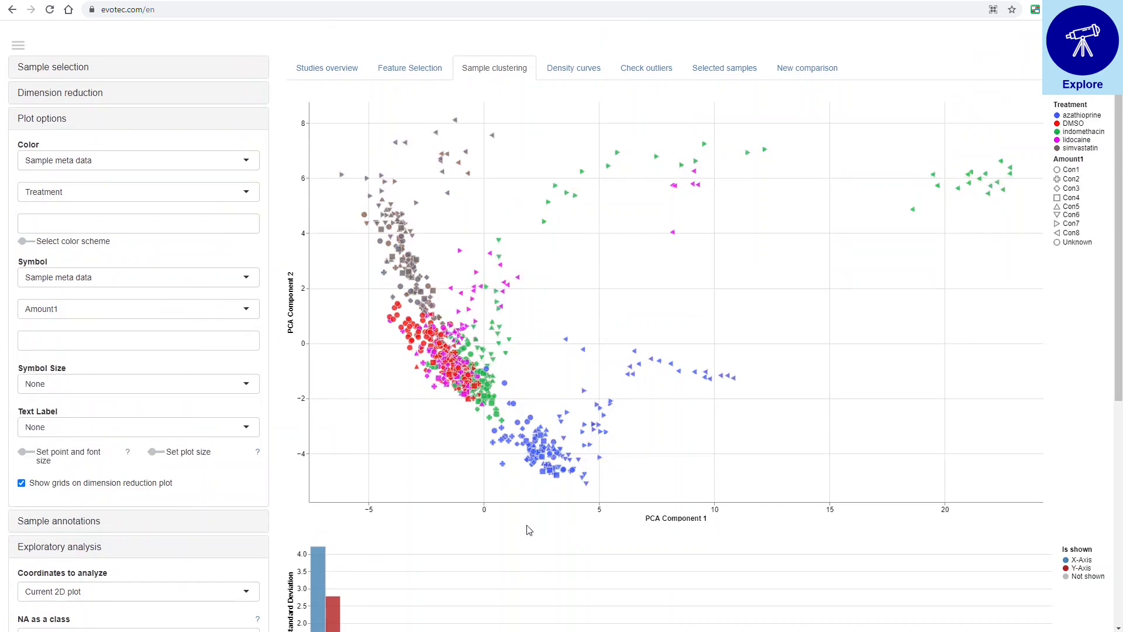
{"action": "mouse_move", "coordinate": [810, 454]}
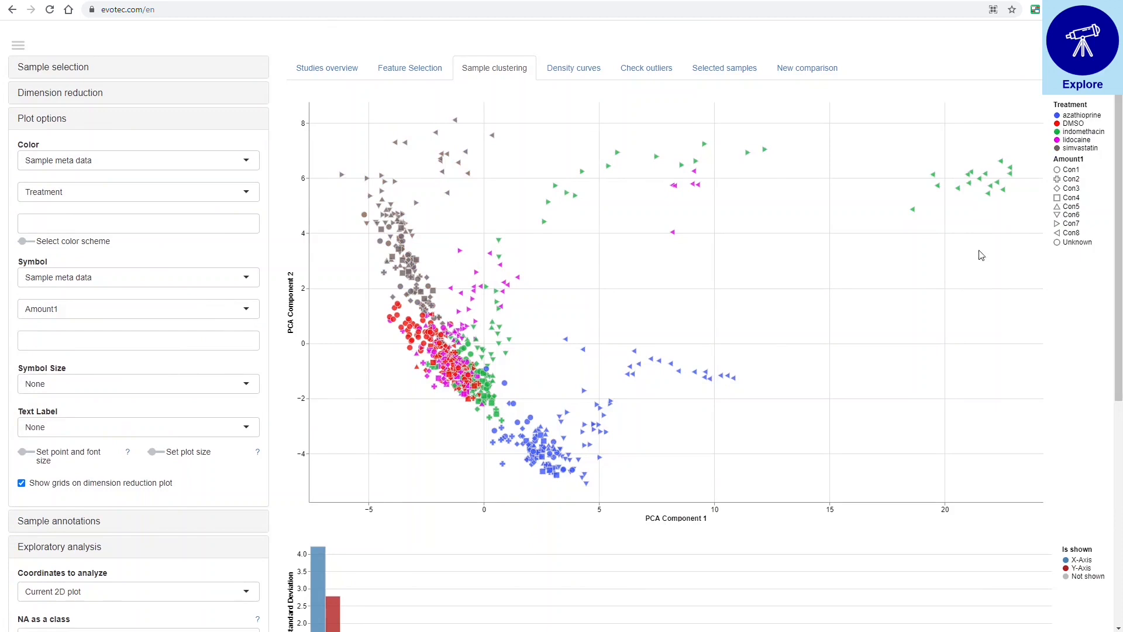
{"action": "mouse_move", "coordinate": [1078, 176]}
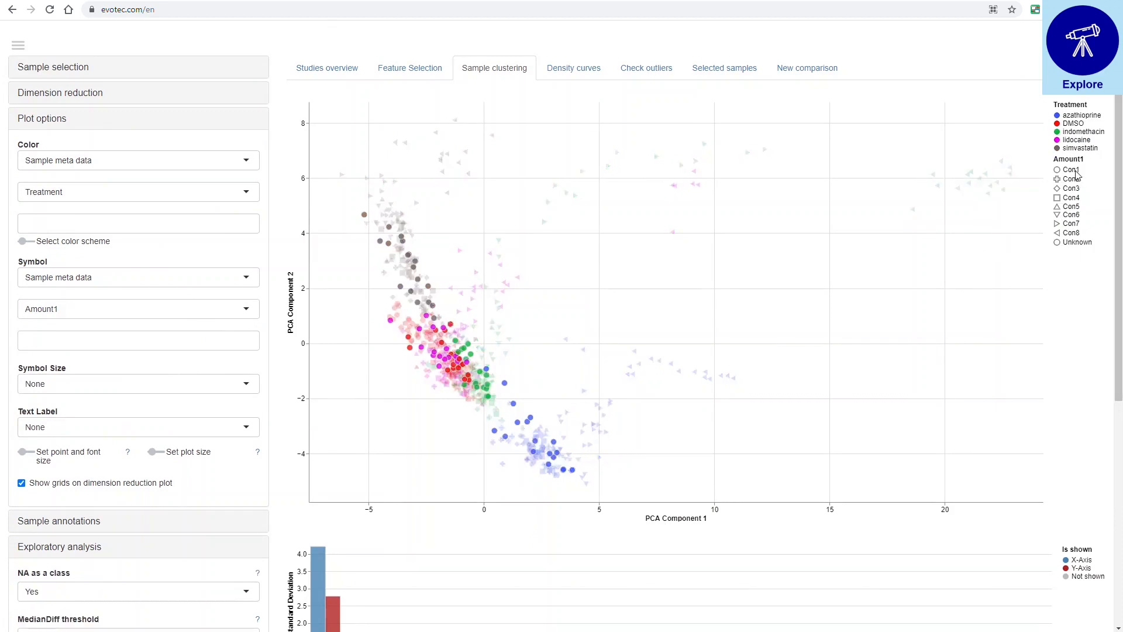
Highlight the Con2 and then Con6 samples via the legend.
{"action": "left_click", "coordinate": [1058, 179]}
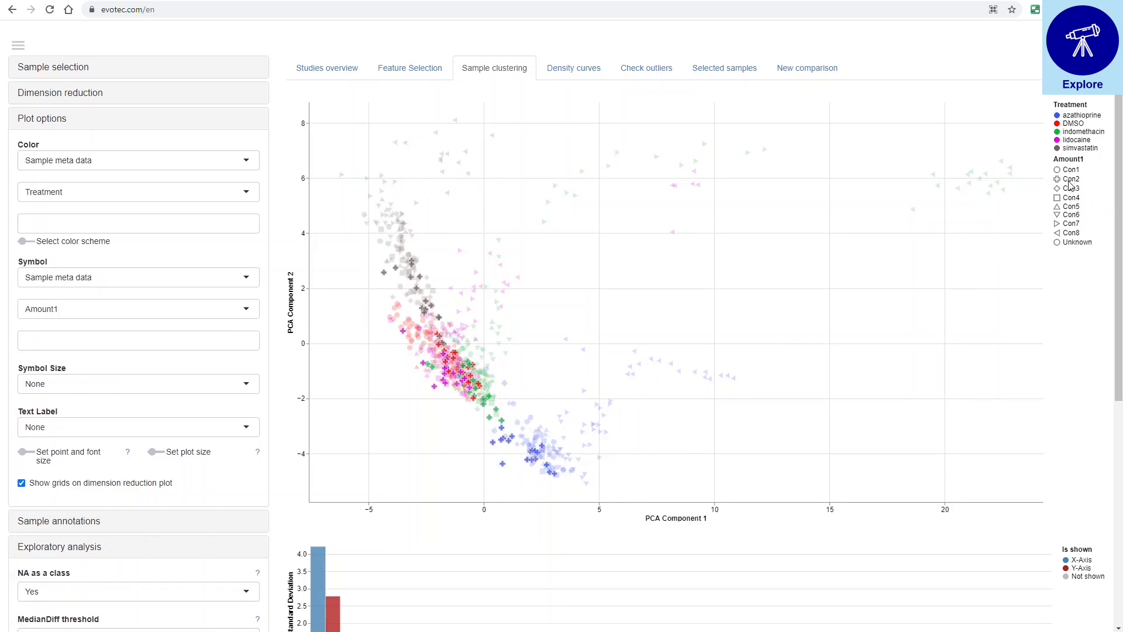
{"action": "mouse_move", "coordinate": [1072, 190]}
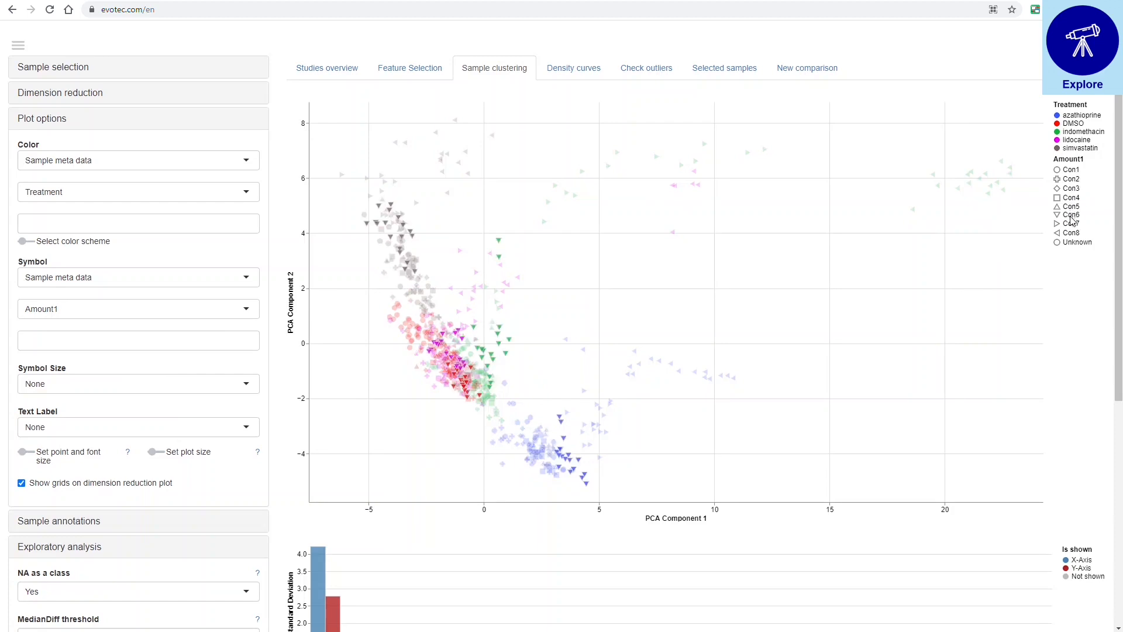
{"action": "left_click", "coordinate": [1071, 223]}
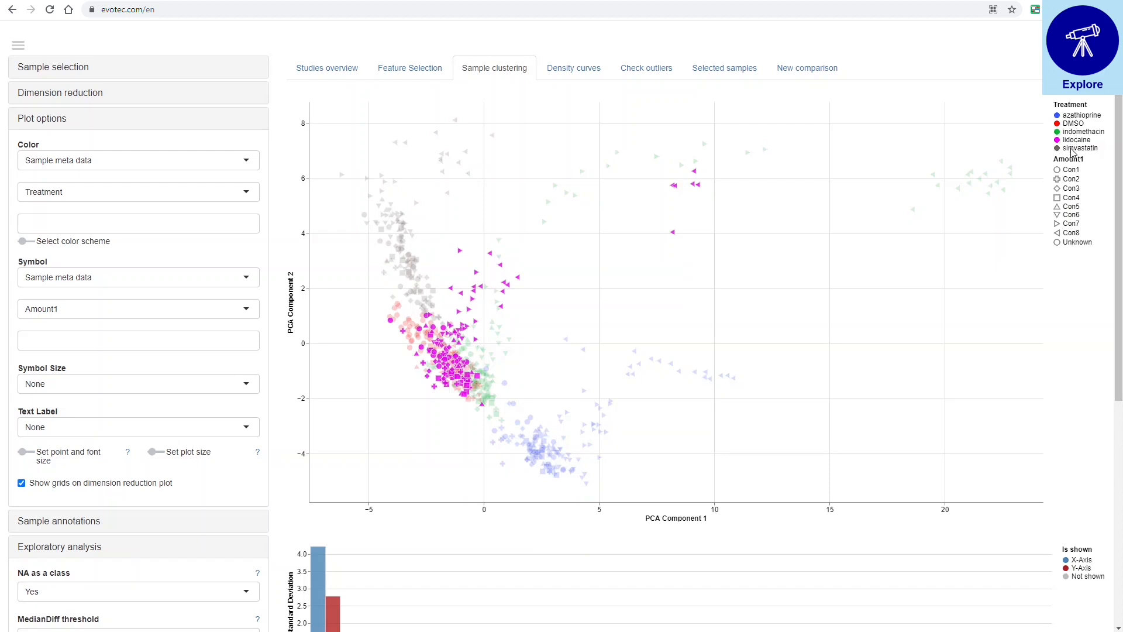
{"action": "left_click", "coordinate": [42, 118]}
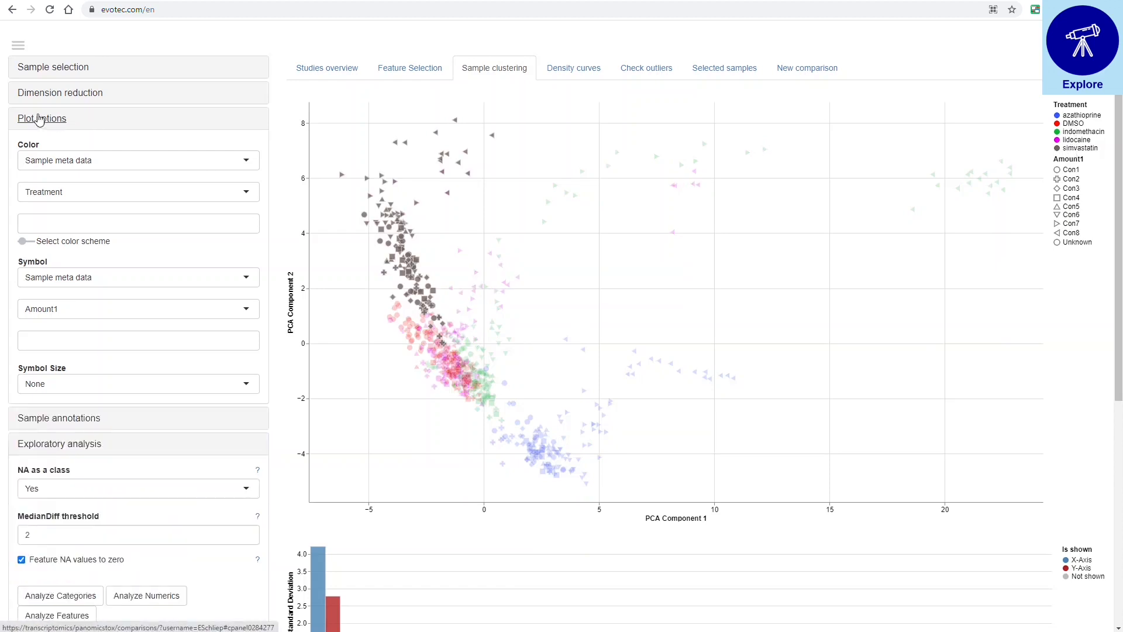
Narrow the Treatment filter to azathioprine only so the PCA recomputes on those samples.
{"action": "left_click", "coordinate": [53, 66]}
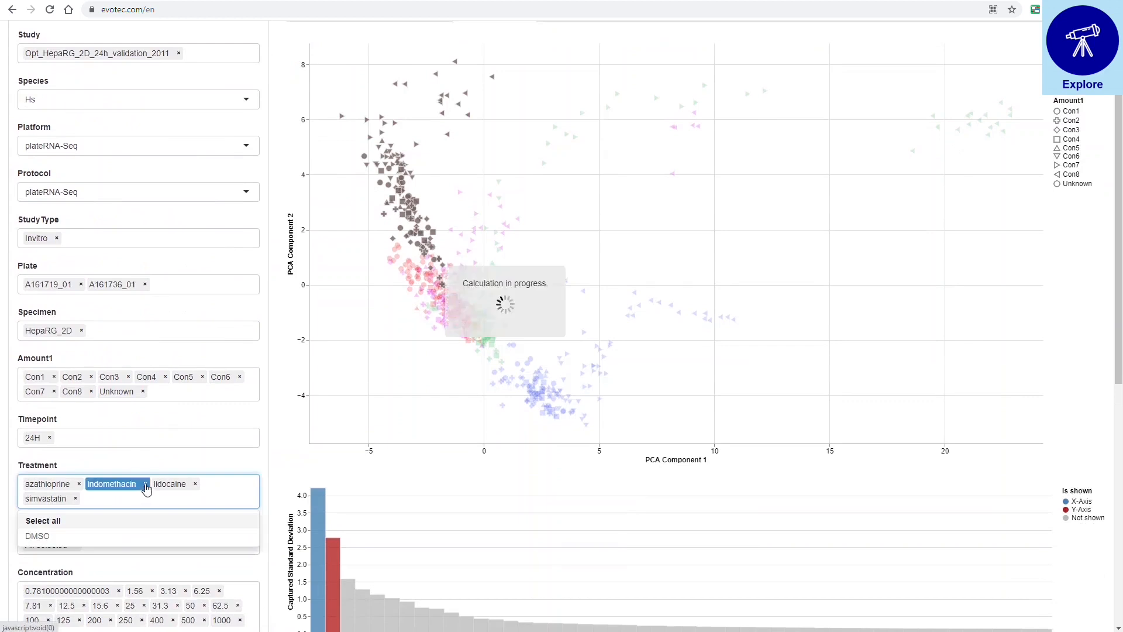
{"action": "left_click", "coordinate": [144, 483]}
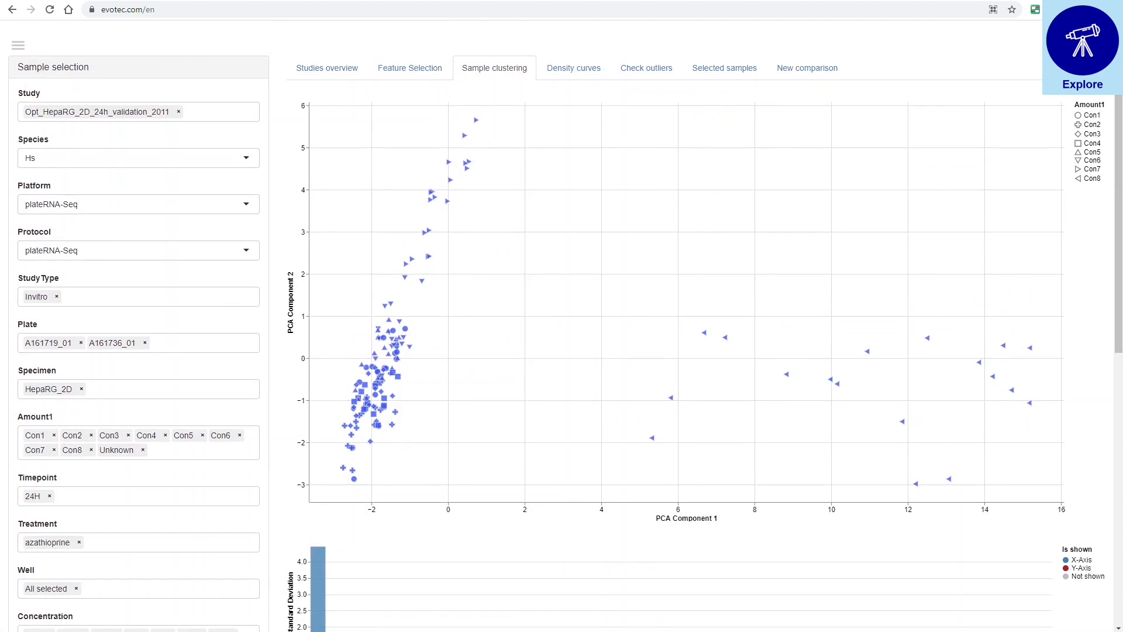
{"action": "mouse_move", "coordinate": [318, 118]}
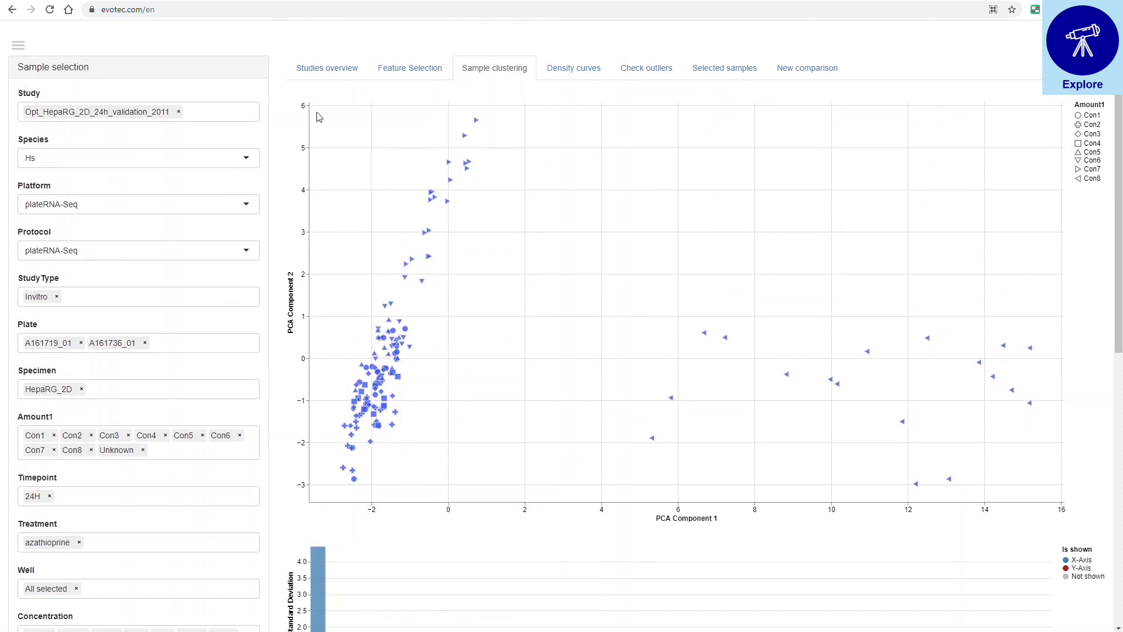
Enter the model formula ~Amount1 + TechnicalBatch for a new comparison.
{"action": "left_click", "coordinate": [806, 68]}
{"action": "type", "text": "~Amoun"}
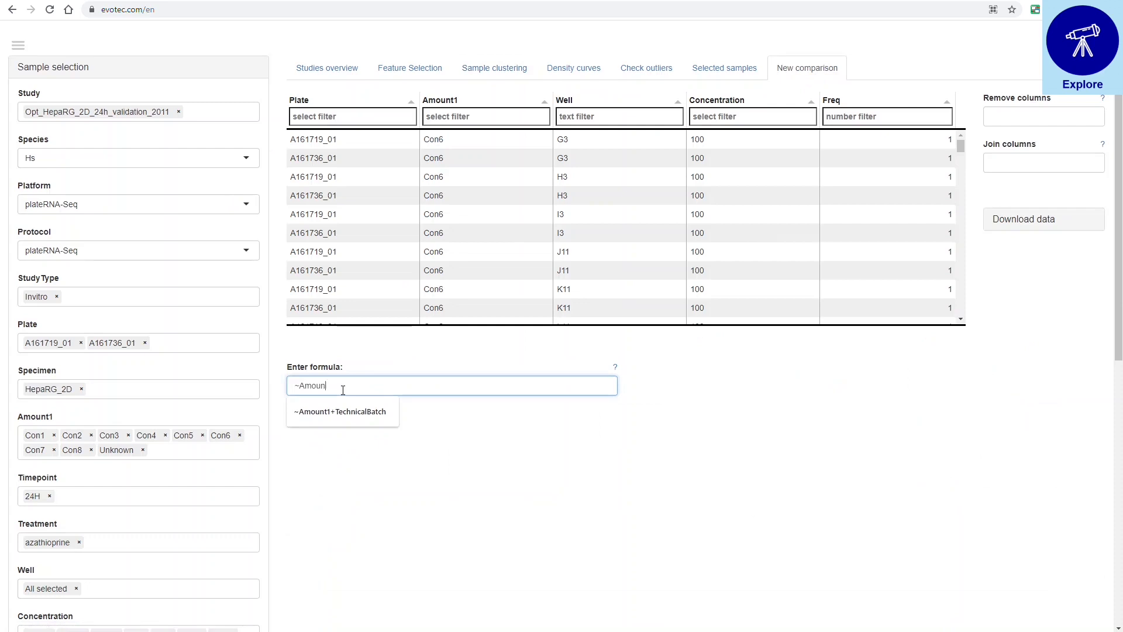
{"action": "type", "text": "t1"}
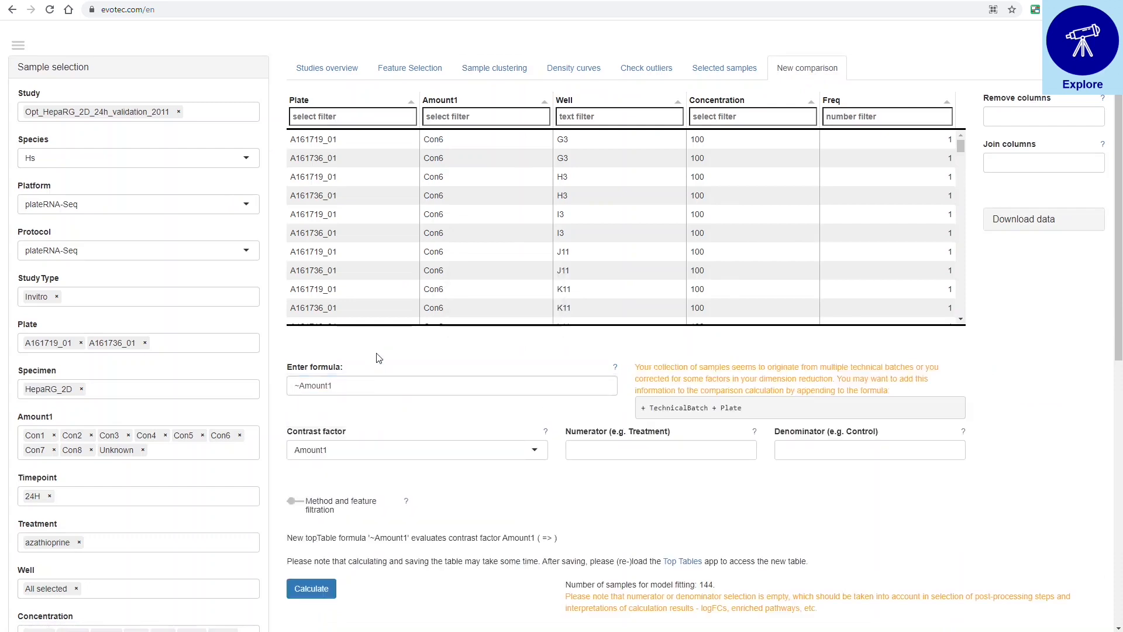
{"action": "left_click", "coordinate": [452, 385]}
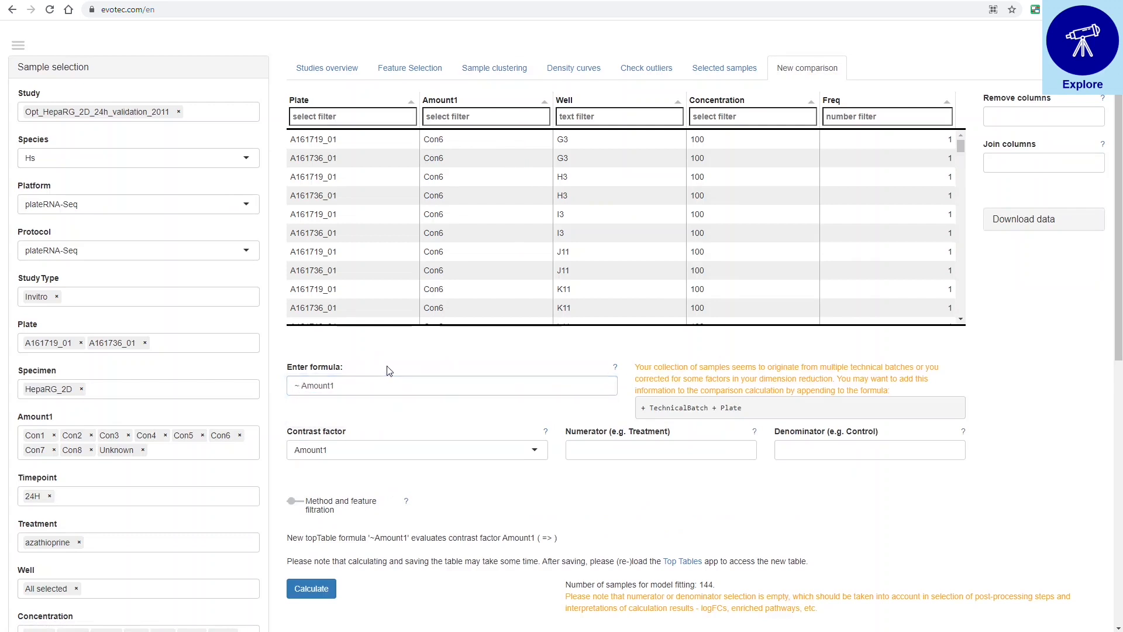
{"action": "mouse_move", "coordinate": [935, 380]}
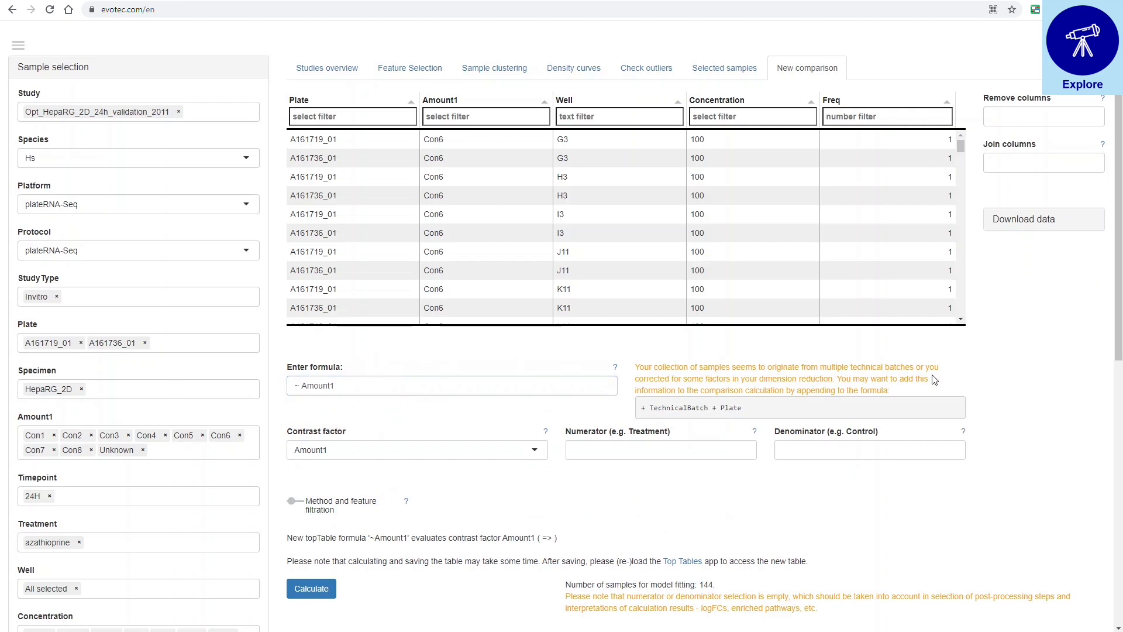
{"action": "left_click", "coordinate": [452, 385]}
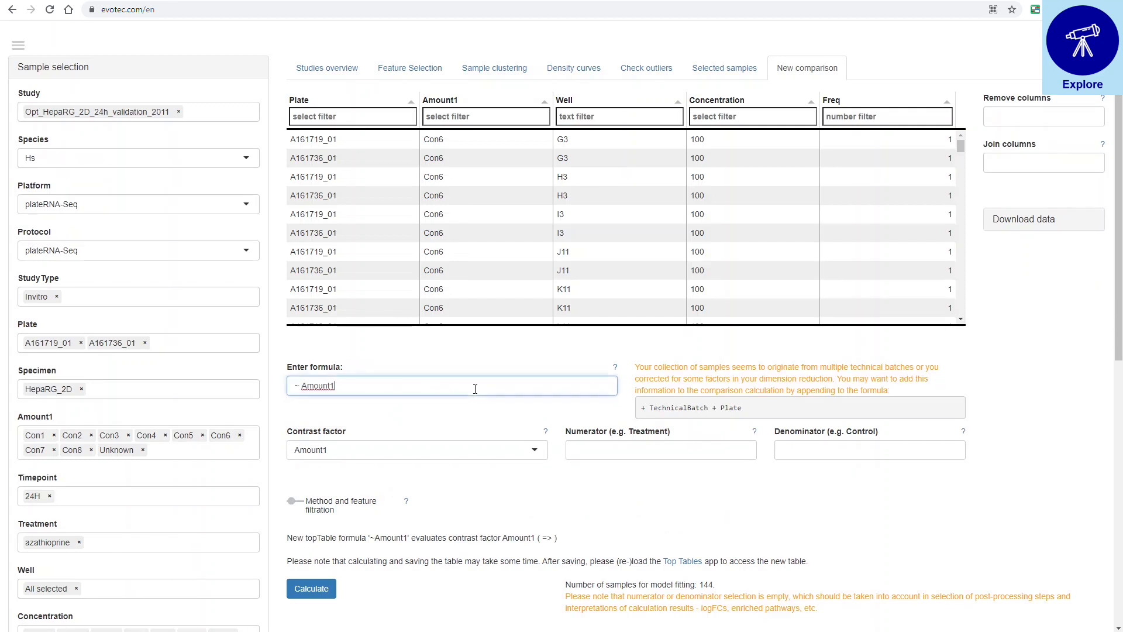
{"action": "type", "text": "+ TechnicalBatch"}
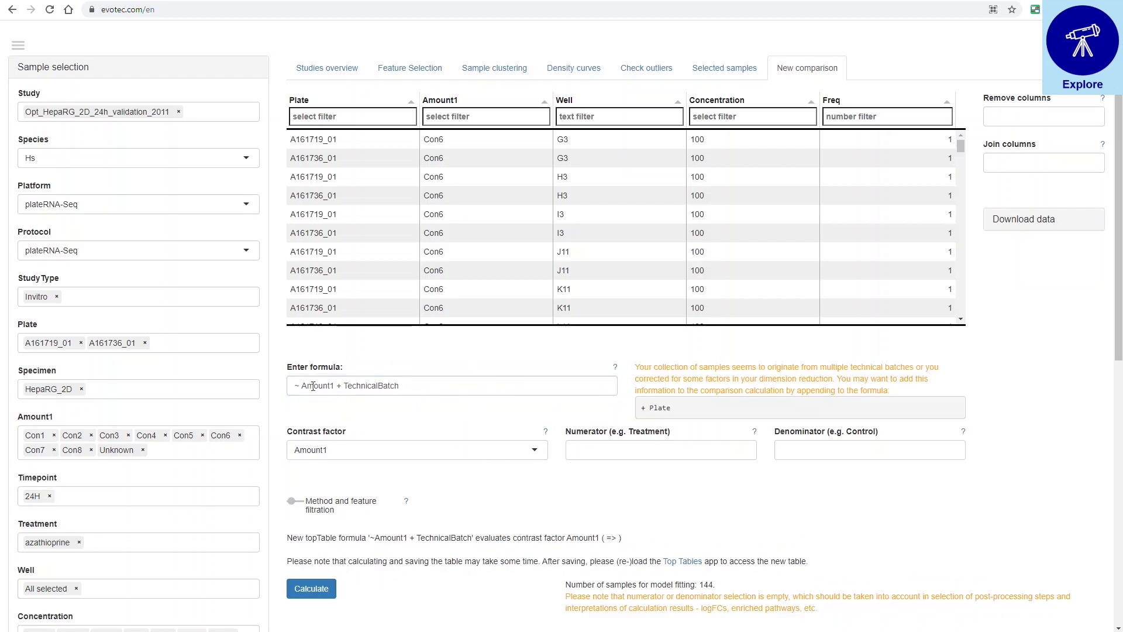
Contrast Con8 against Con1 and calculate the top table.
{"action": "left_click", "coordinate": [660, 450]}
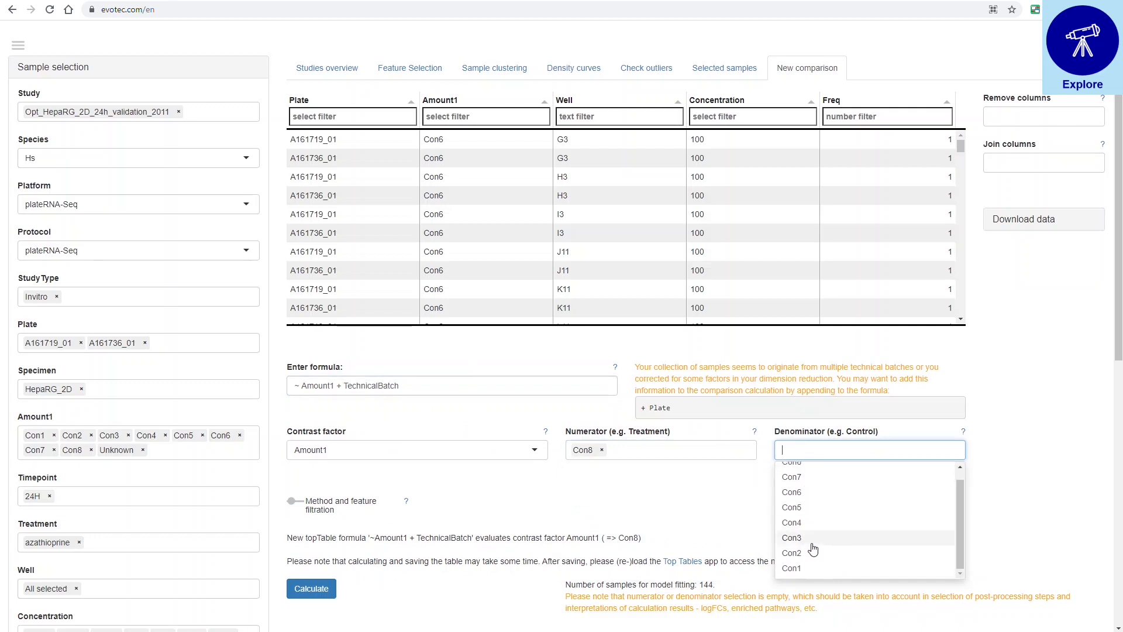
{"action": "left_click", "coordinate": [791, 569]}
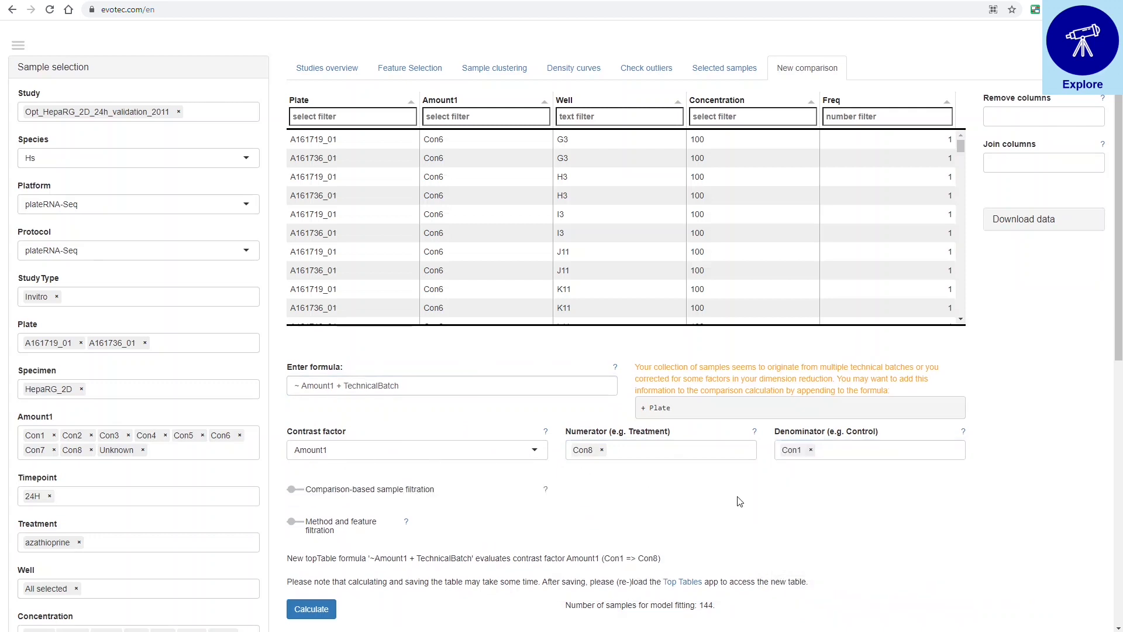
{"action": "scroll", "scroll_direction": "down", "scroll_amount": 3}
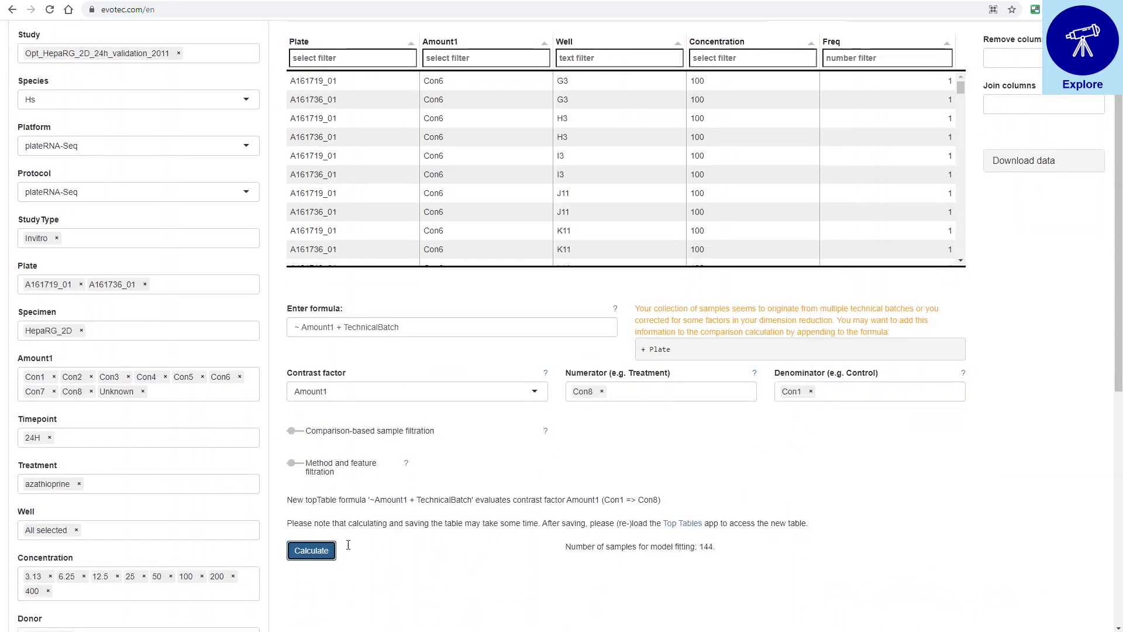
{"action": "left_click", "coordinate": [311, 550]}
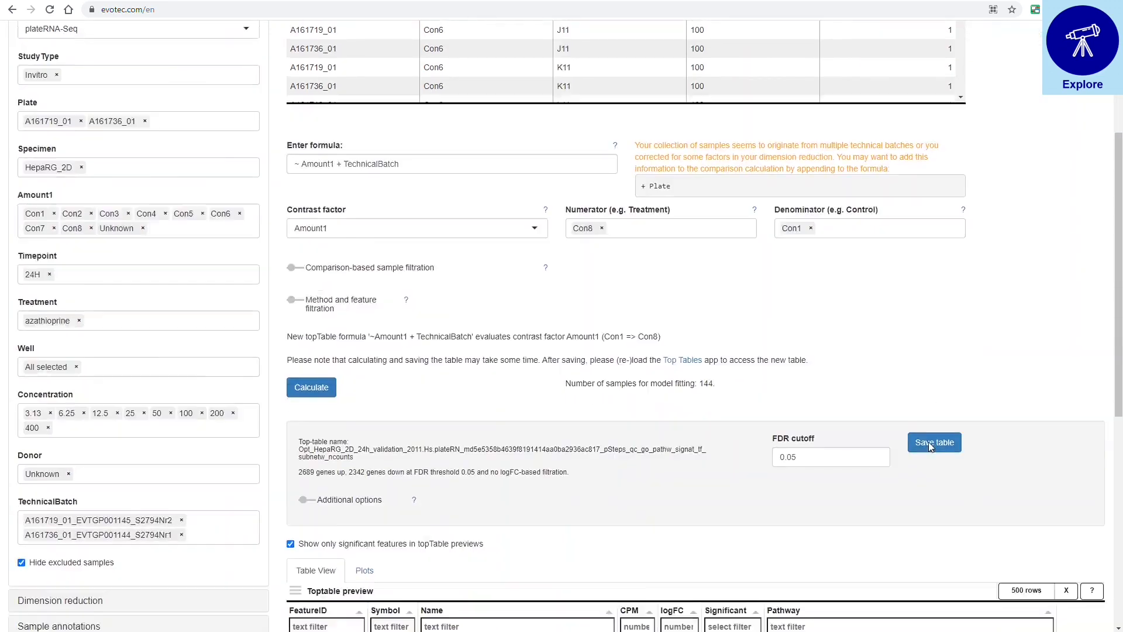
Review the Con8 vs Con1 preview, then open the Top Tables app listing both saved comparisons.
{"action": "scroll", "scroll_direction": "down", "scroll_amount": 3}
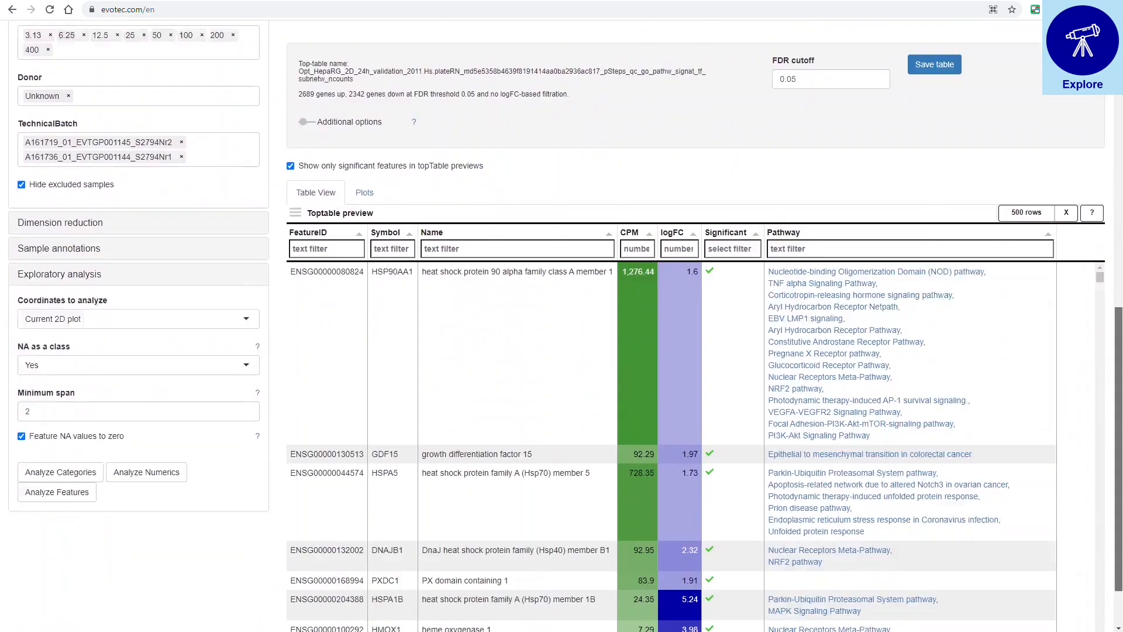
{"action": "scroll", "scroll_direction": "down", "scroll_amount": 3}
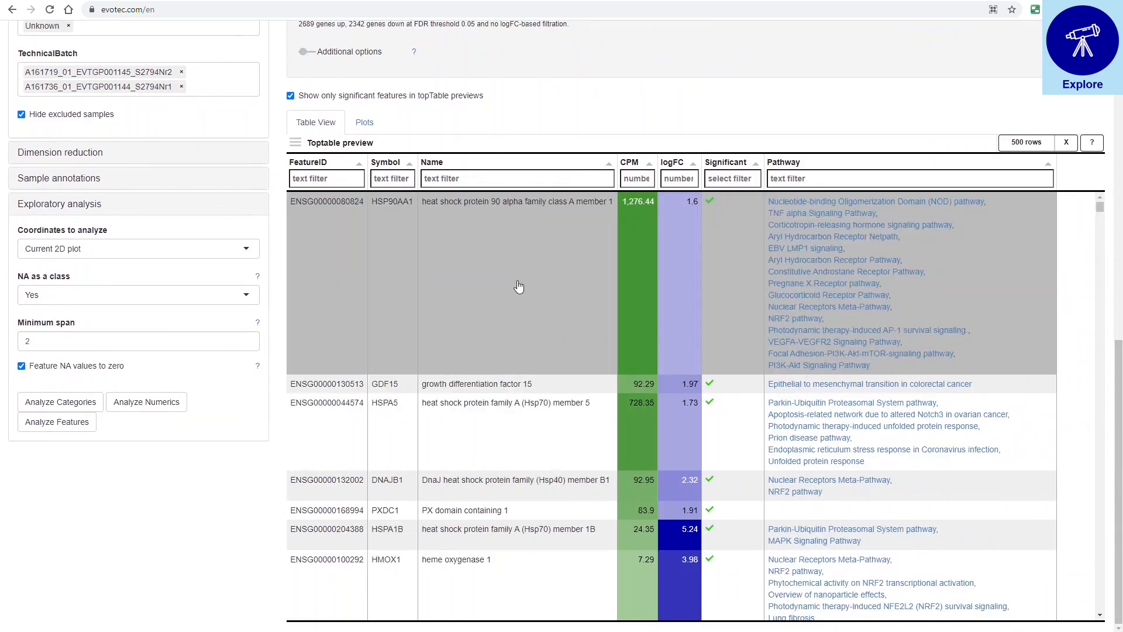
{"action": "mouse_move", "coordinate": [685, 131]}
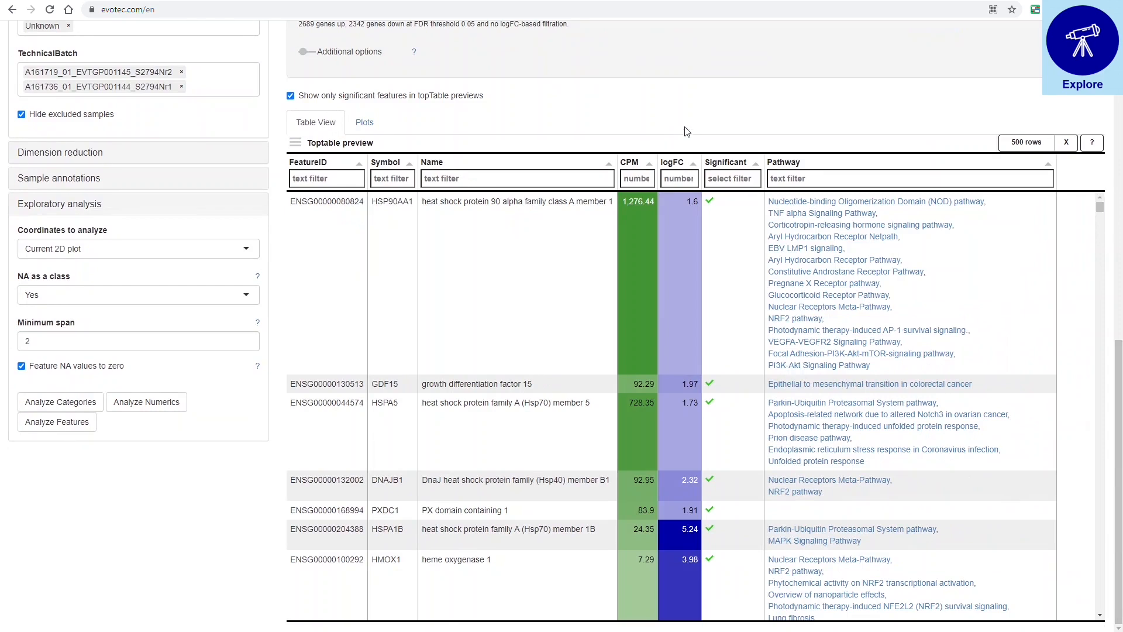
{"action": "scroll", "scroll_direction": "up", "scroll_amount": 3}
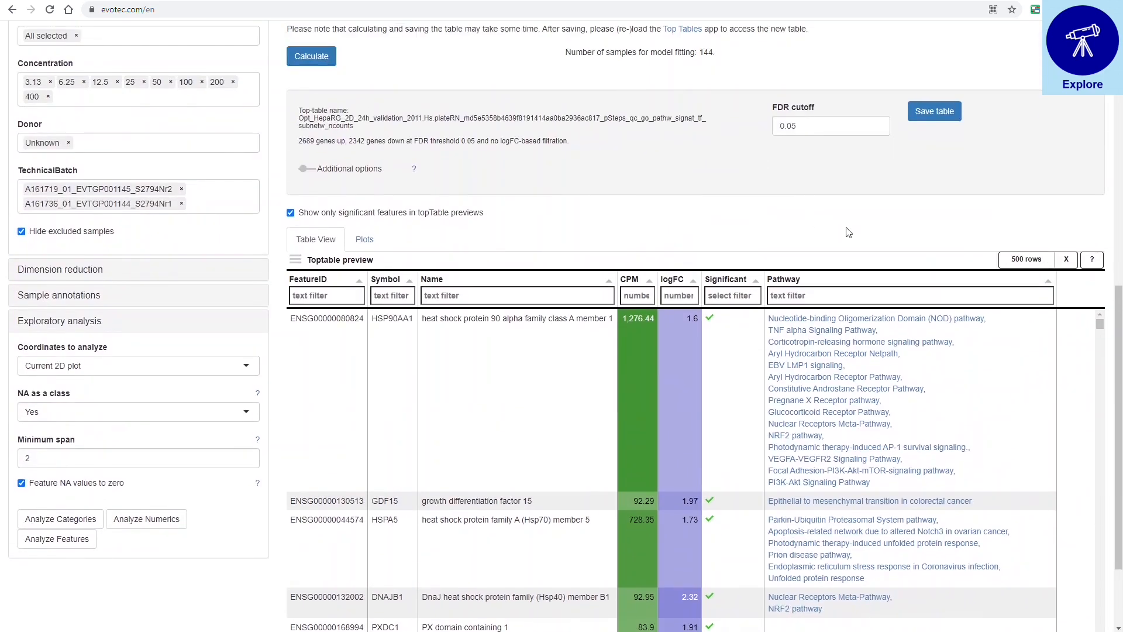
{"action": "scroll", "scroll_direction": "down", "scroll_amount": 3}
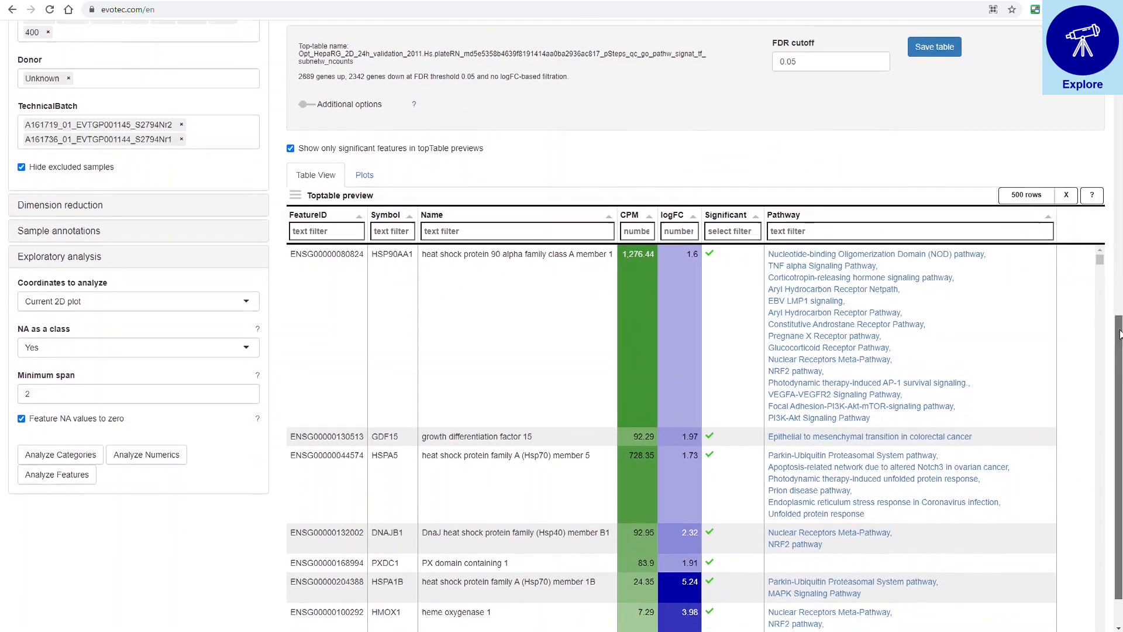
{"action": "scroll", "scroll_direction": "down", "scroll_amount": 3}
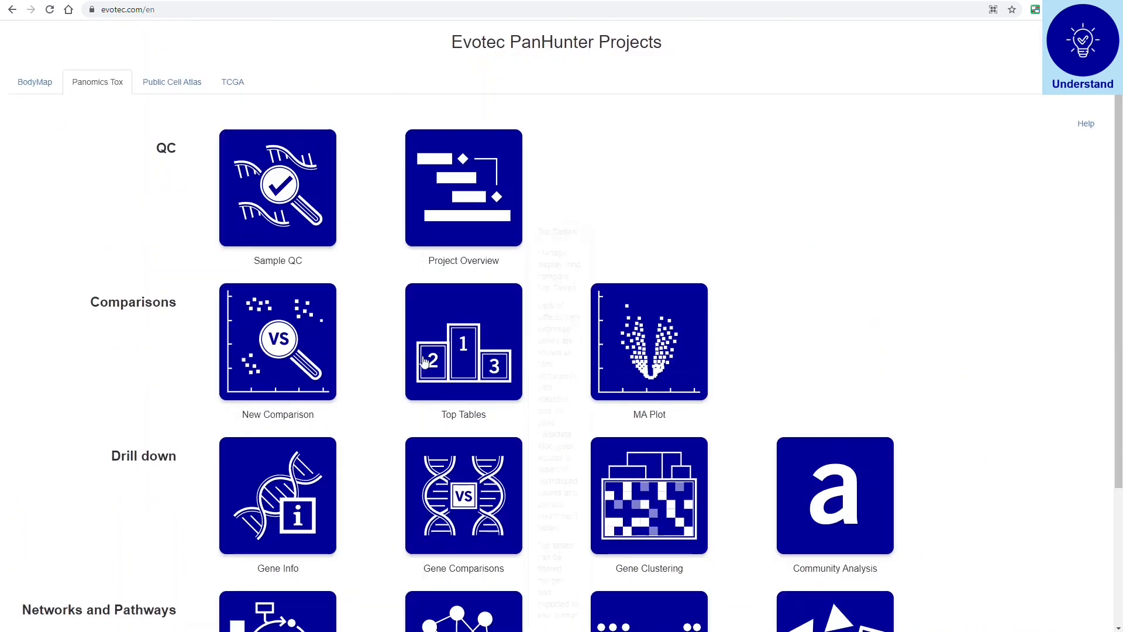
{"action": "mouse_move", "coordinate": [459, 358]}
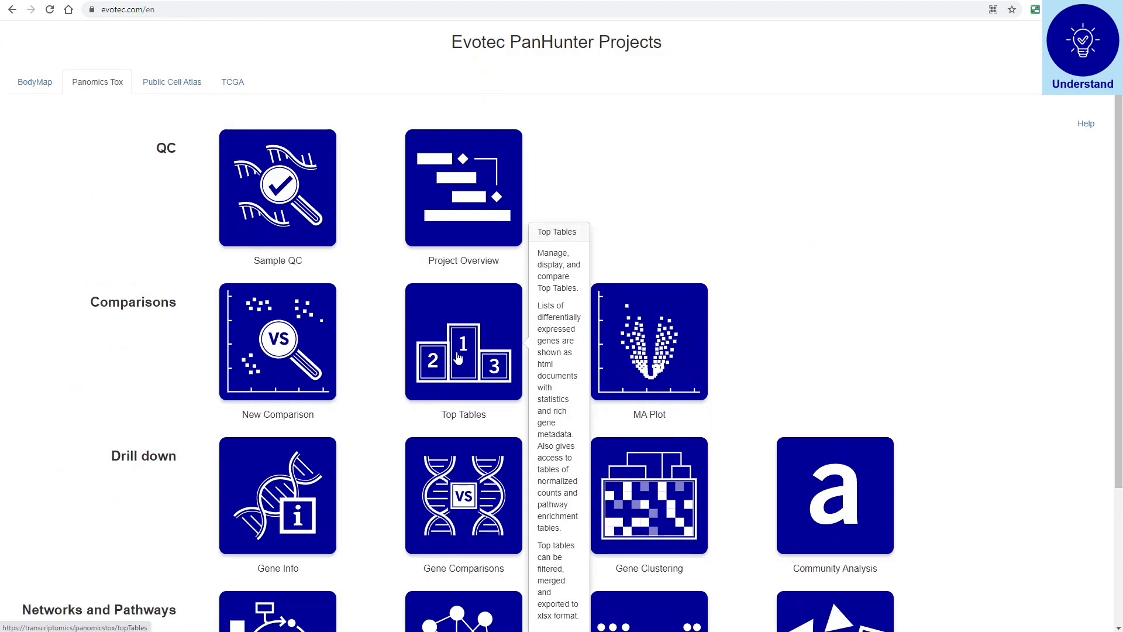
{"action": "left_click", "coordinate": [463, 341]}
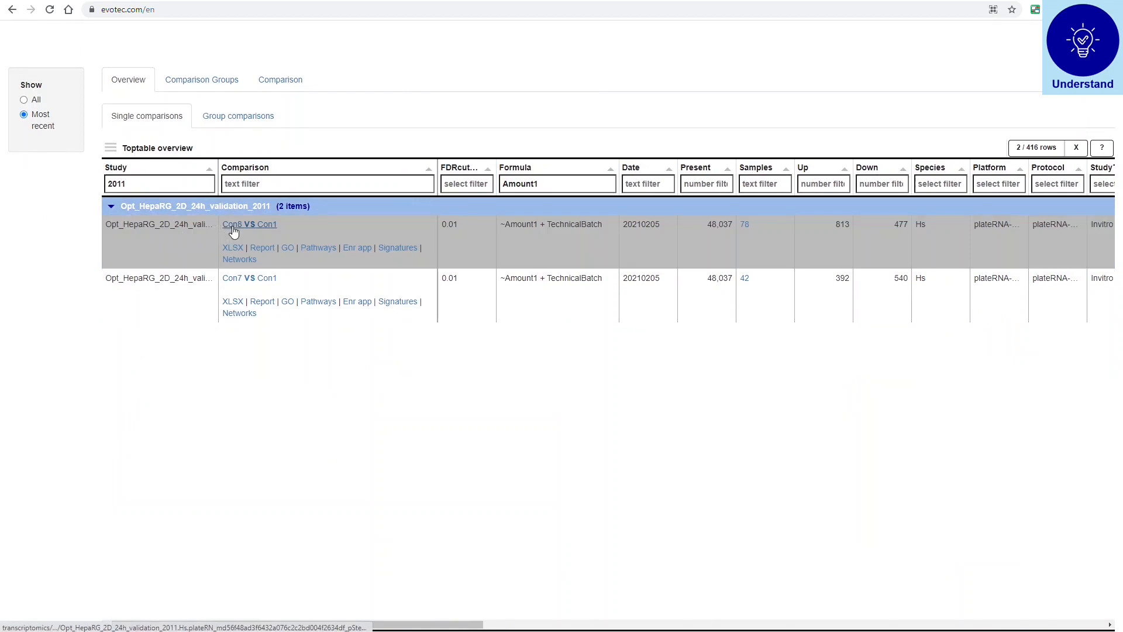
{"action": "mouse_move", "coordinate": [248, 236]}
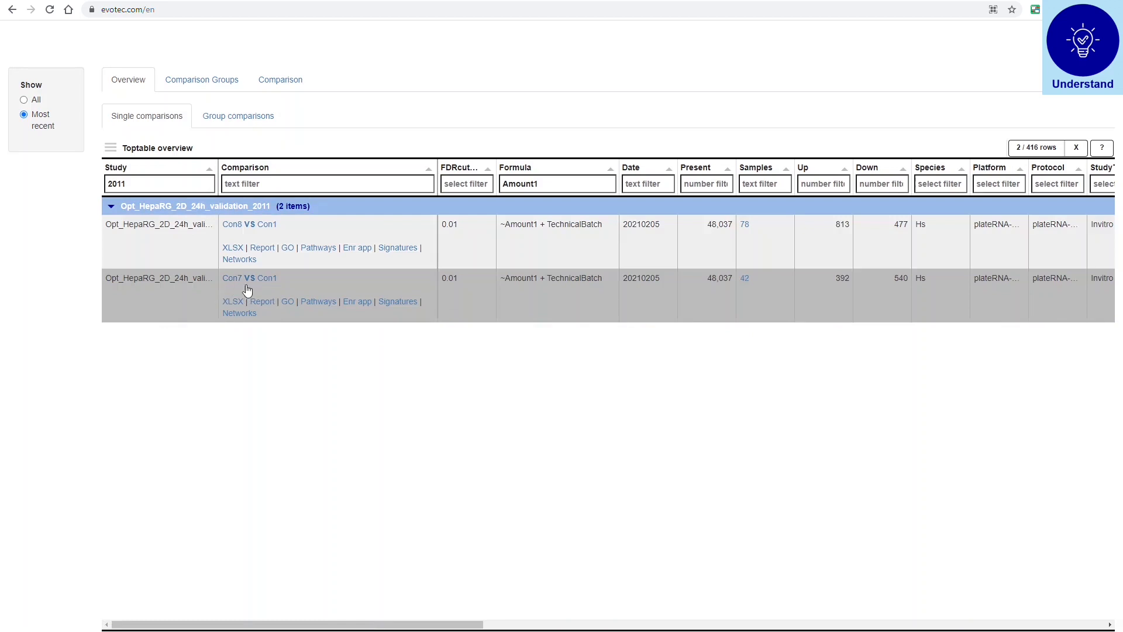
{"action": "mouse_move", "coordinate": [276, 288]}
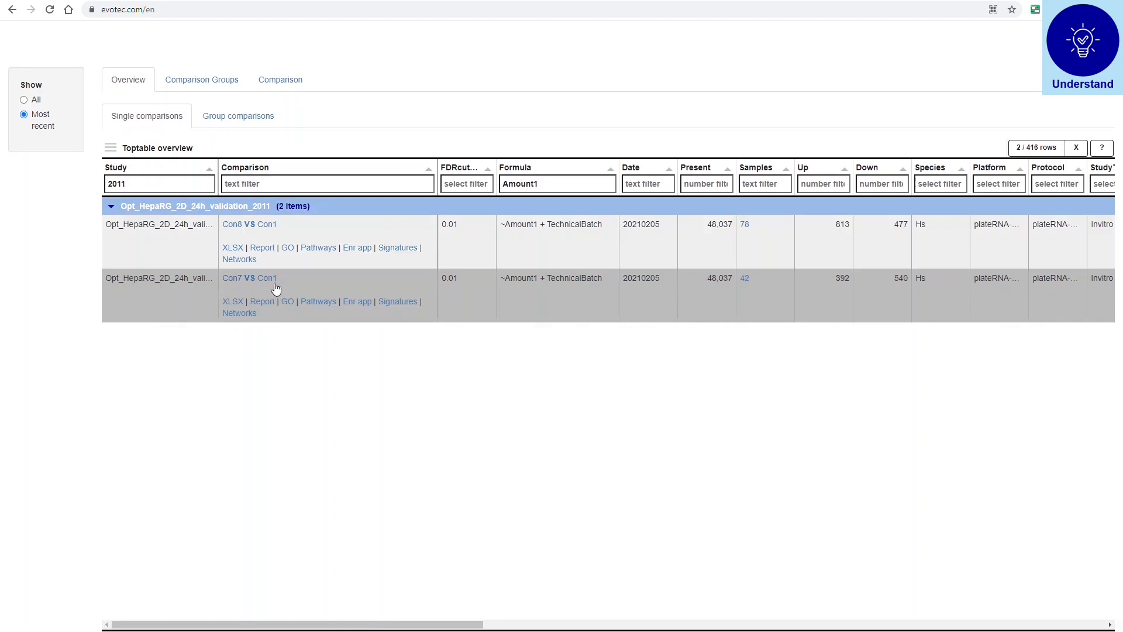
{"action": "mouse_move", "coordinate": [342, 383]}
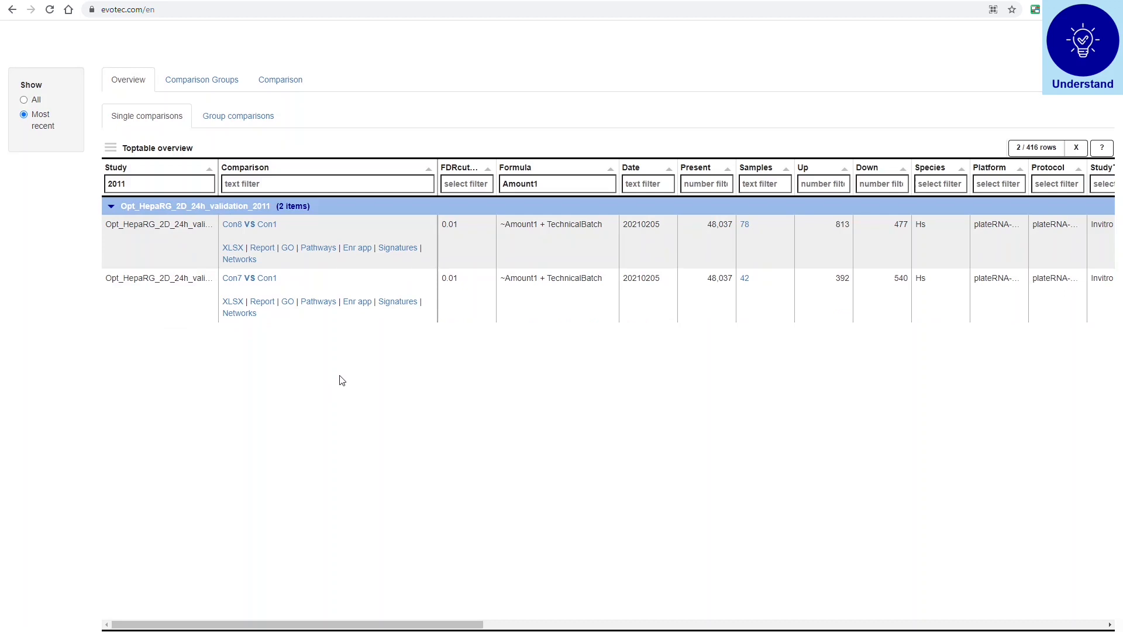
{"action": "mouse_move", "coordinate": [602, 370]}
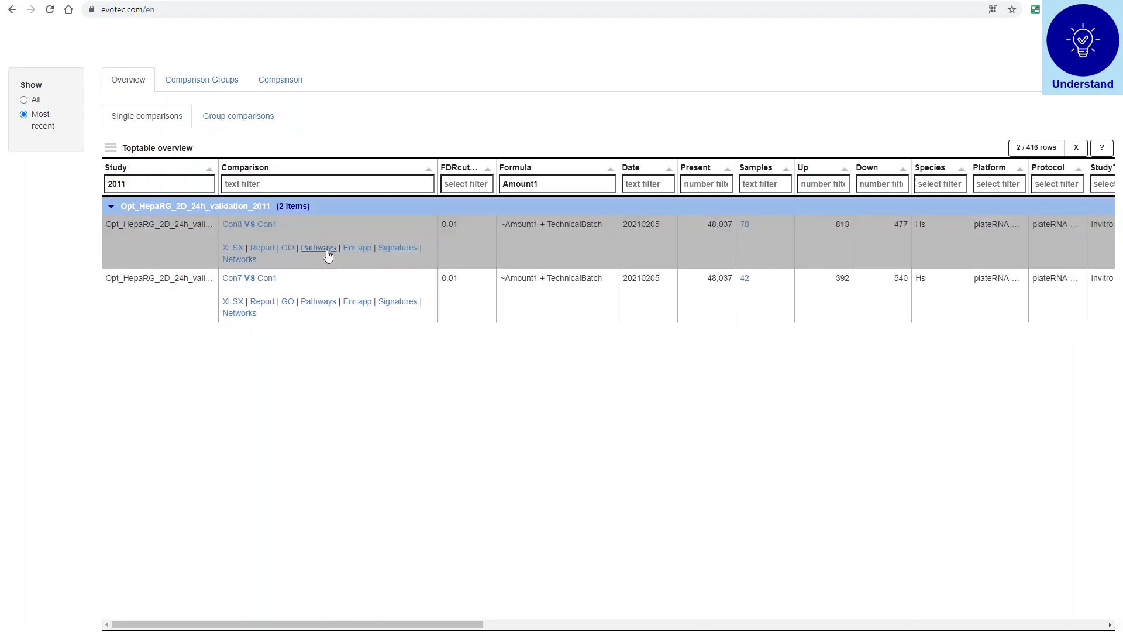
{"action": "mouse_move", "coordinate": [288, 247]}
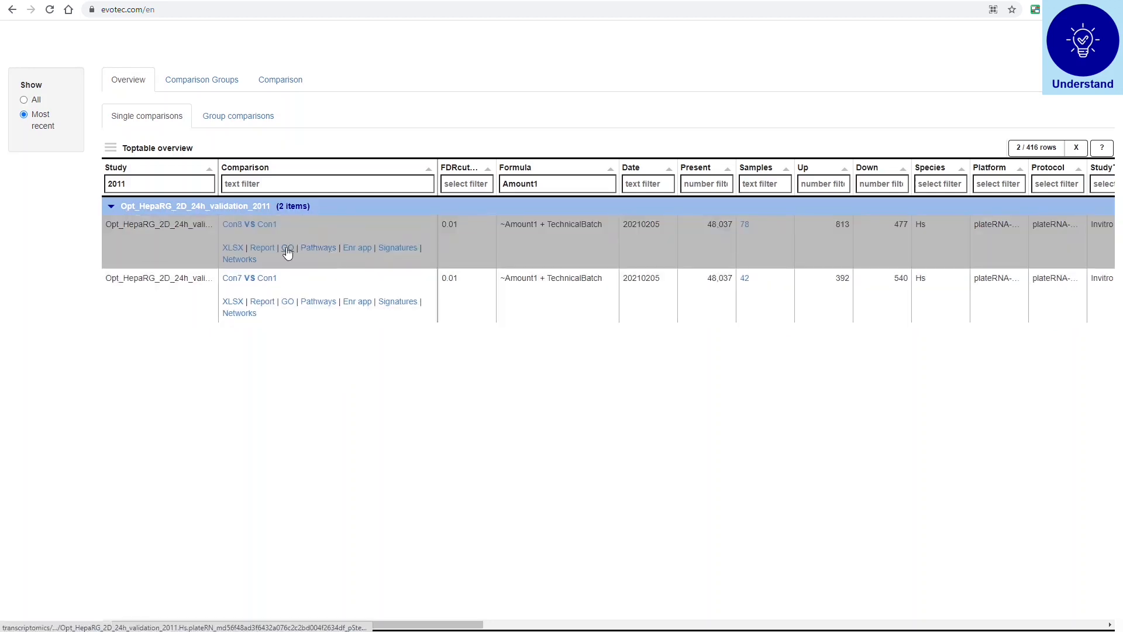
{"action": "mouse_move", "coordinate": [318, 247]}
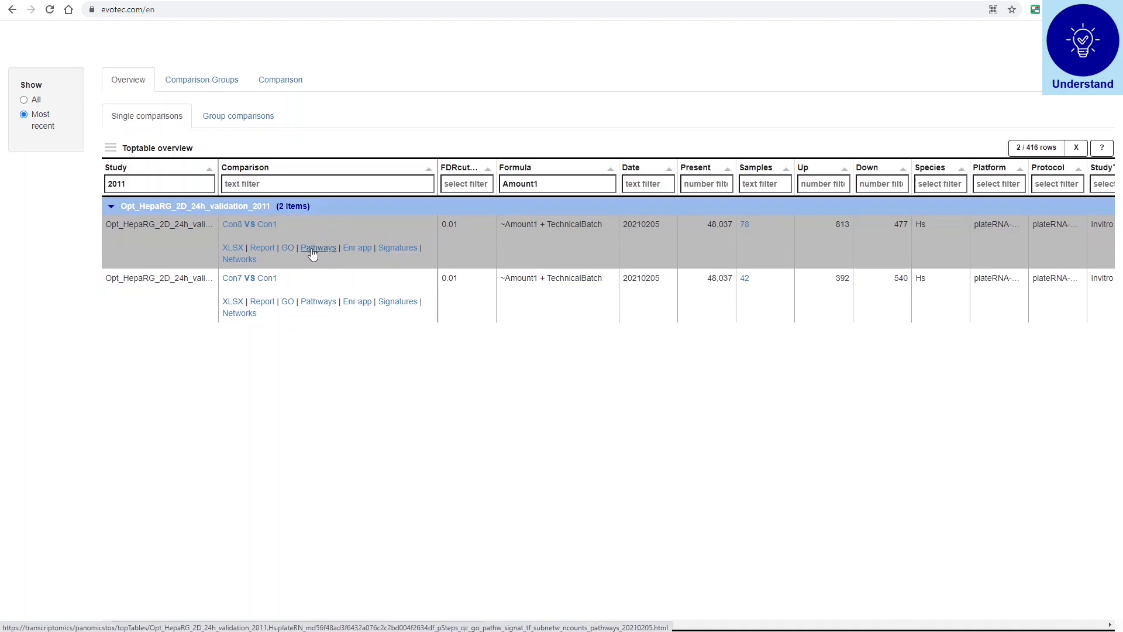
Open the WikiPathways enrichment table for the azathioprine Con8 vs Con1 comparison.
{"action": "left_click", "coordinate": [318, 247]}
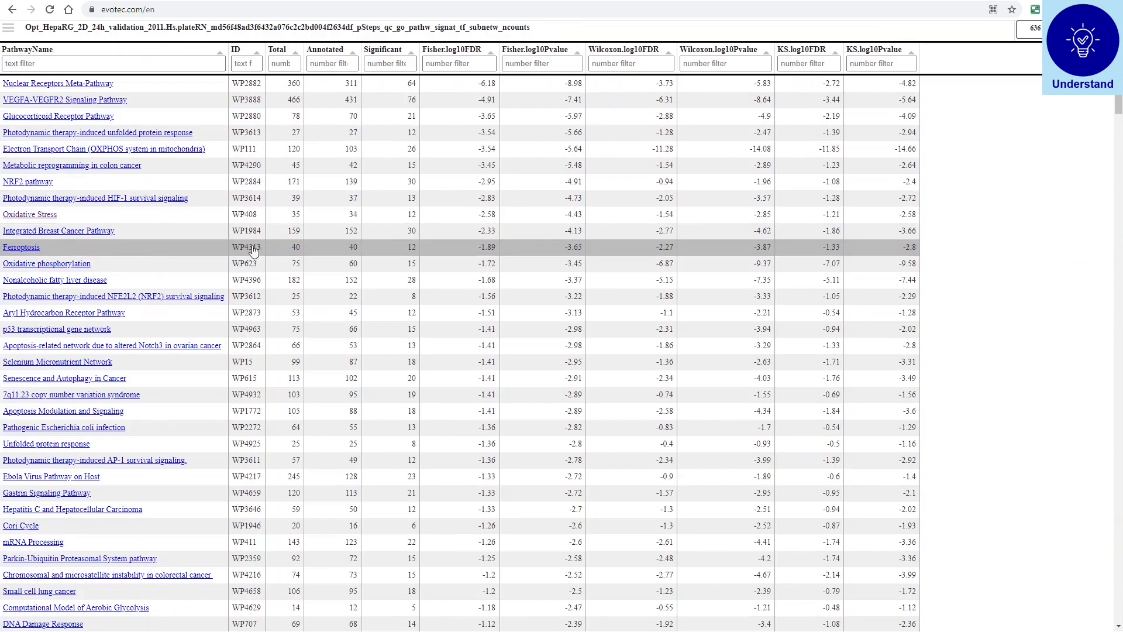
{"action": "mouse_move", "coordinate": [363, 257]}
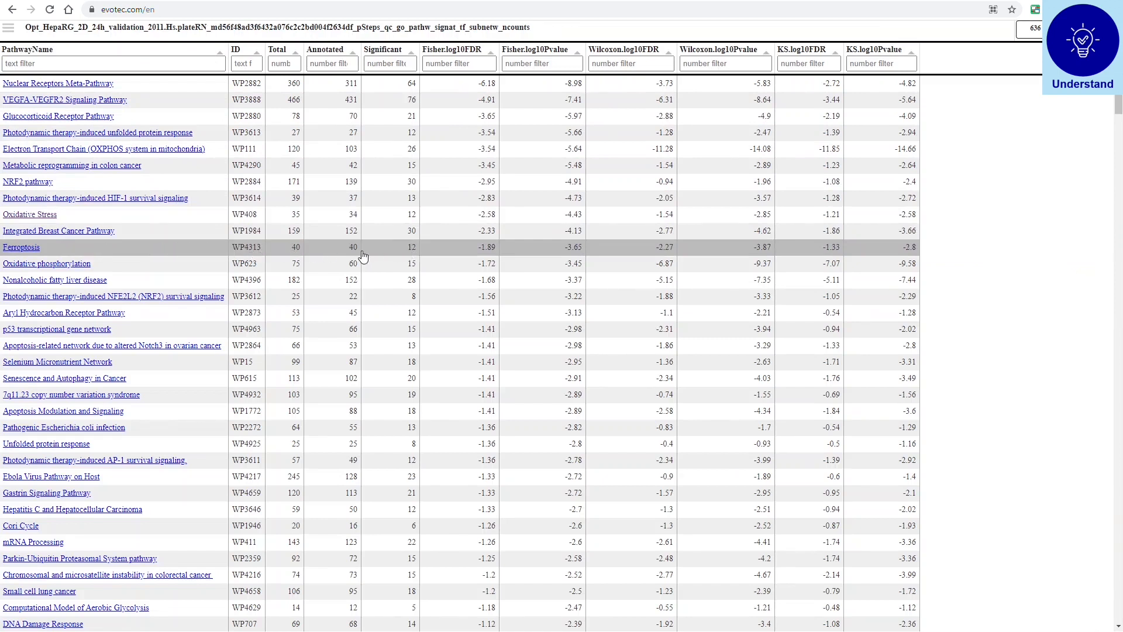
{"action": "mouse_move", "coordinate": [296, 256]}
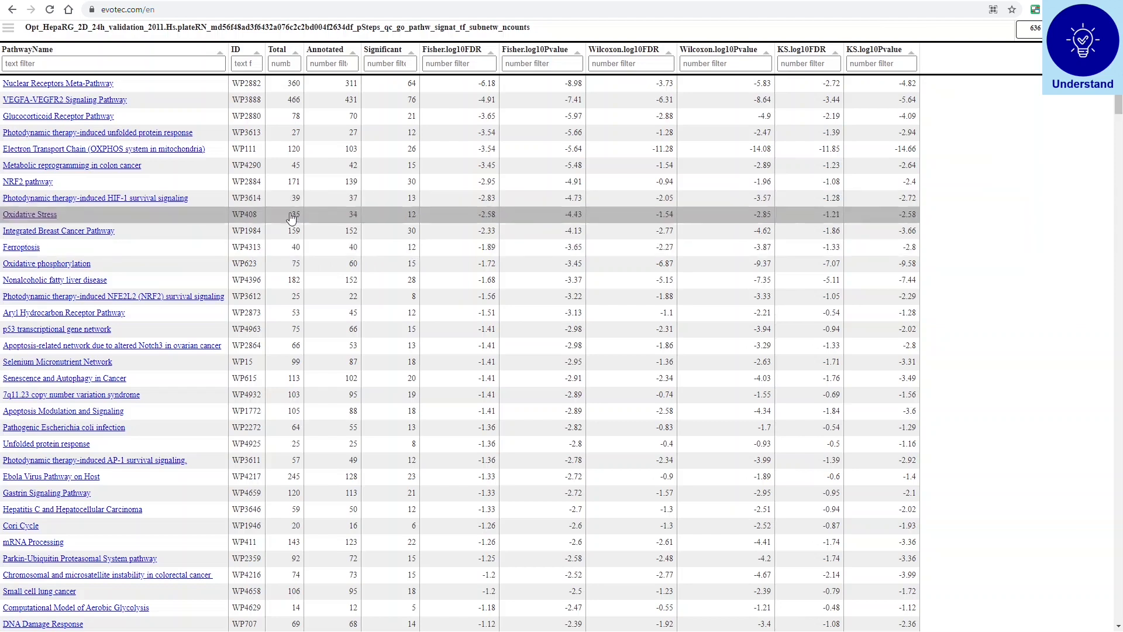
{"action": "mouse_move", "coordinate": [130, 217]}
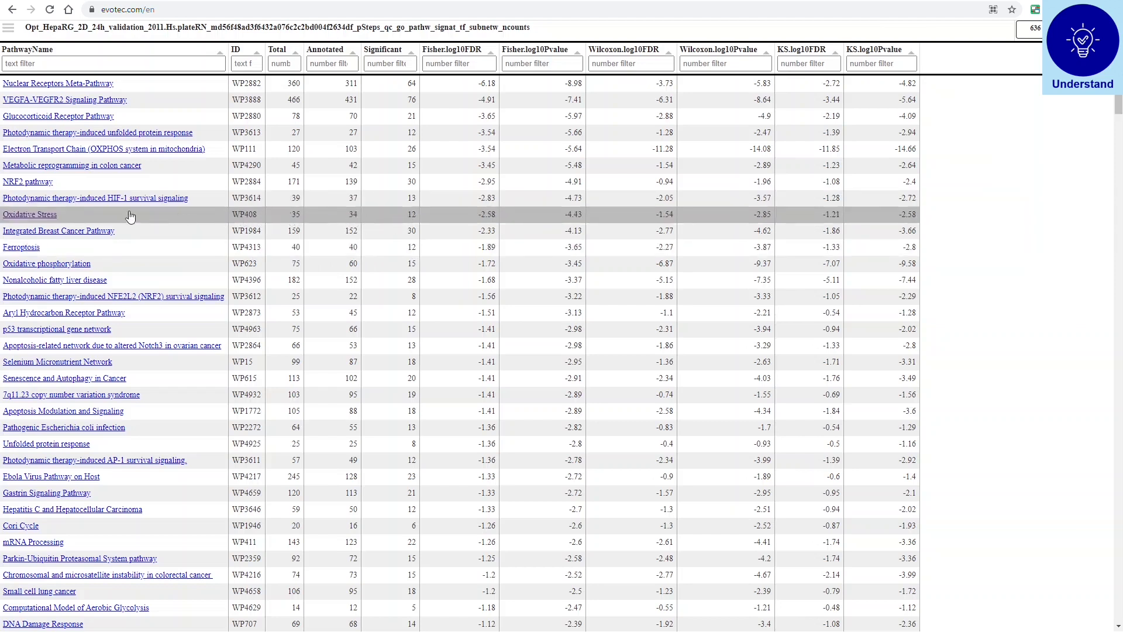
{"action": "mouse_move", "coordinate": [31, 214]}
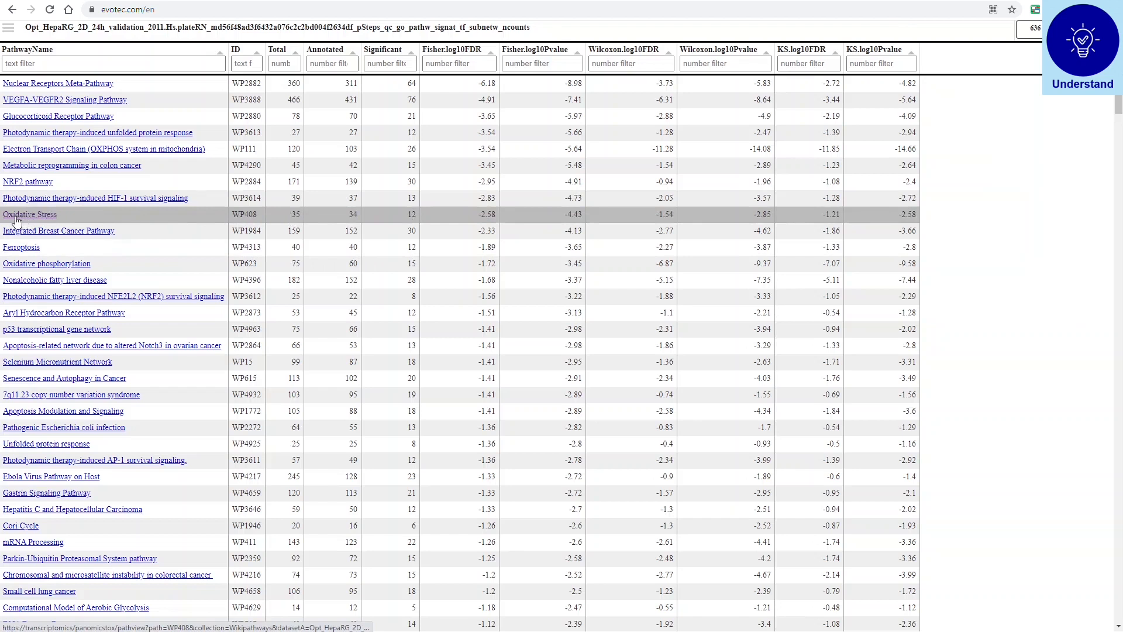
{"action": "mouse_move", "coordinate": [81, 218]}
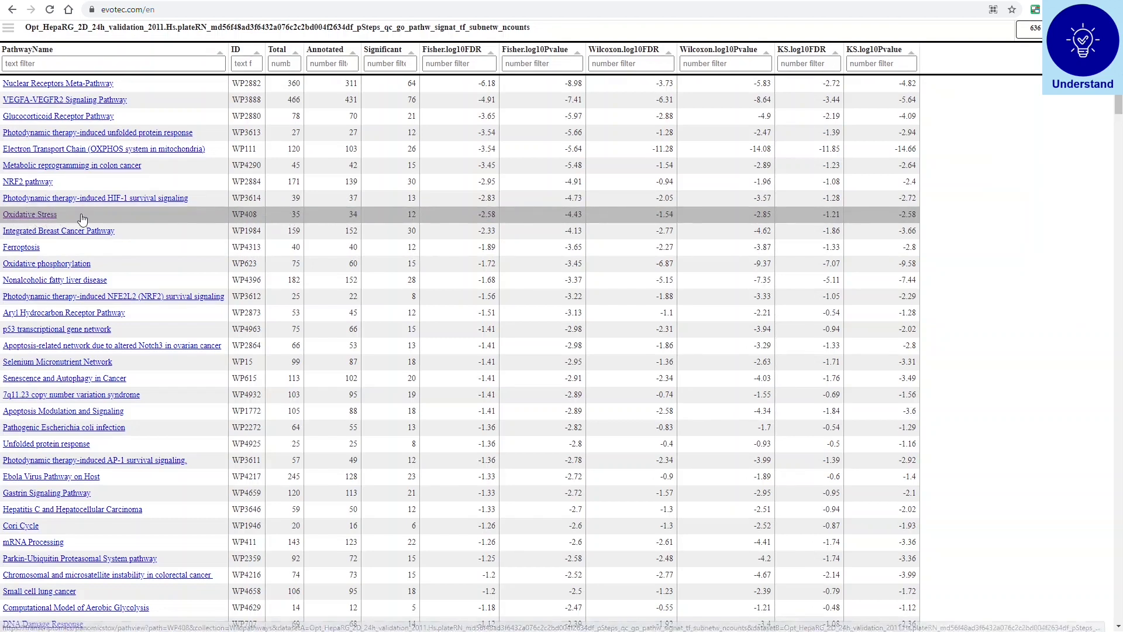
{"action": "mouse_move", "coordinate": [29, 214]}
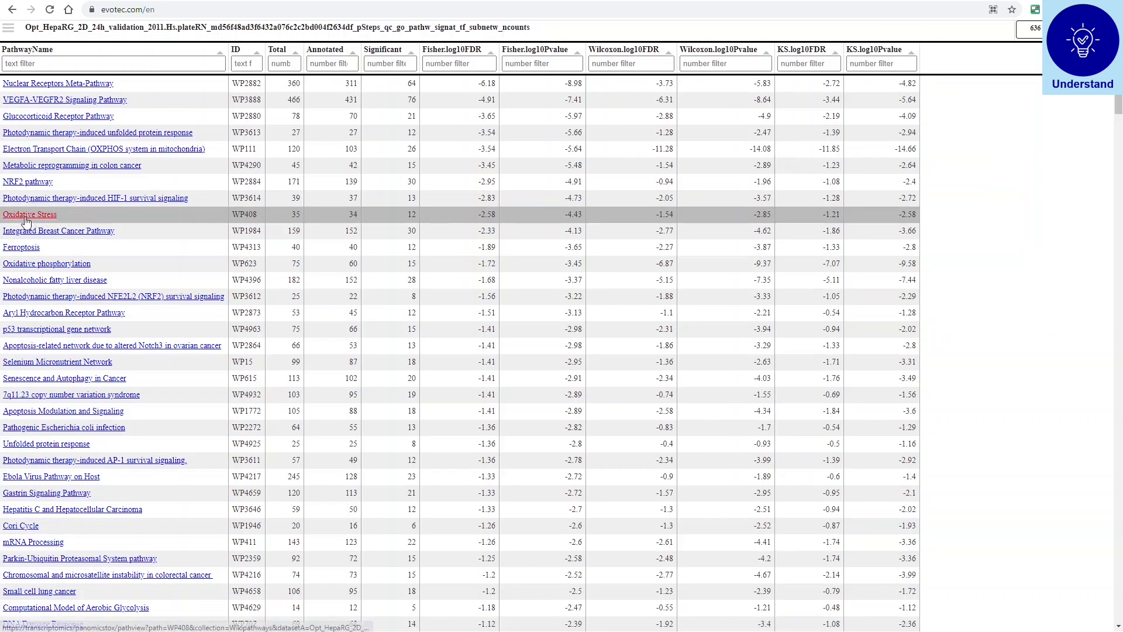
Open the Oxidative Stress pathway (WP408) as a gene graph coloured by the Con8 vs Con1 table.
{"action": "left_click", "coordinate": [29, 214]}
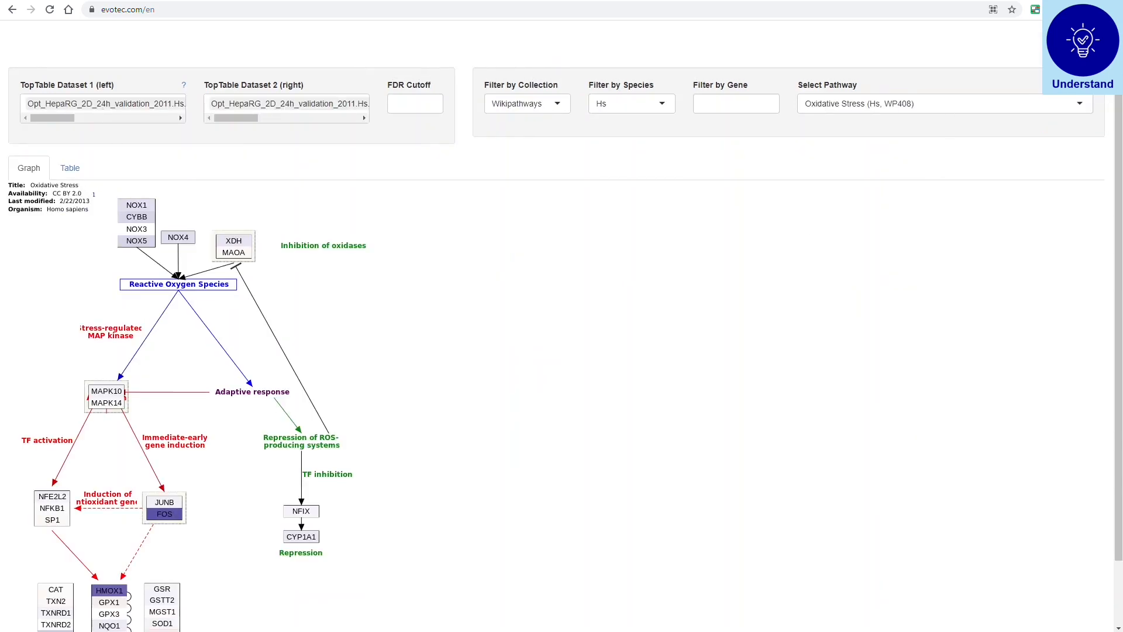
{"action": "mouse_move", "coordinate": [352, 353]}
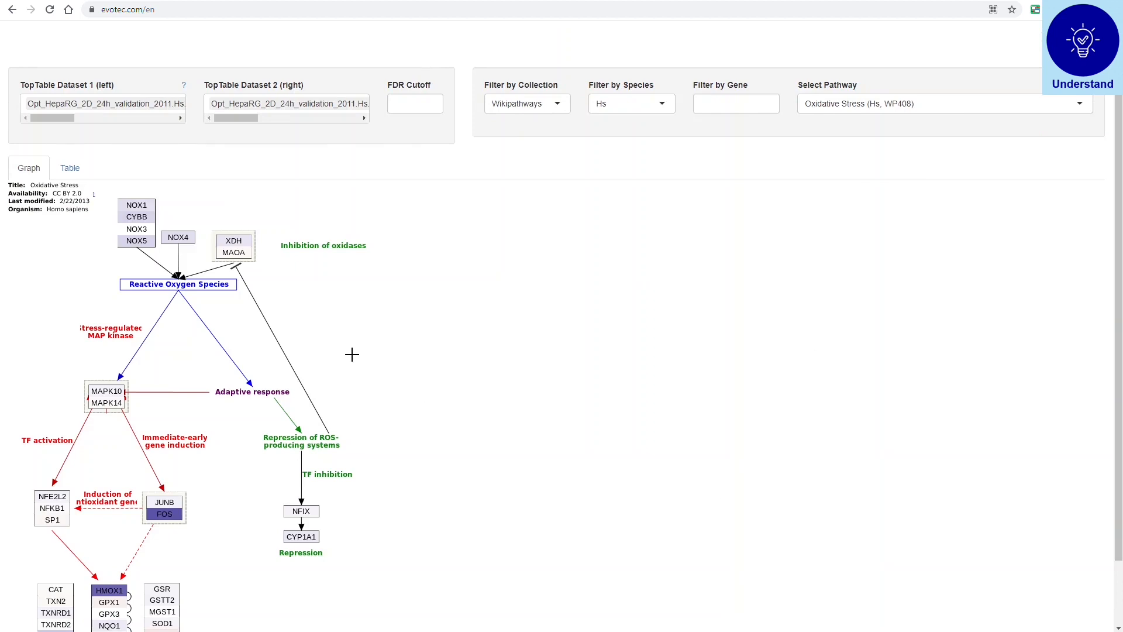
{"action": "mouse_move", "coordinate": [125, 241]}
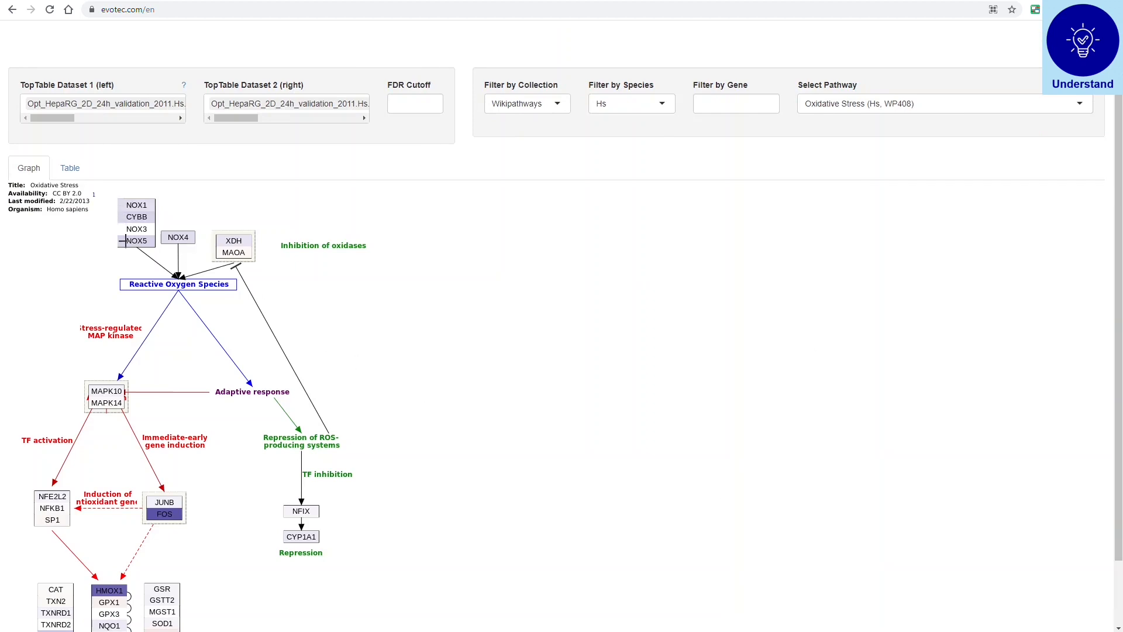
{"action": "scroll", "scroll_direction": "down", "scroll_amount": 3}
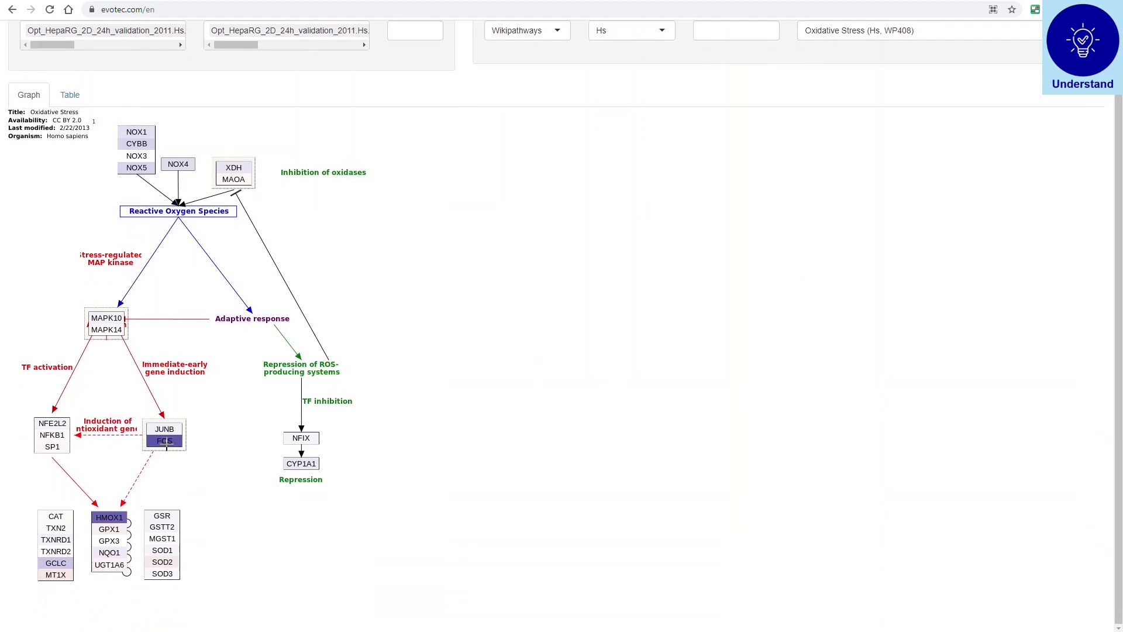
{"action": "mouse_move", "coordinate": [208, 450]}
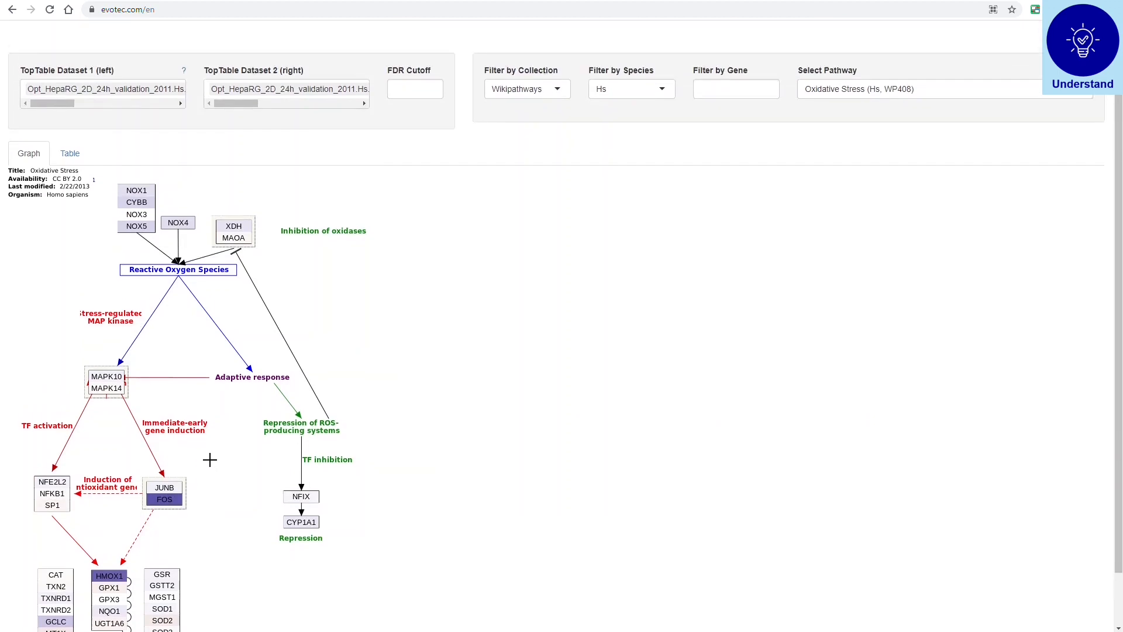
{"action": "scroll", "scroll_direction": "down", "scroll_amount": 3}
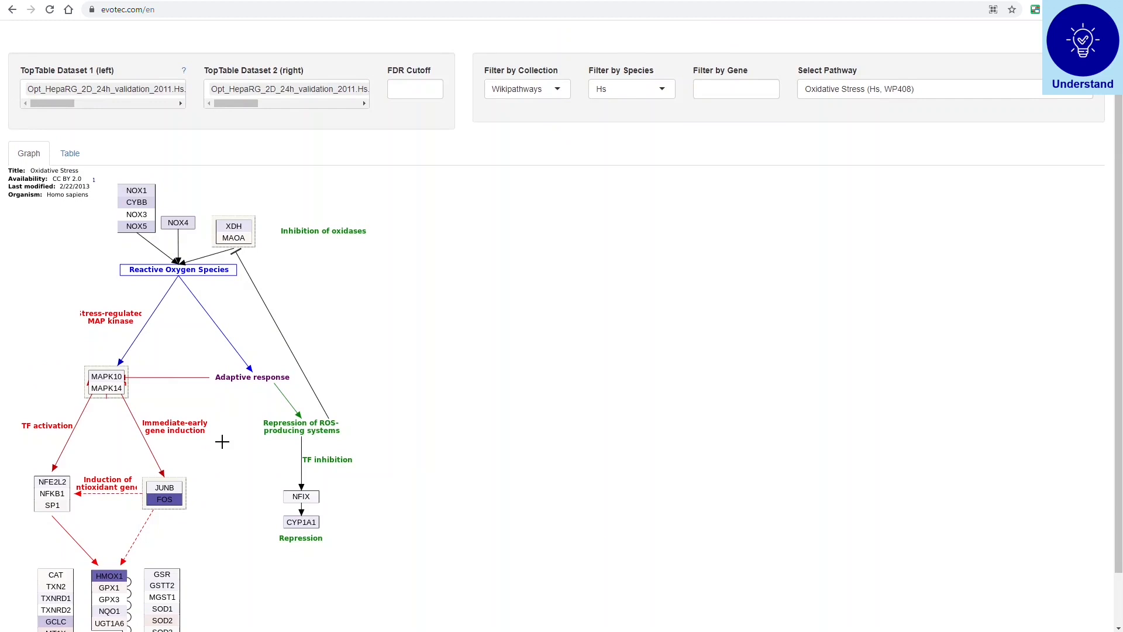
{"action": "mouse_move", "coordinate": [134, 463]}
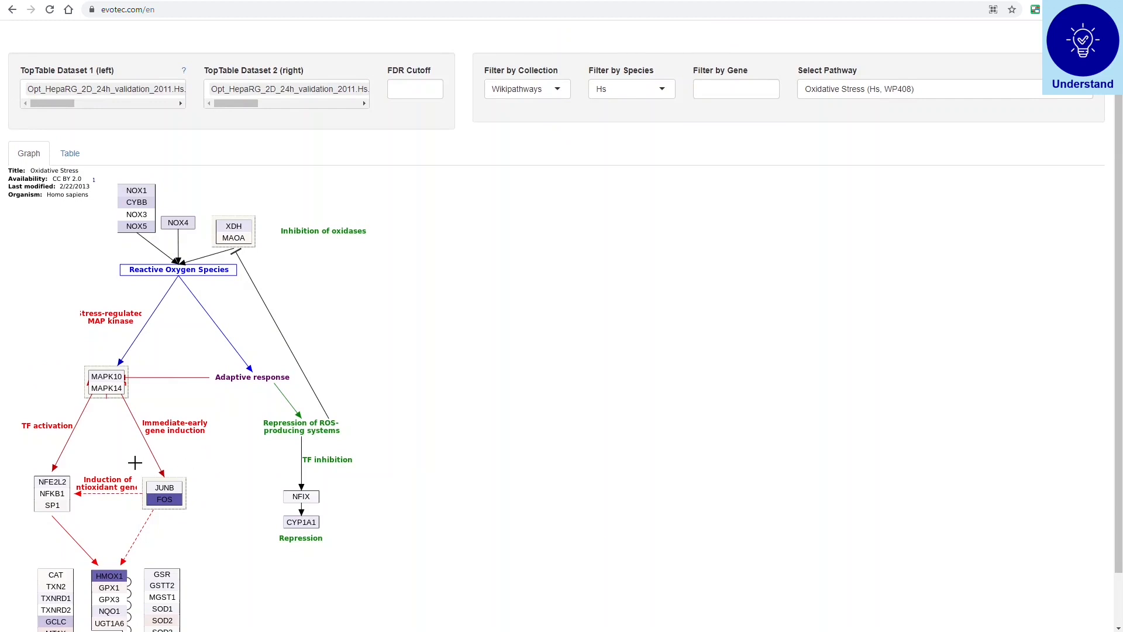
{"action": "mouse_move", "coordinate": [99, 468]}
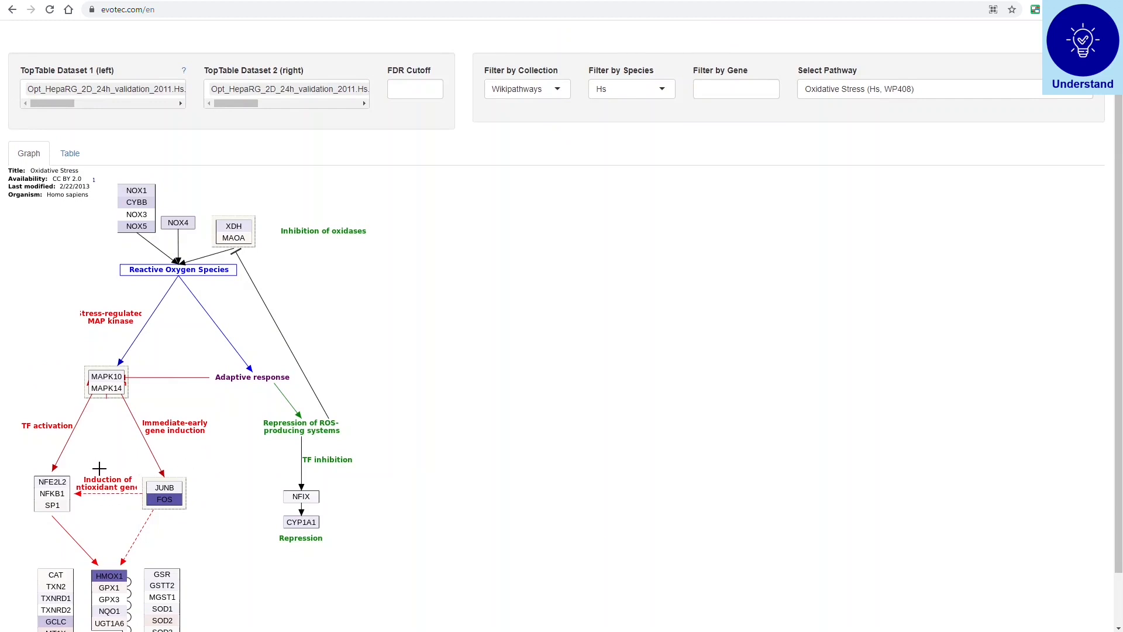
For TopTable Dataset 2, pick the 2011 HepaRG study with the ~Amount1 + TechnicalBatch formula.
{"action": "left_click", "coordinate": [104, 89]}
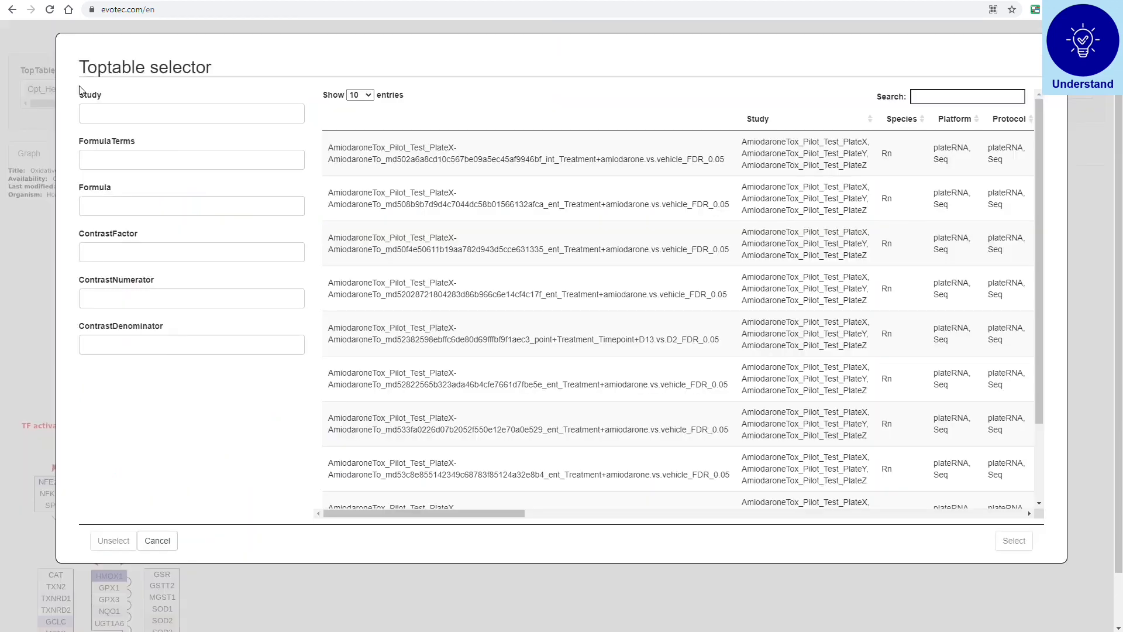
{"action": "type", "text": "2011"}
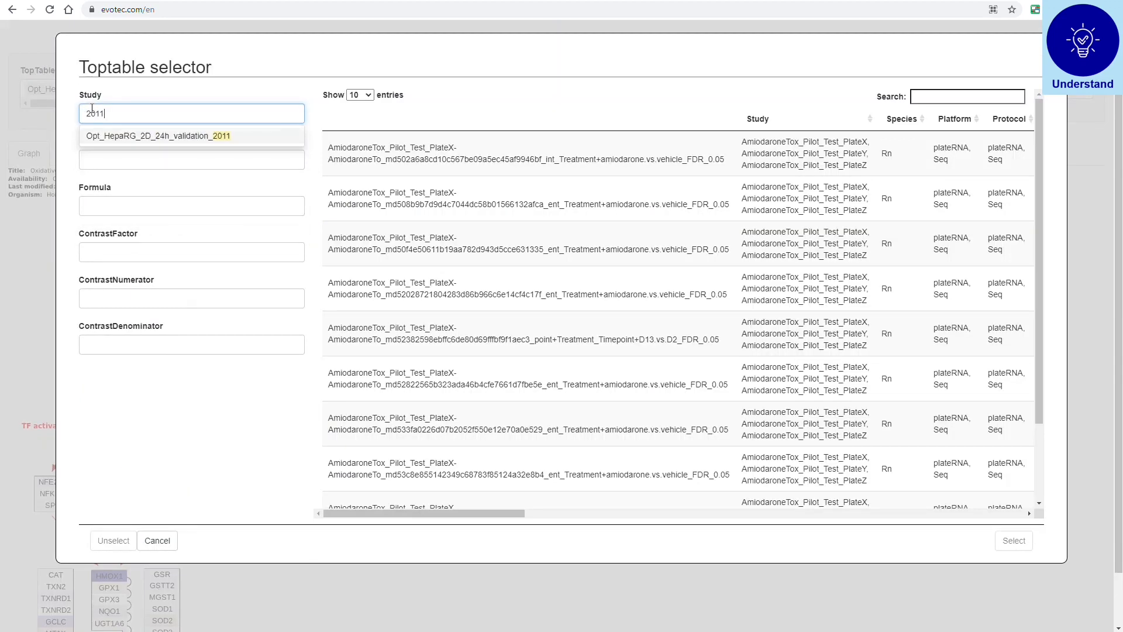
{"action": "left_click", "coordinate": [158, 135]}
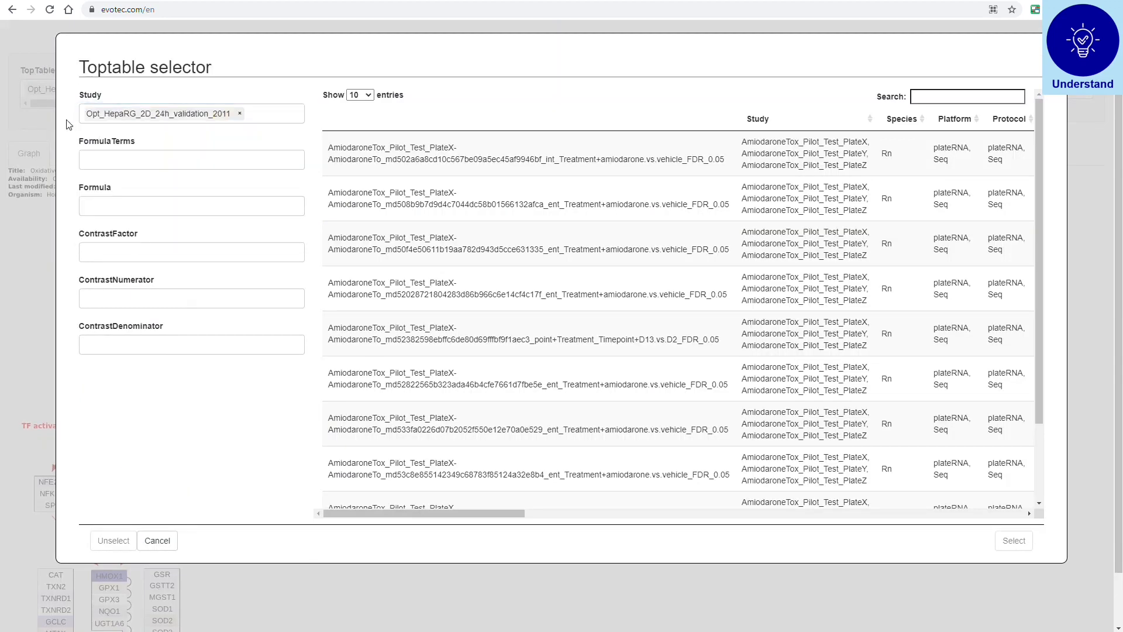
{"action": "type", "text": "Am"}
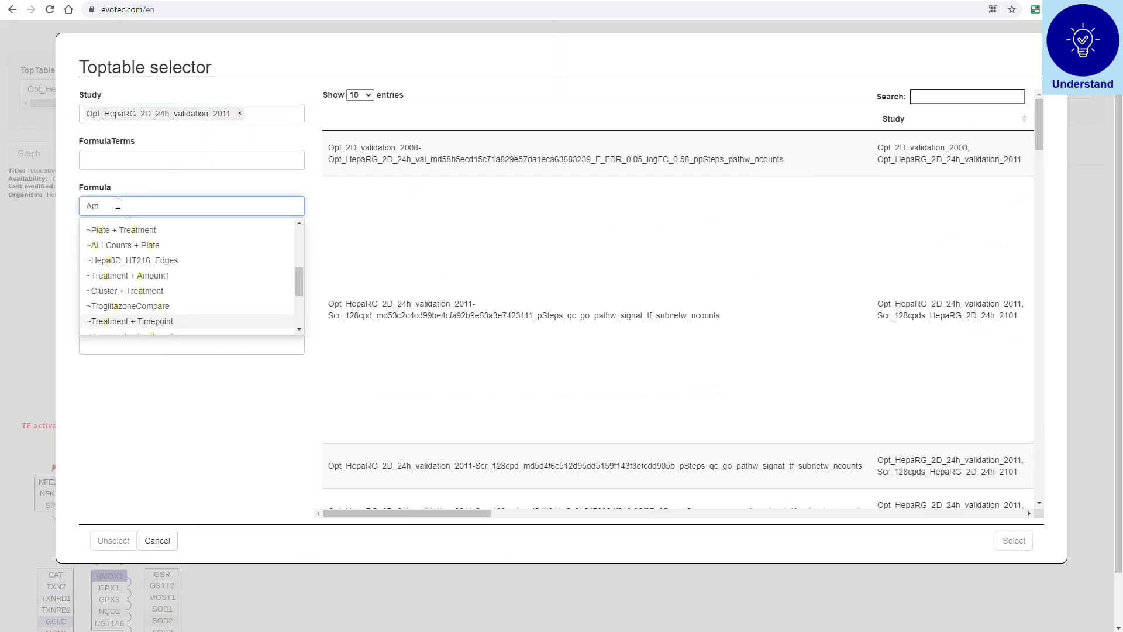
{"action": "type", "text": "ount"}
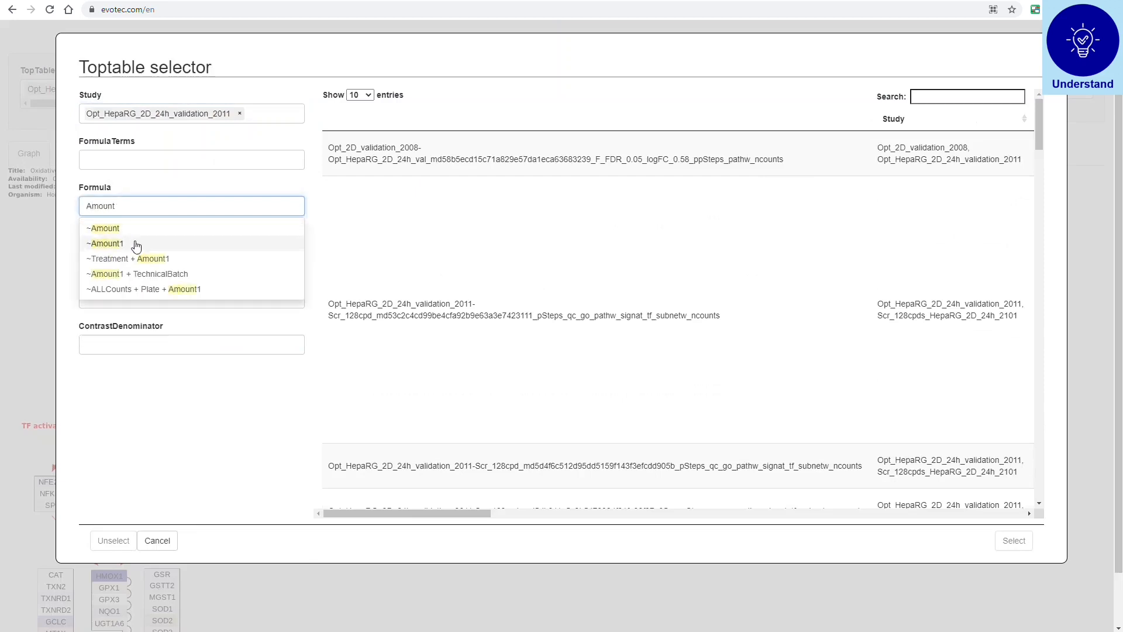
{"action": "left_click", "coordinate": [137, 273]}
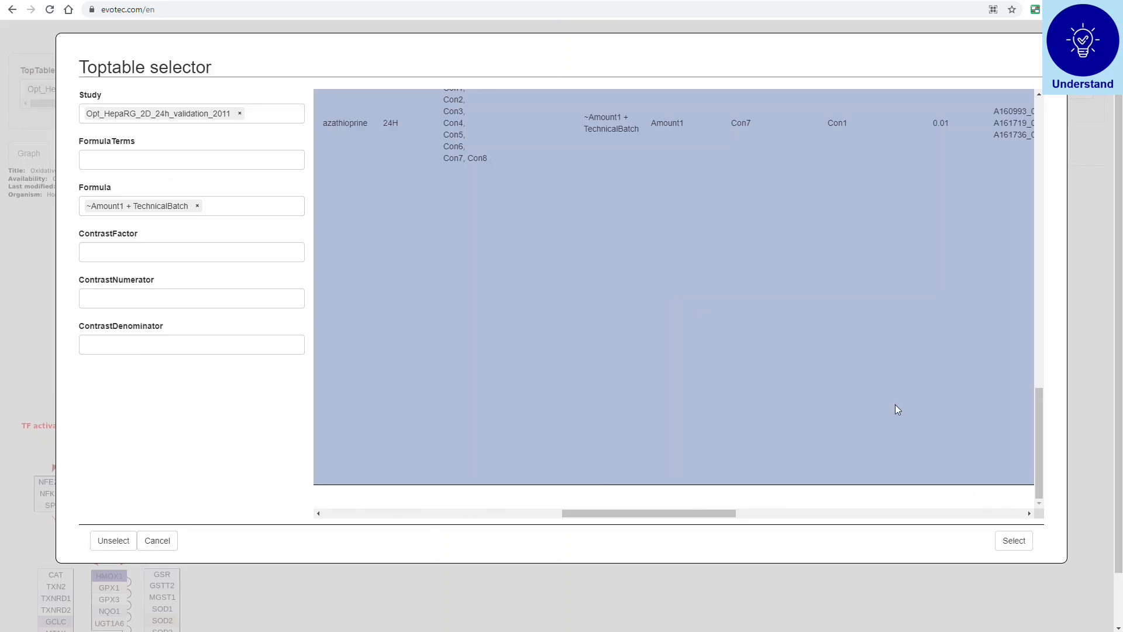
Apply the azathioprine Con7 vs Con1 table as dataset 2 to recolour the Oxidative Stress graph.
{"action": "left_click", "coordinate": [1013, 541]}
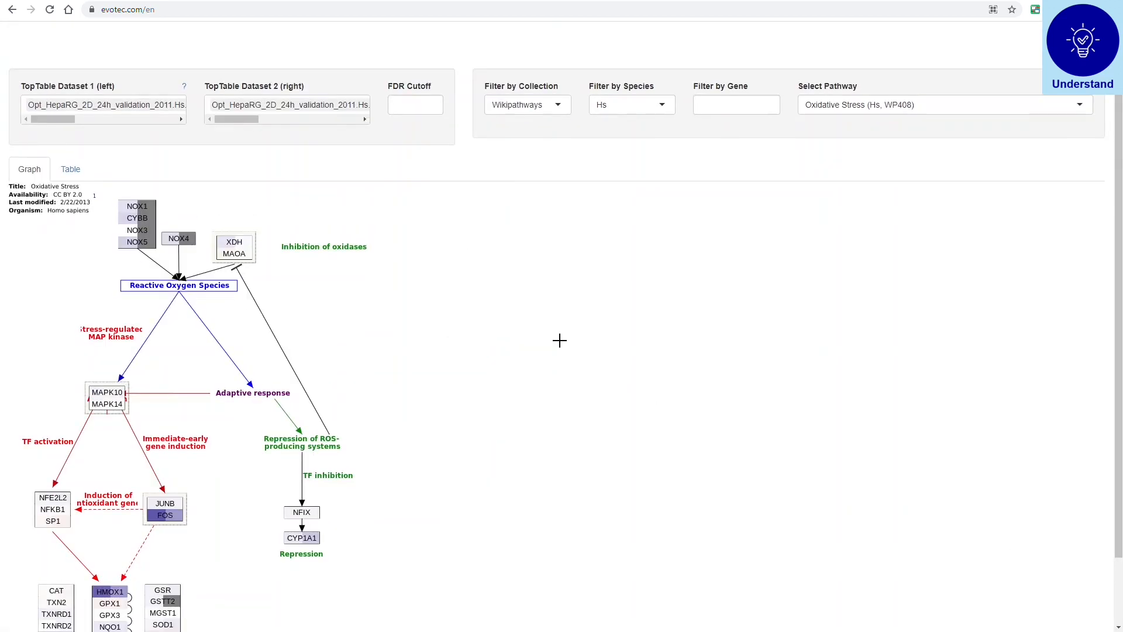
{"action": "mouse_move", "coordinate": [560, 341]}
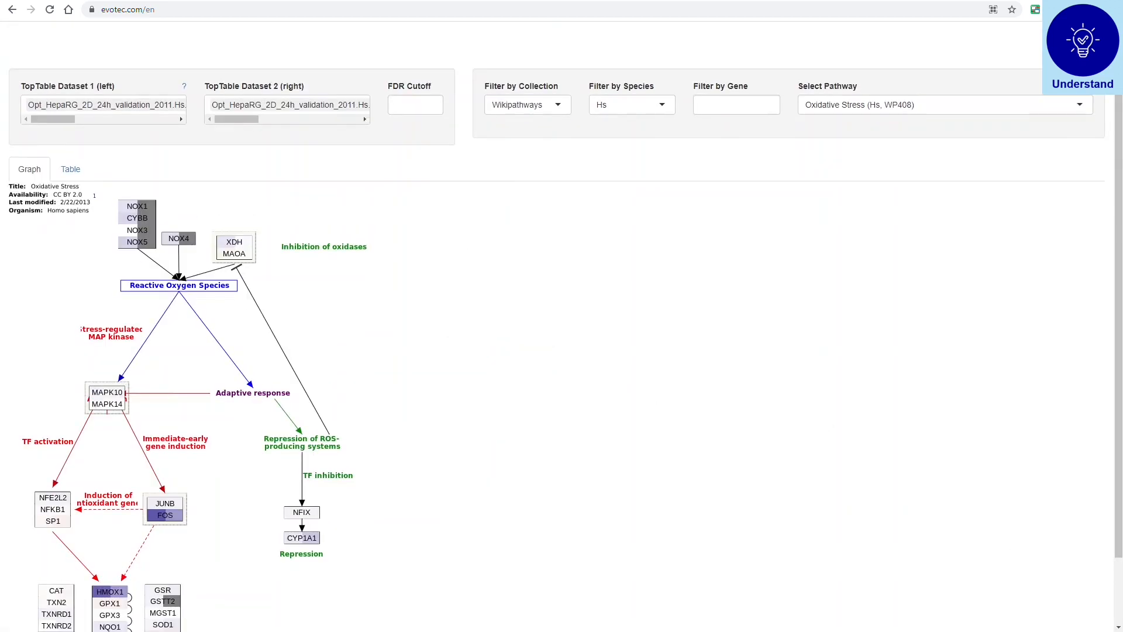
{"action": "mouse_move", "coordinate": [269, 490]}
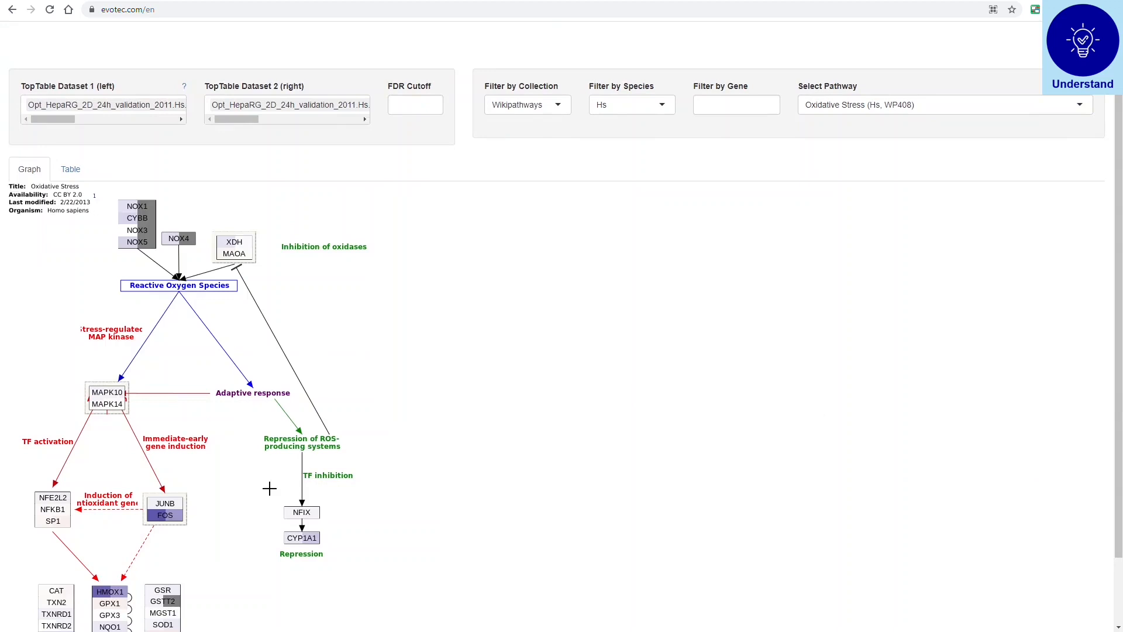
{"action": "mouse_move", "coordinate": [165, 506]}
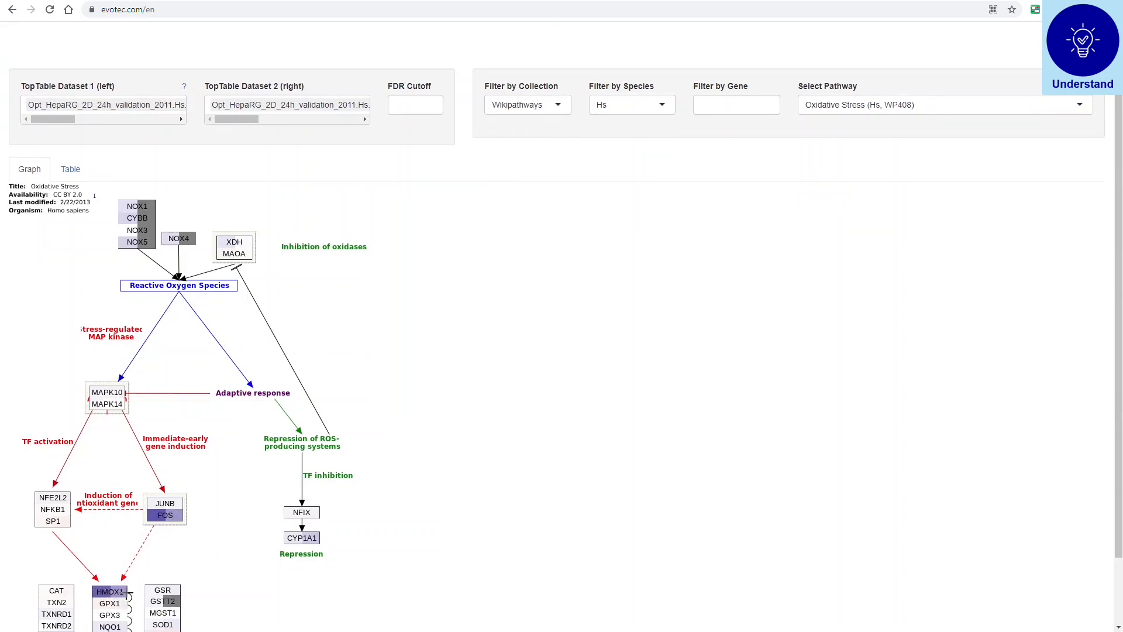
{"action": "mouse_move", "coordinate": [172, 537]}
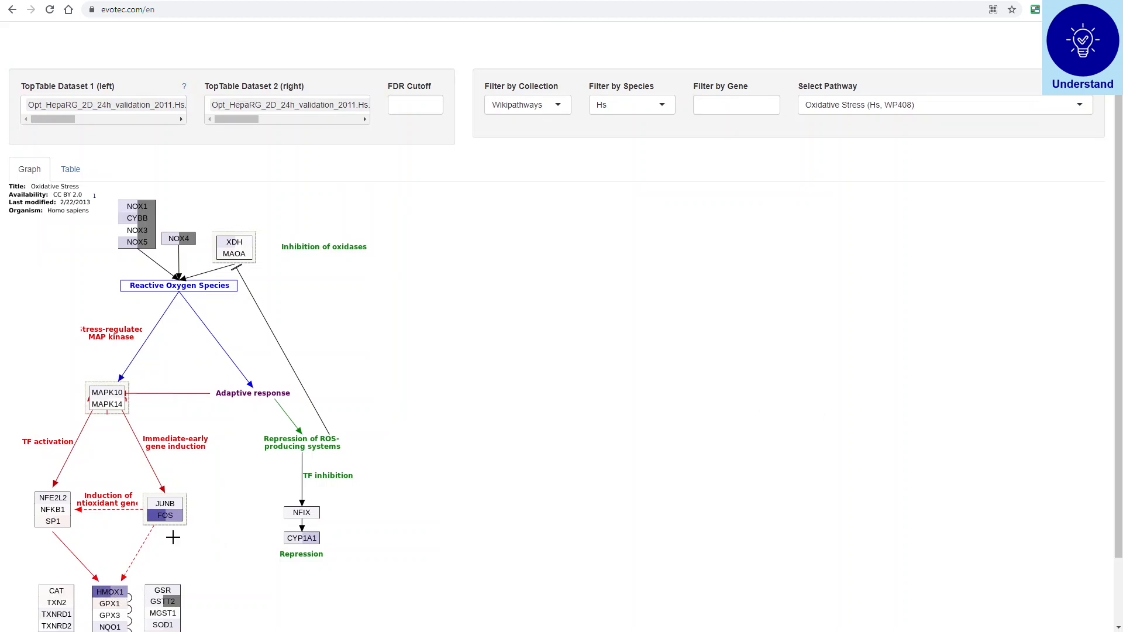
{"action": "mouse_move", "coordinate": [426, 352]}
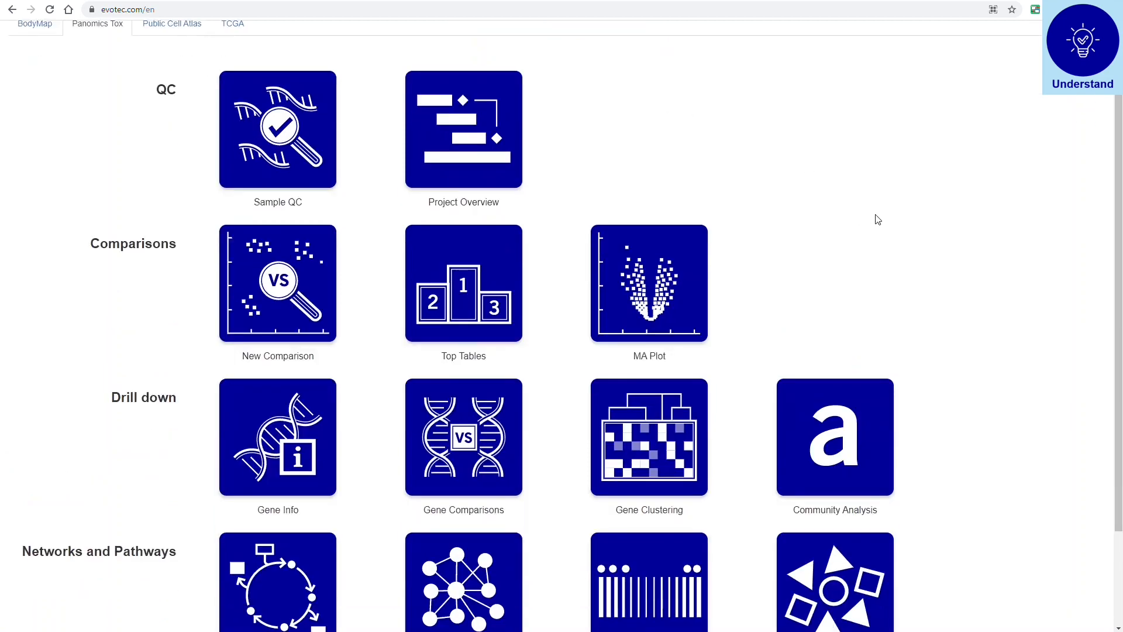
{"action": "mouse_move", "coordinate": [901, 213]}
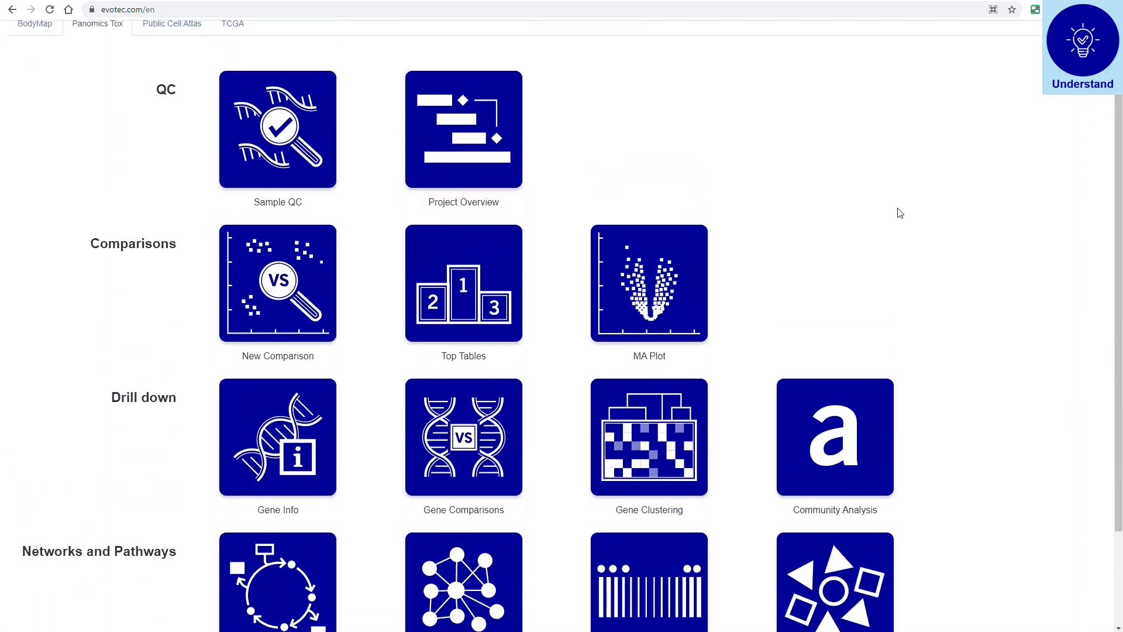